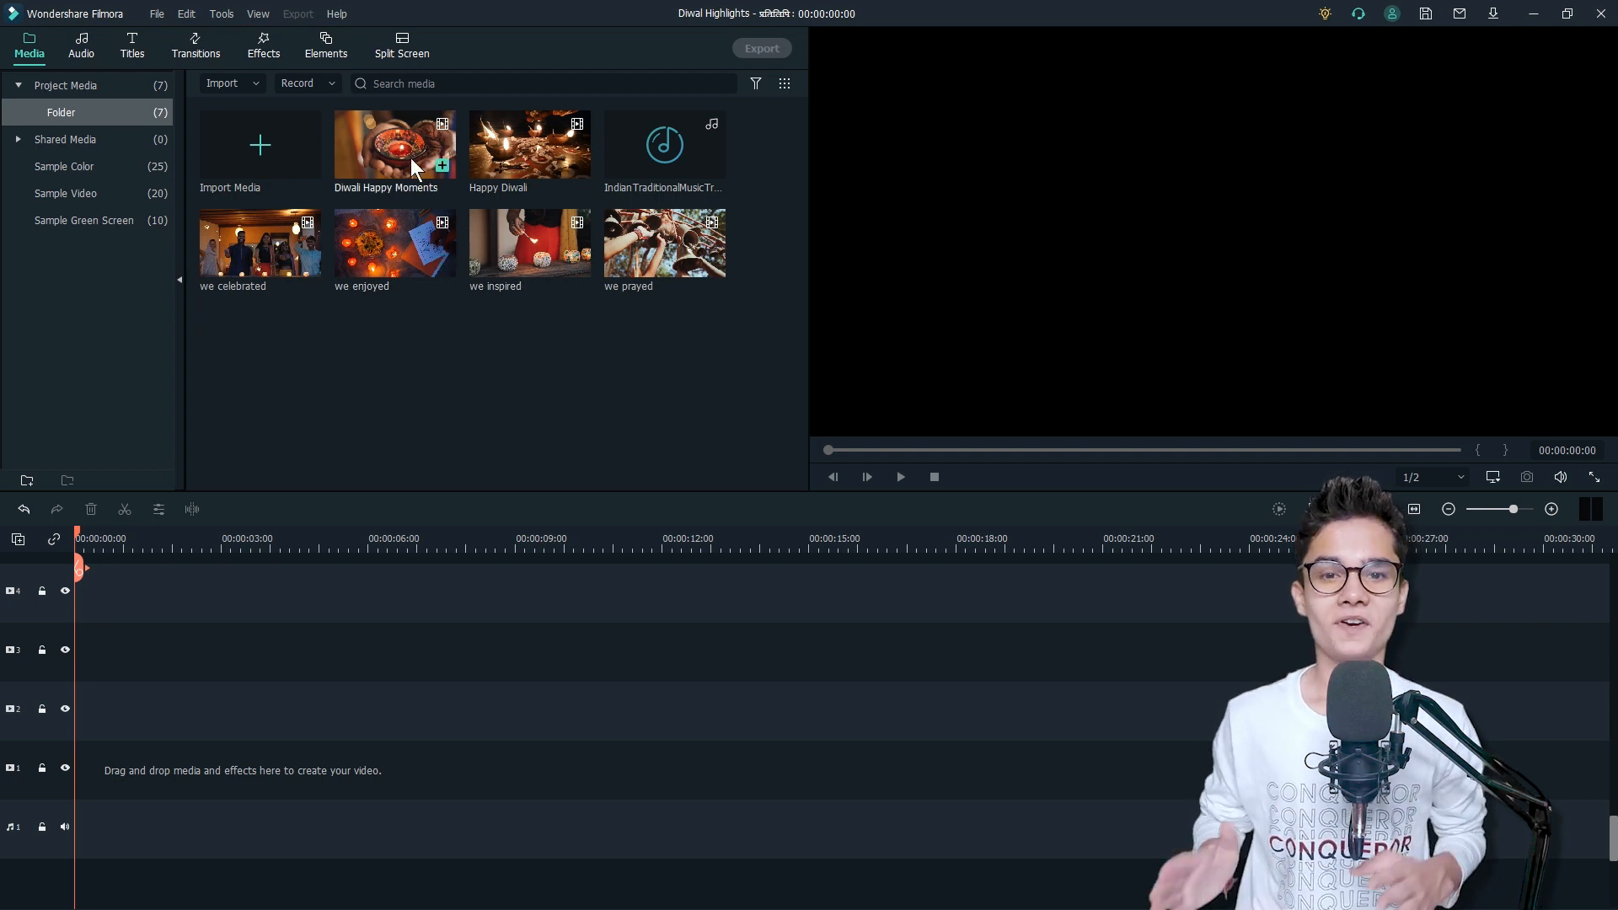
mouse_move(529, 144)
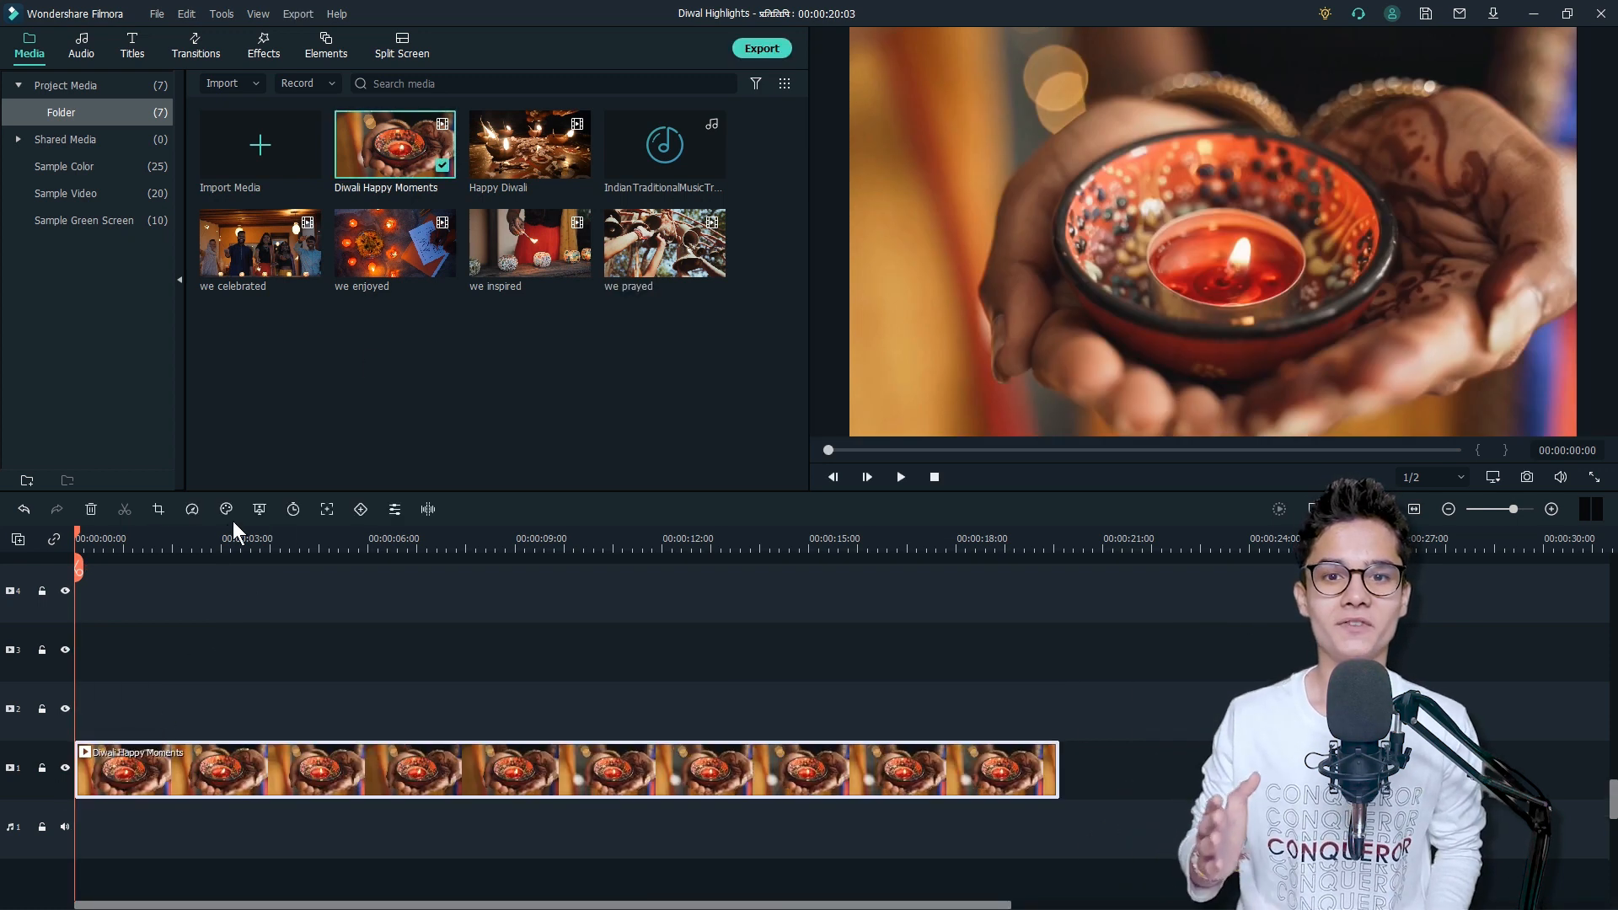
- Place the Diwali Happy Moments clip on the timeline, trimmed to 5 seconds
left_click(318, 537)
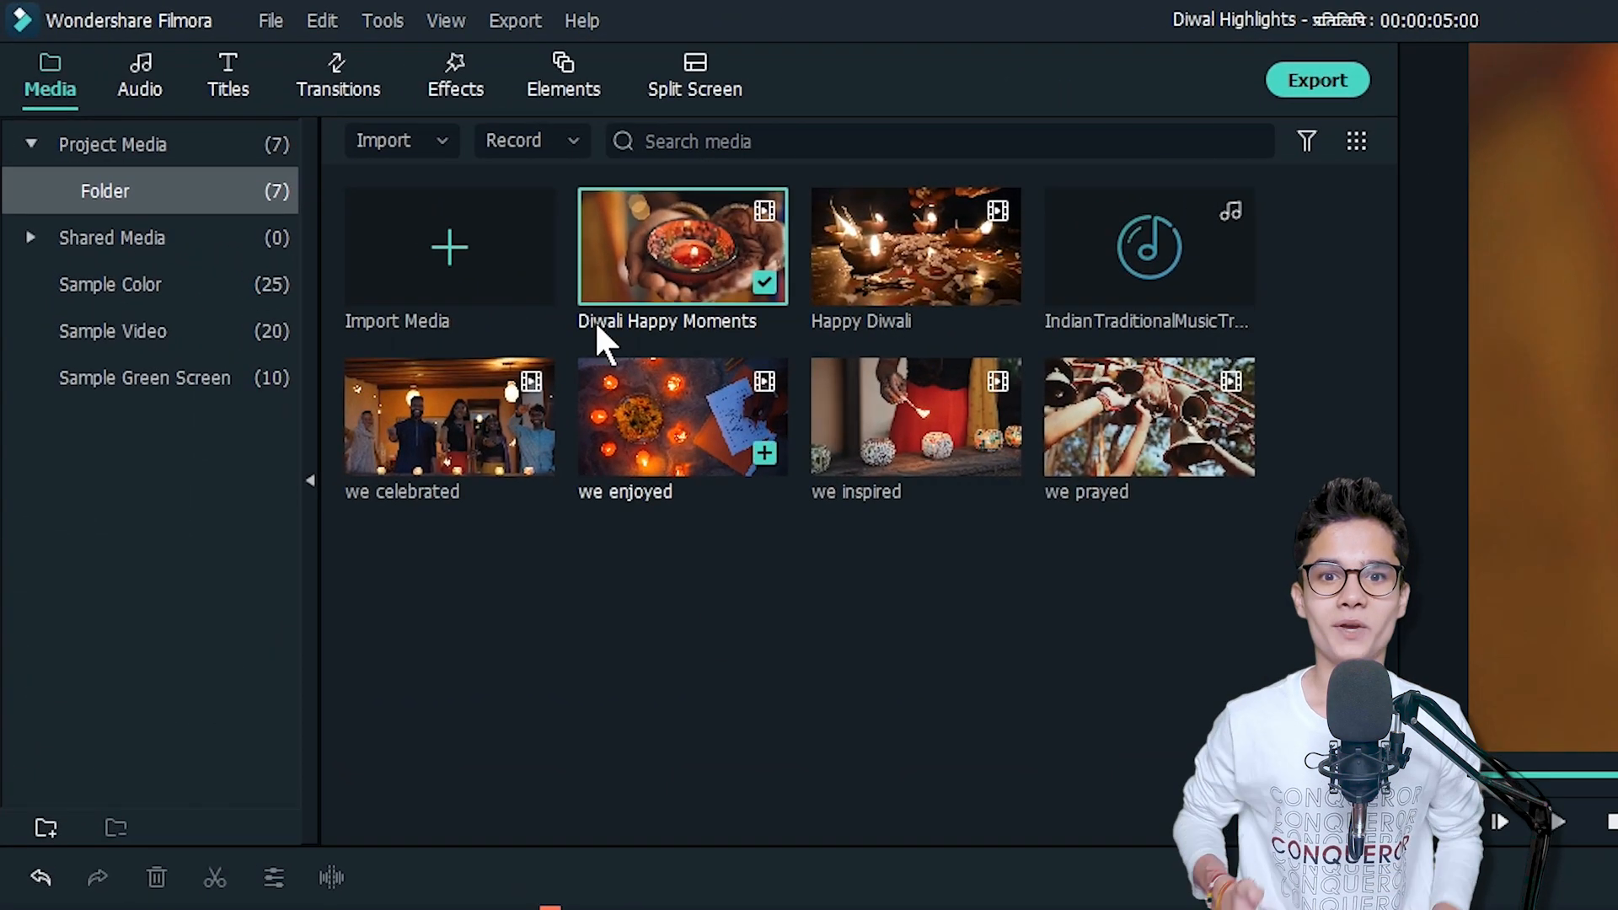
- Search titles for 'Paper Cutting Pack' and add Title 02 above the clip
left_click(227, 75)
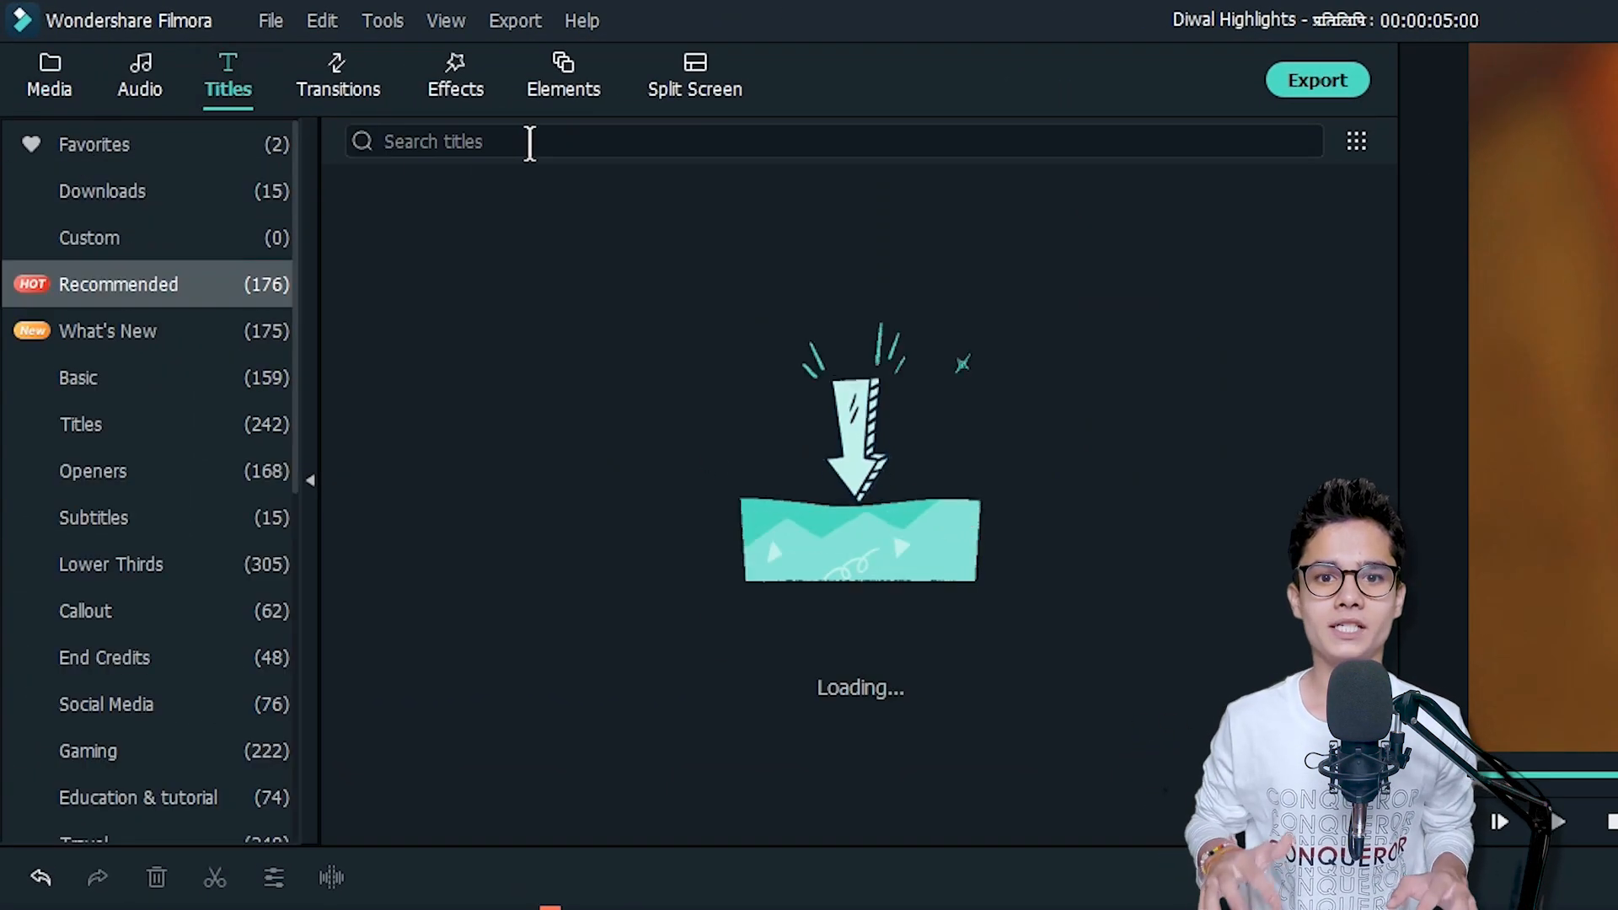
type("Paper Cutting Pack")
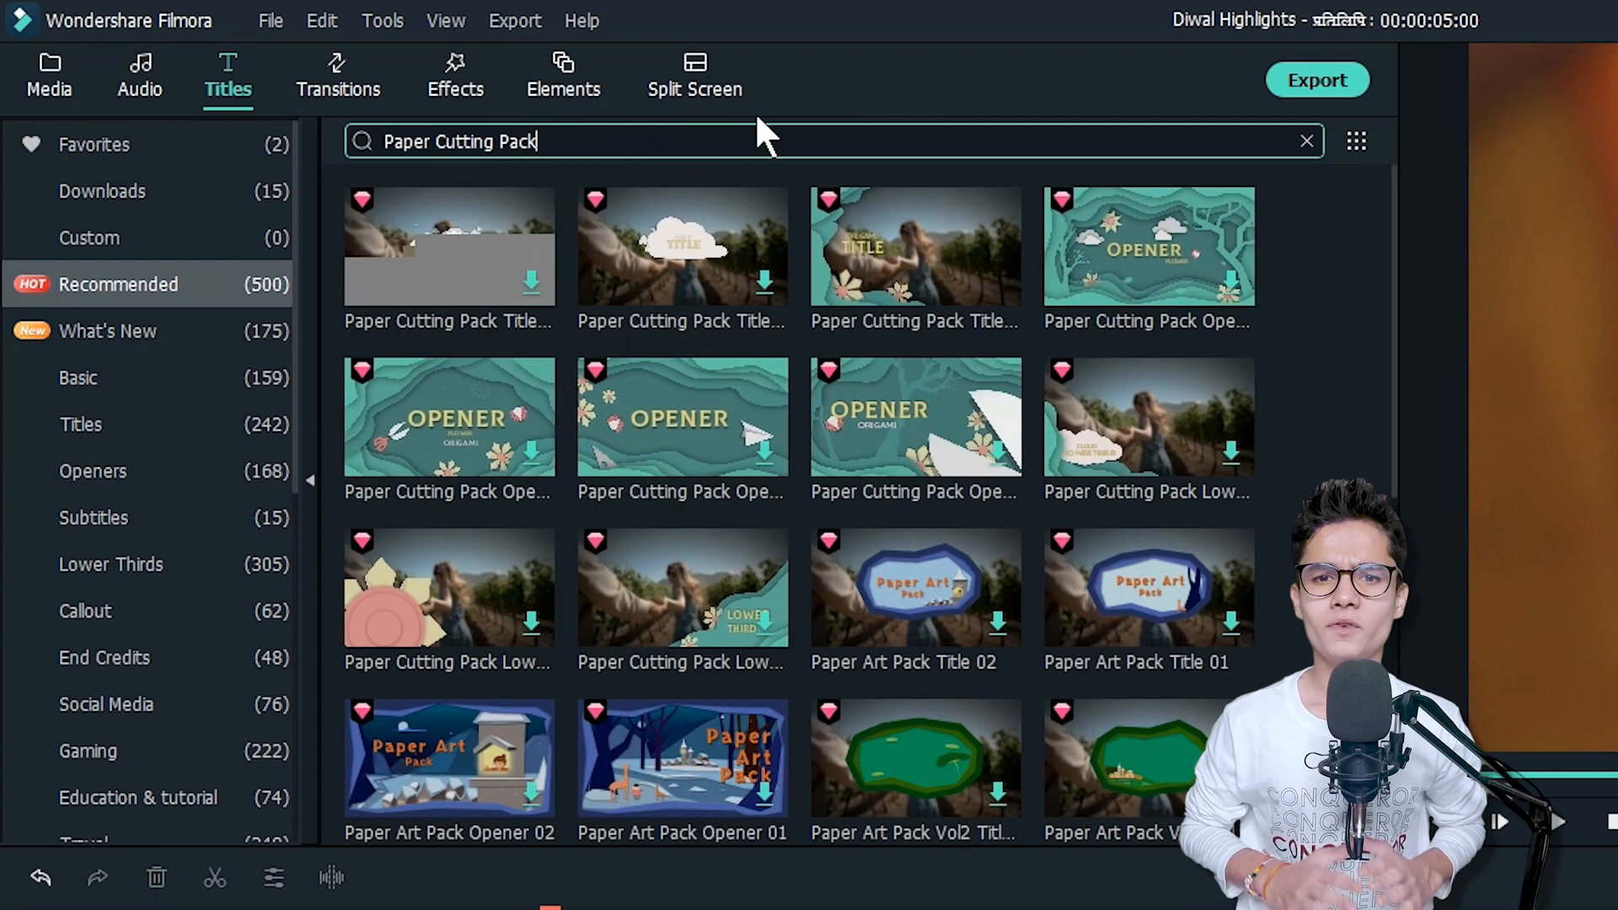
mouse_move(900, 408)
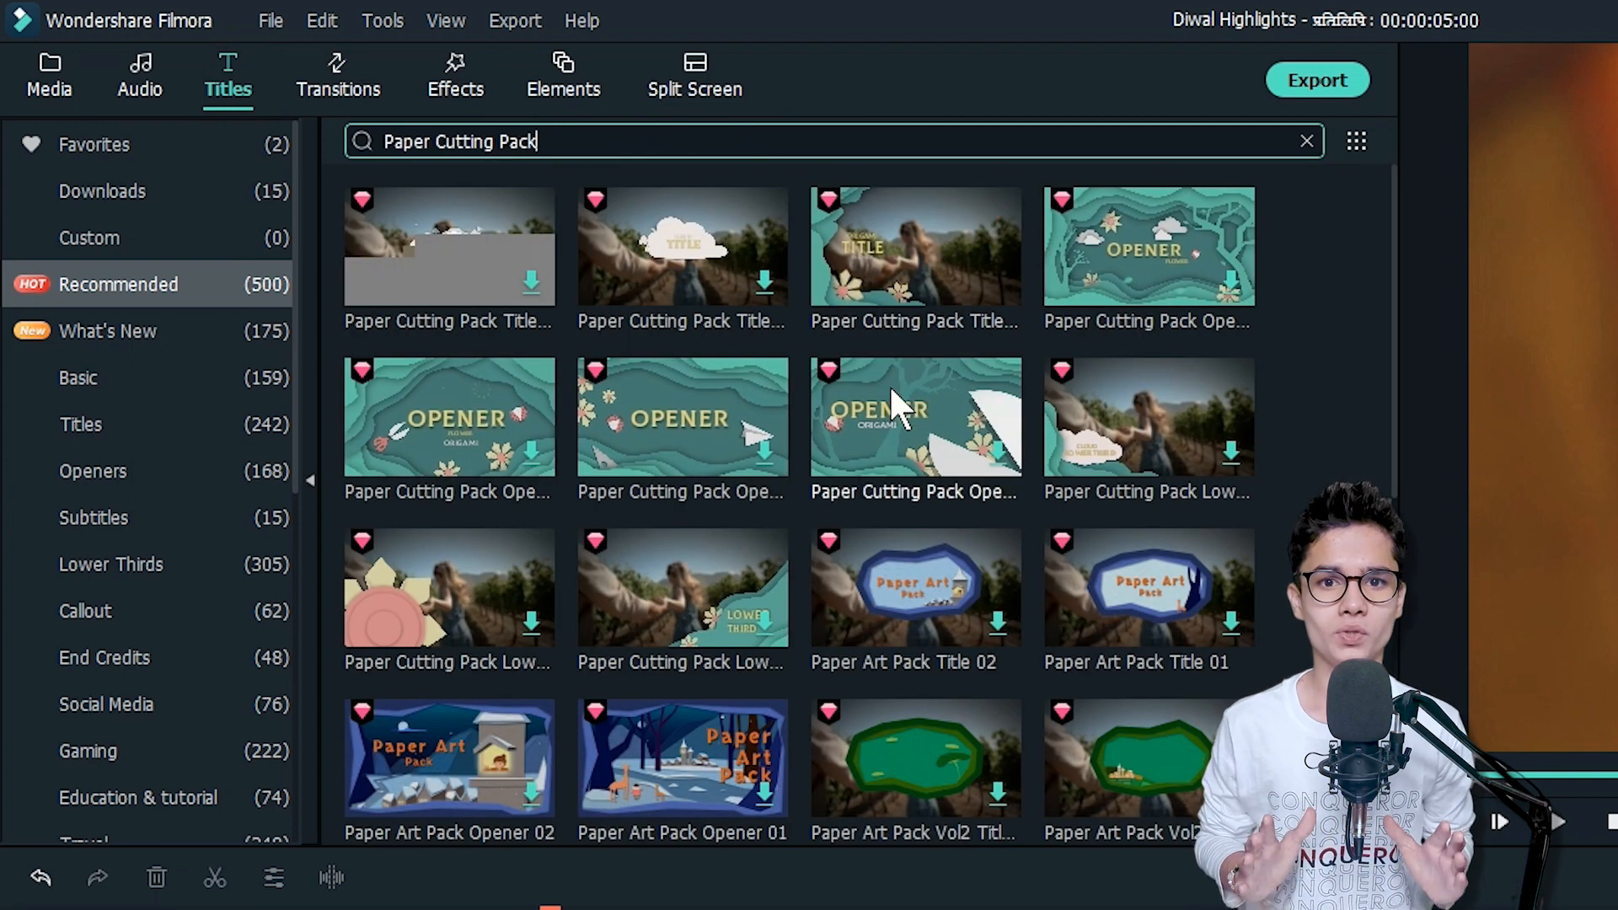
scroll("down", 3)
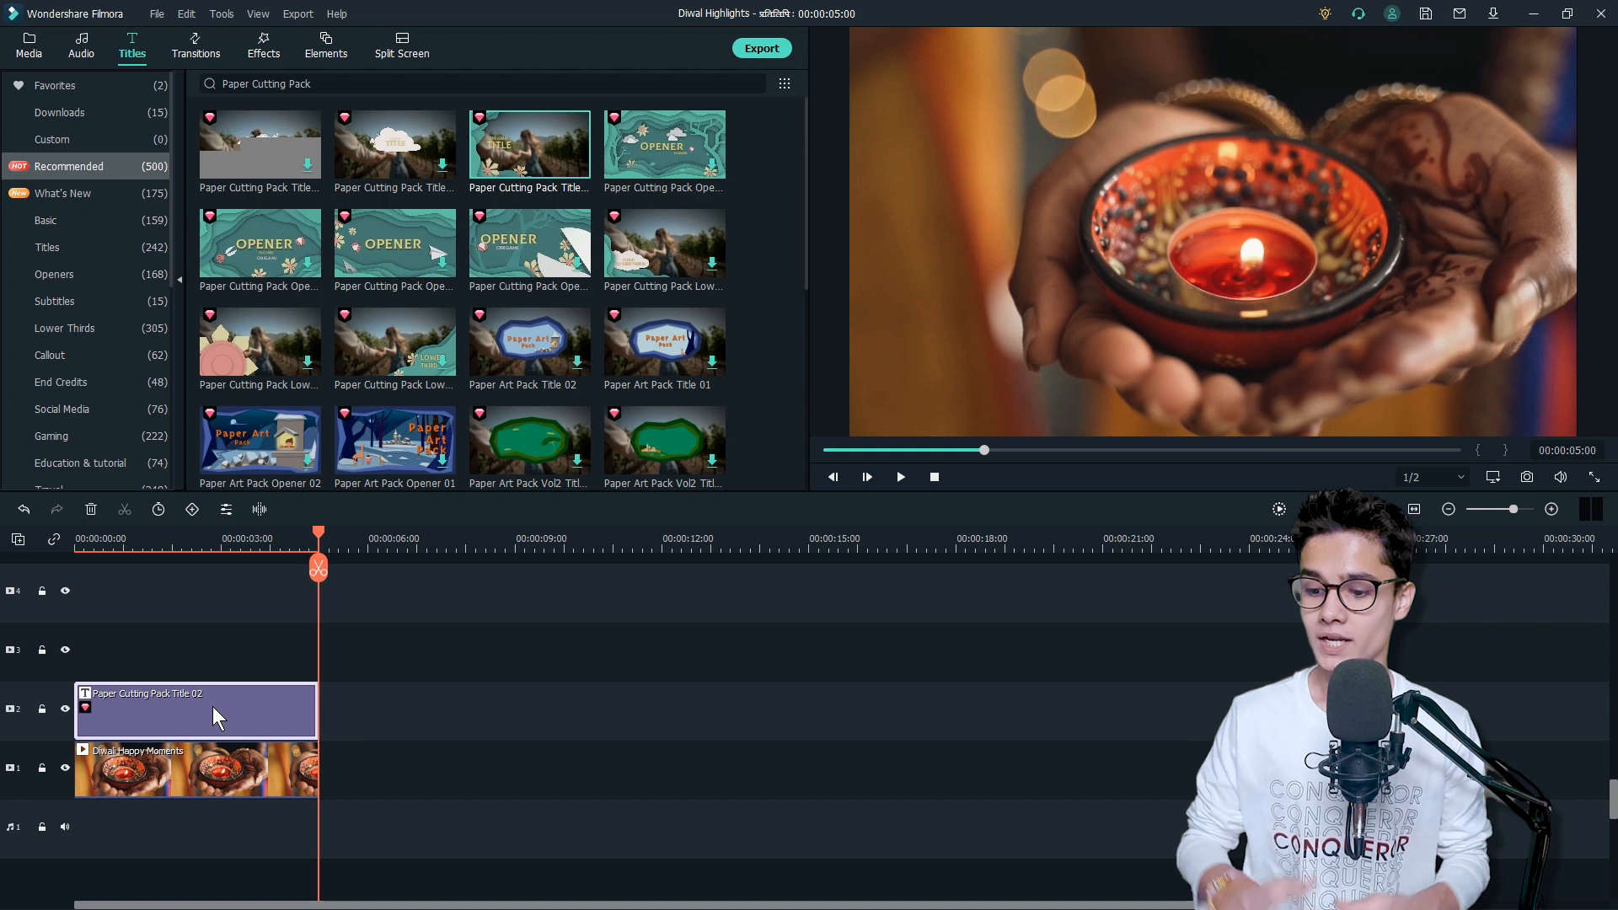
- Reword the paper-cut title to read 'Diwali Happy Moments' in the advanced text editor
double_click(196, 709)
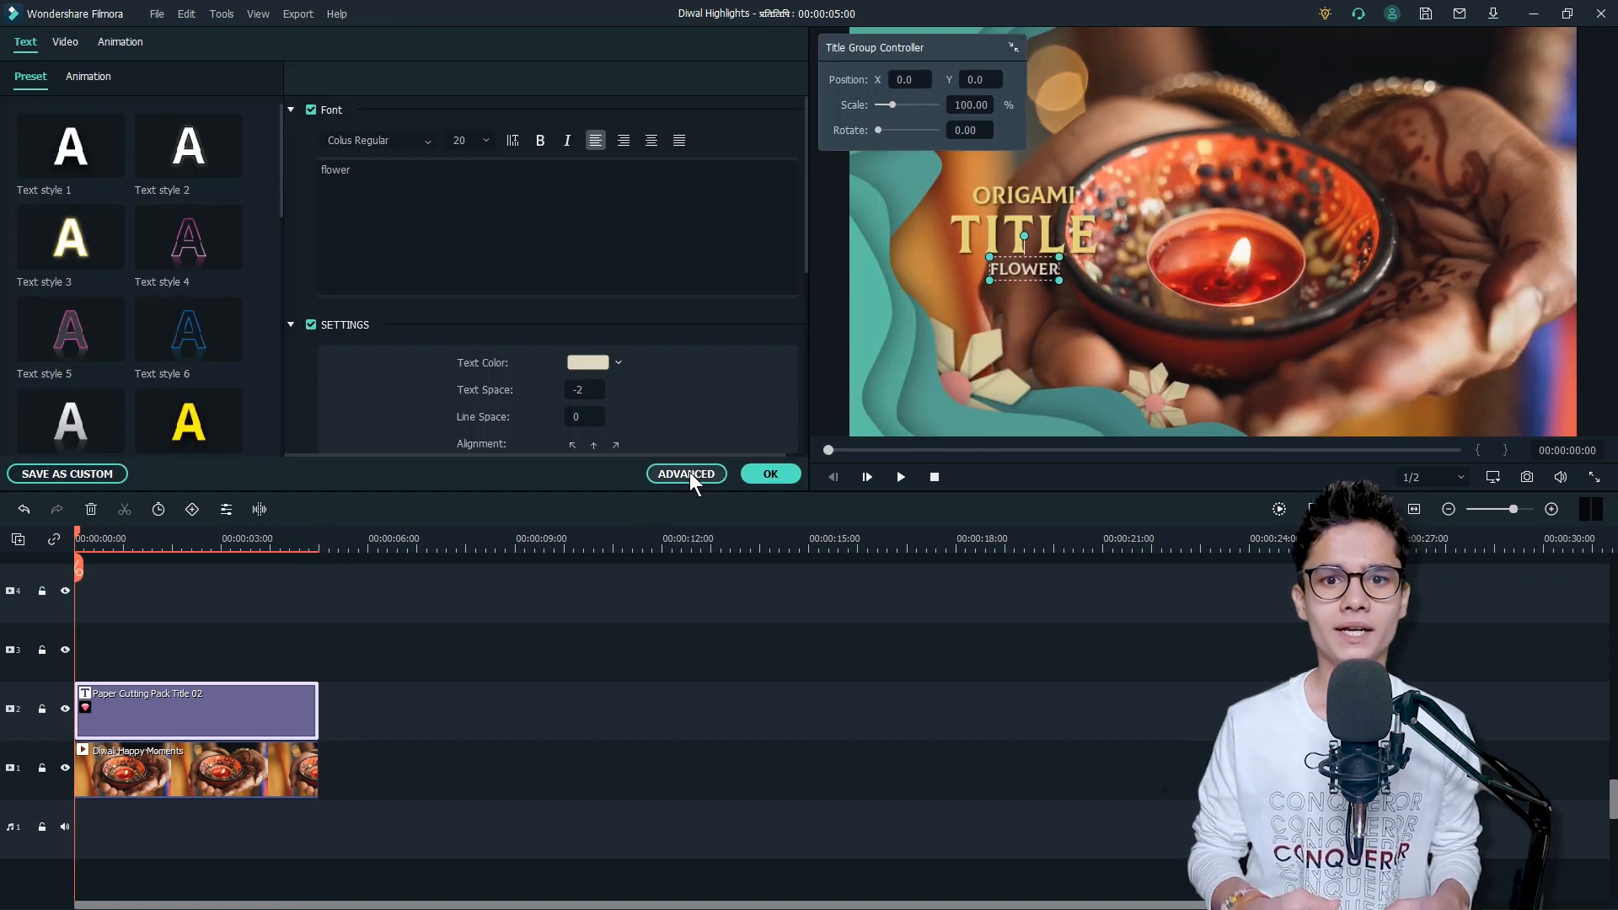
left_click(685, 473)
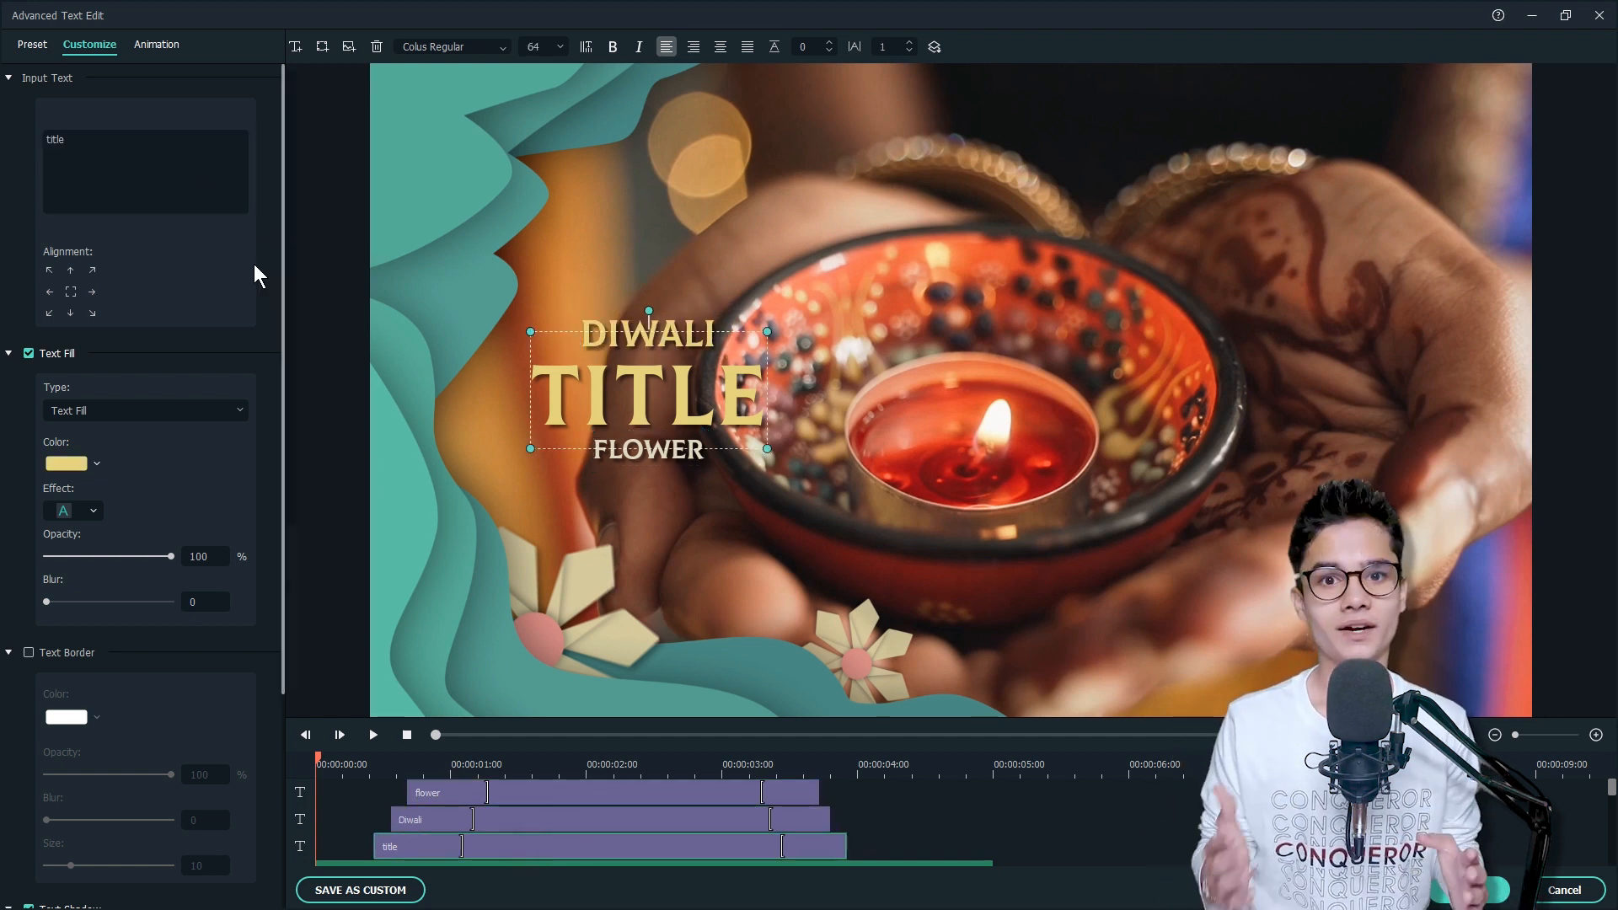
type("Happy")
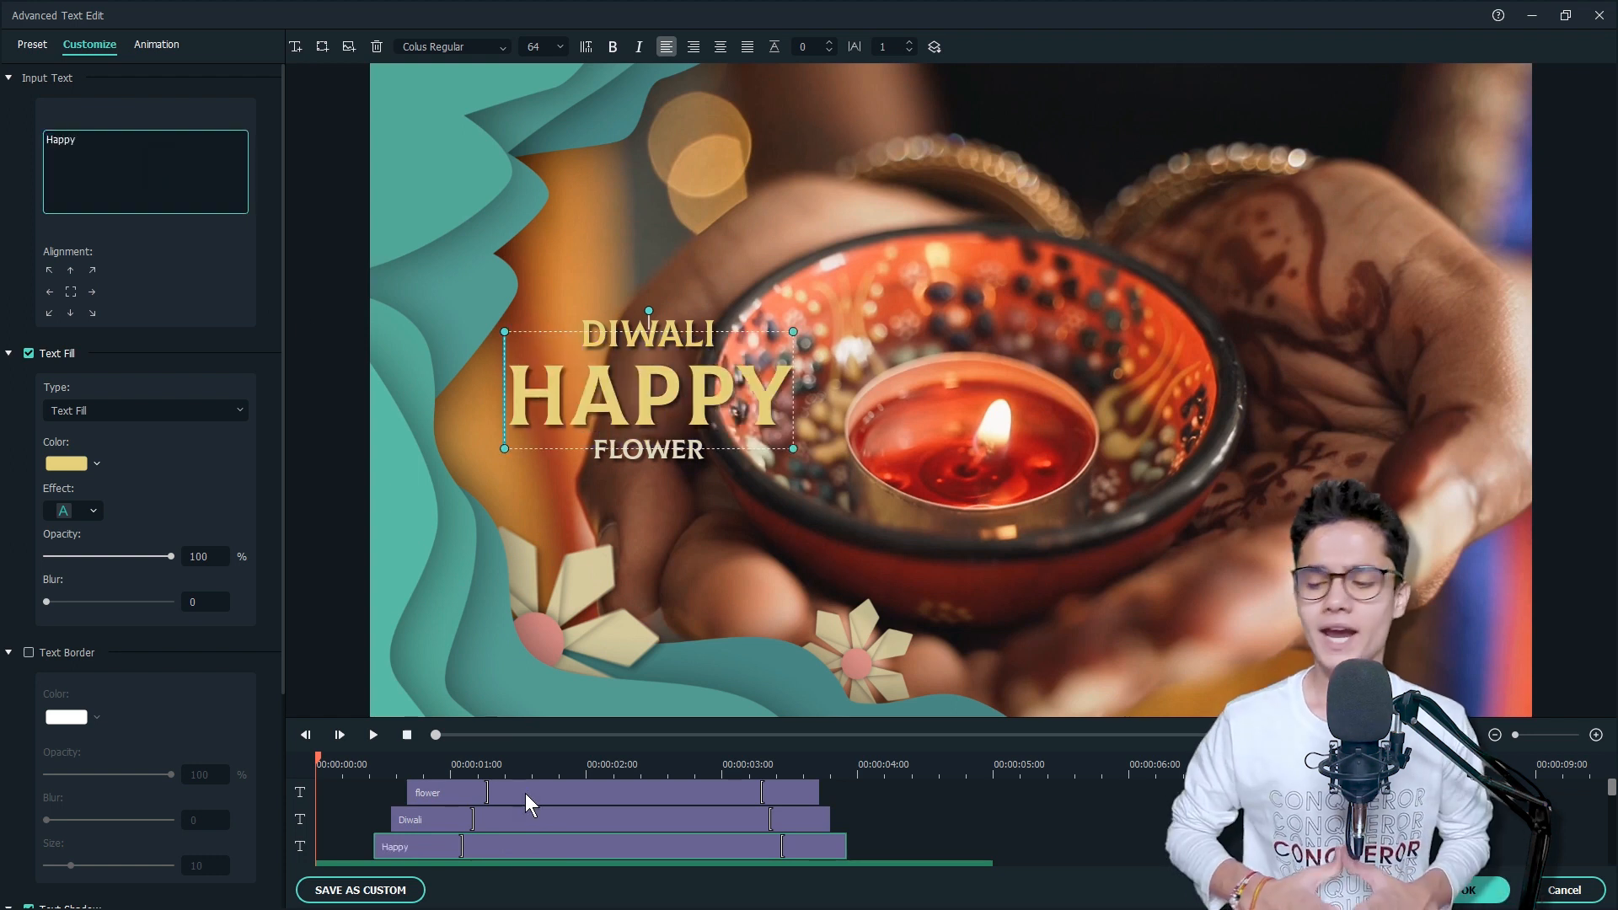
type("MOME")
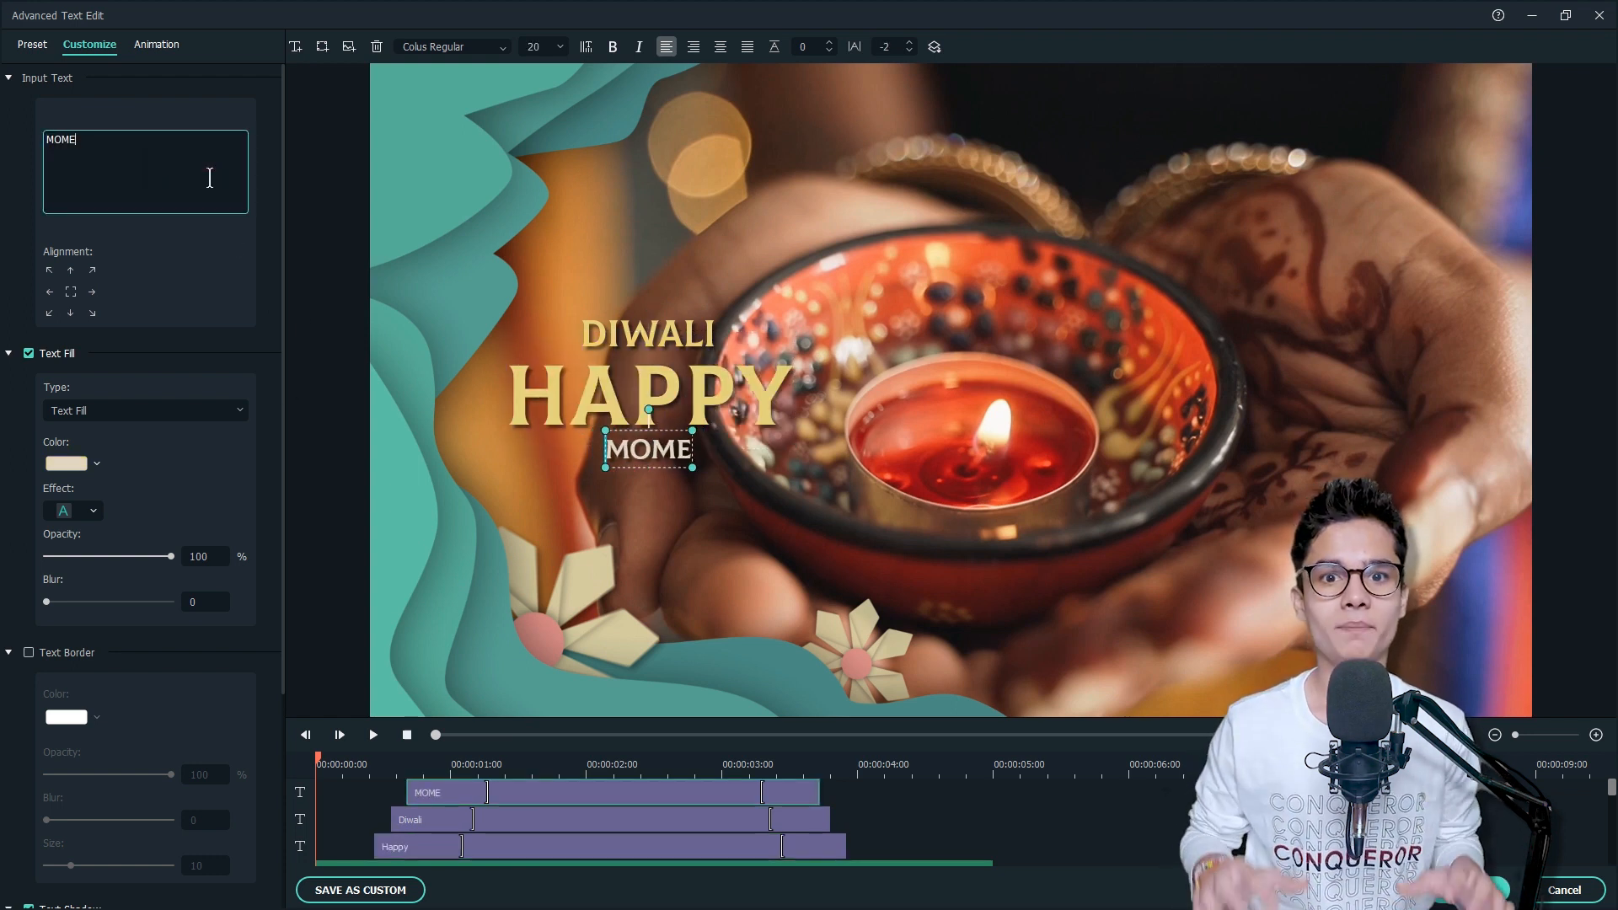
left_click(452, 46)
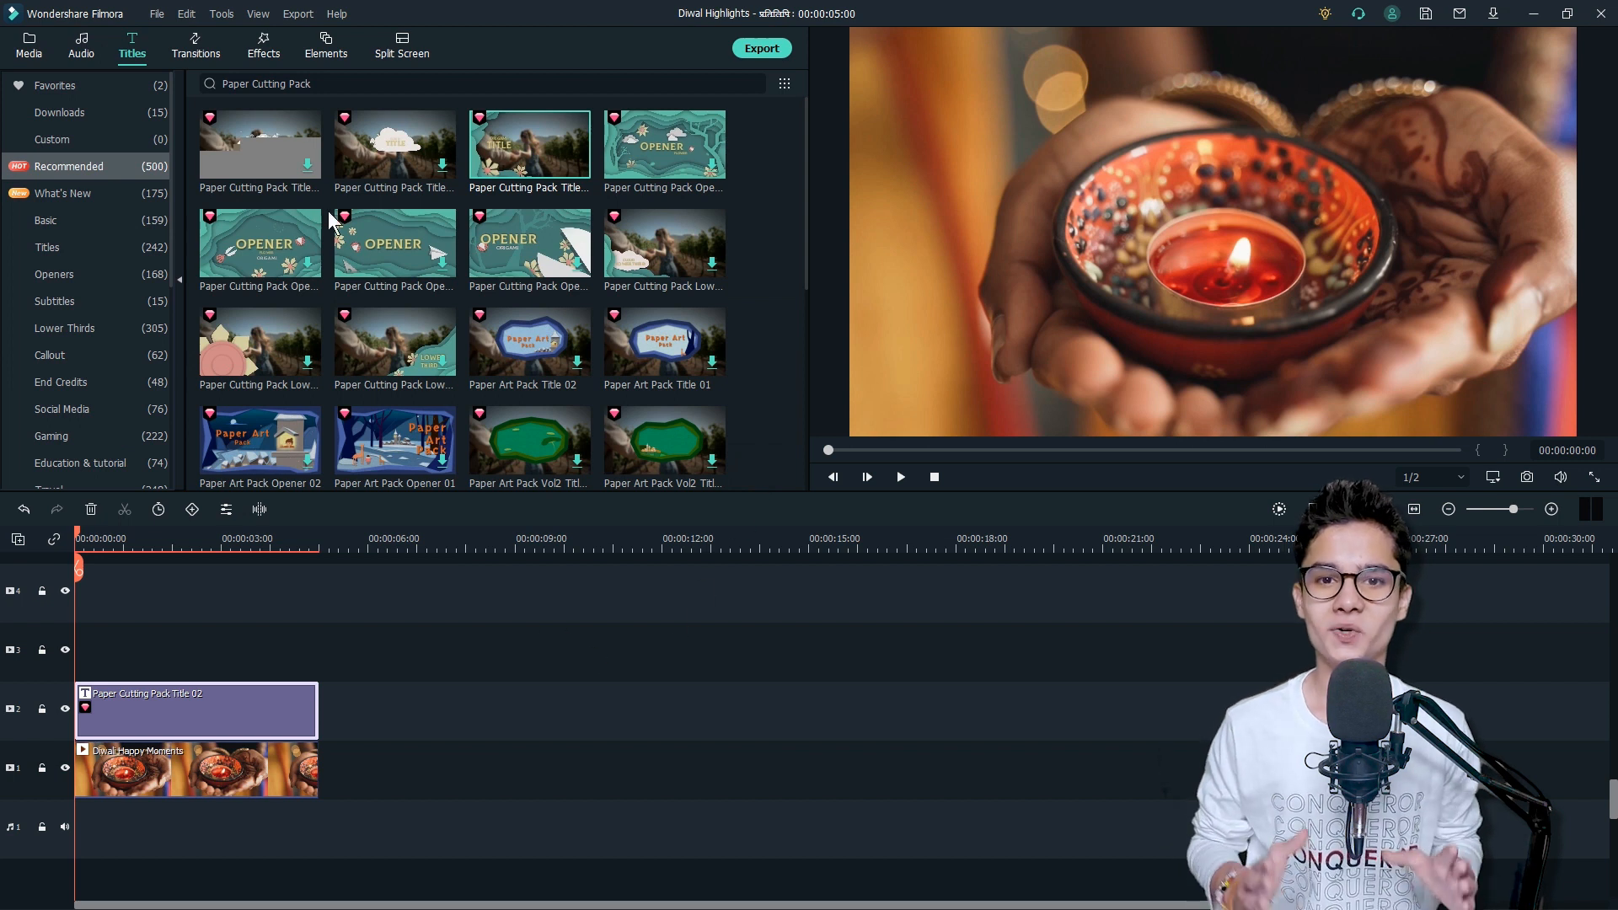
- Add the 'we celebrated' clip, split it at 00:00:10 and delete the remainder
left_click(28, 45)
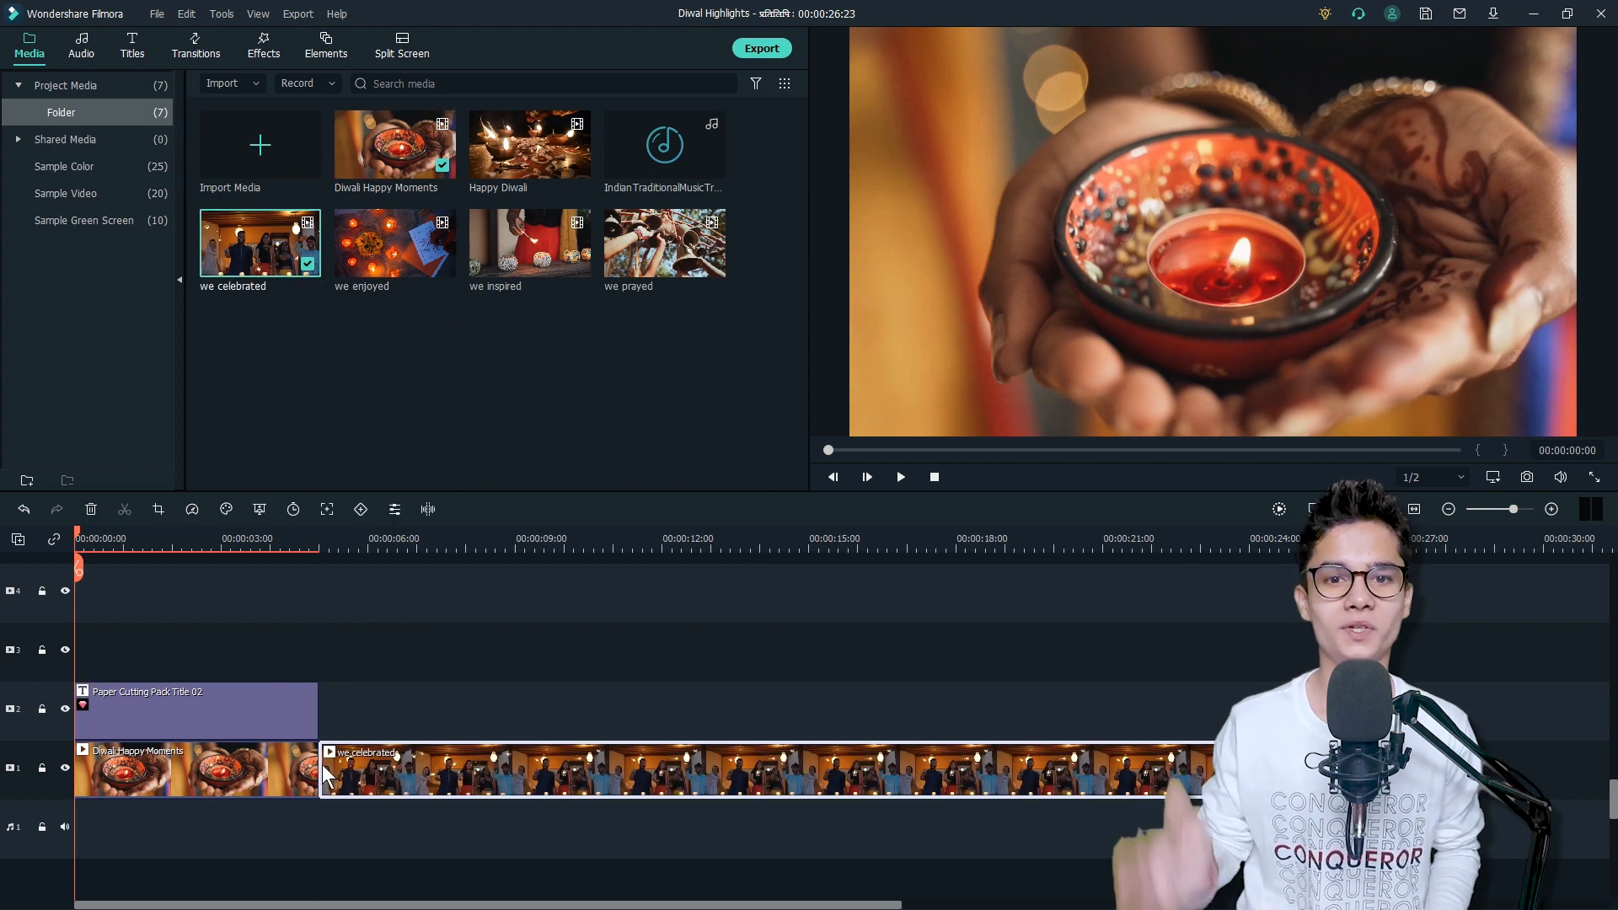
left_click(575, 538)
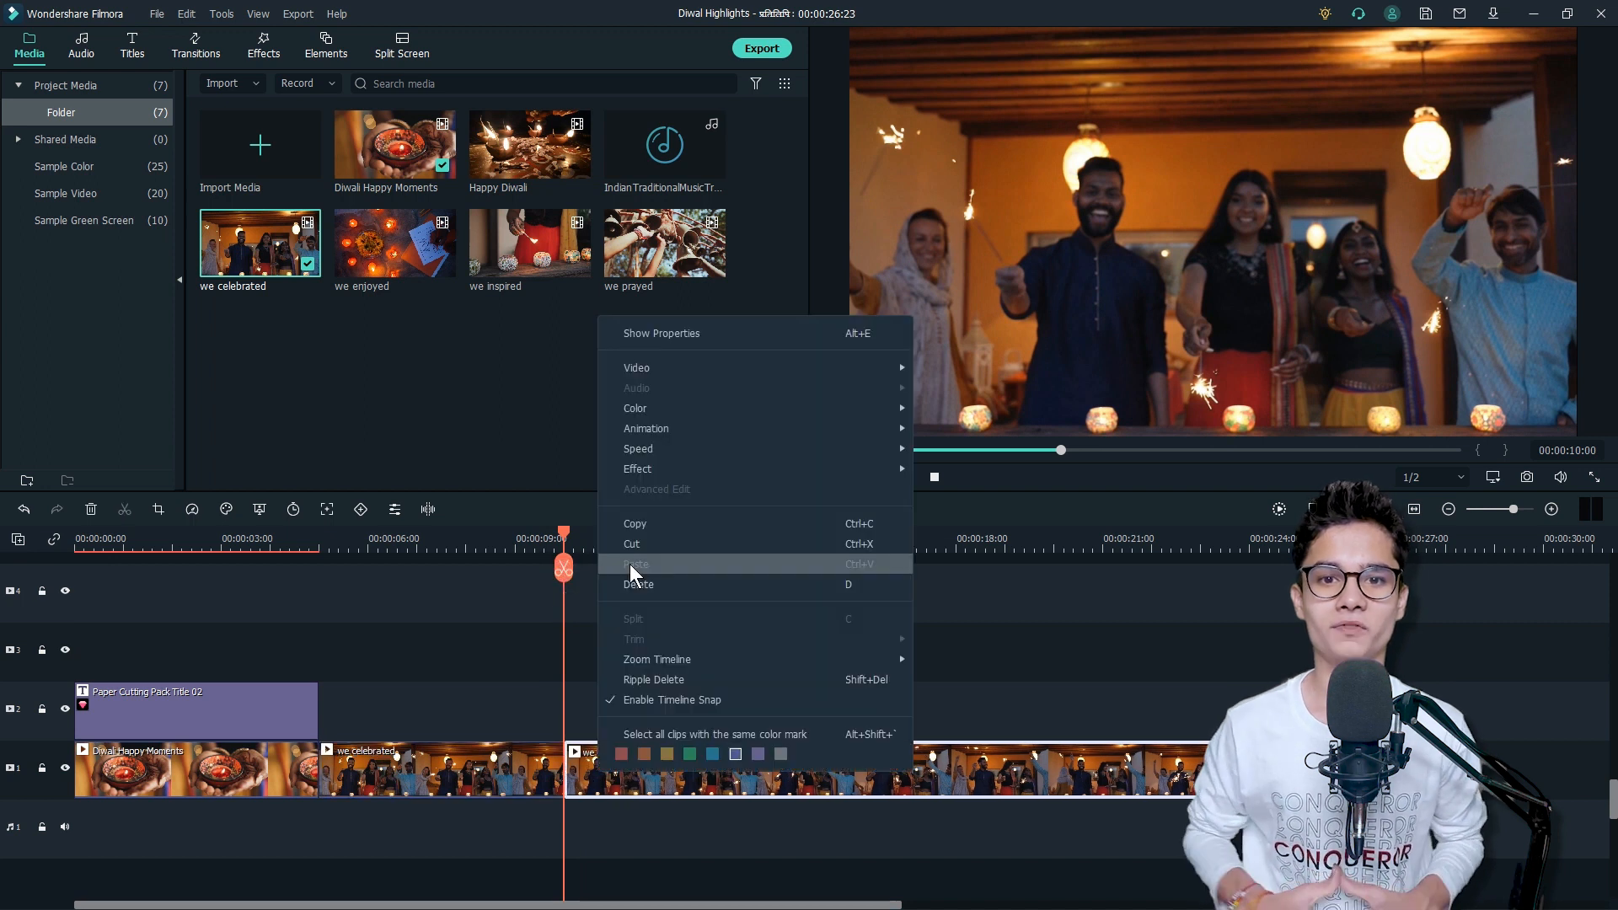
left_click(131, 45)
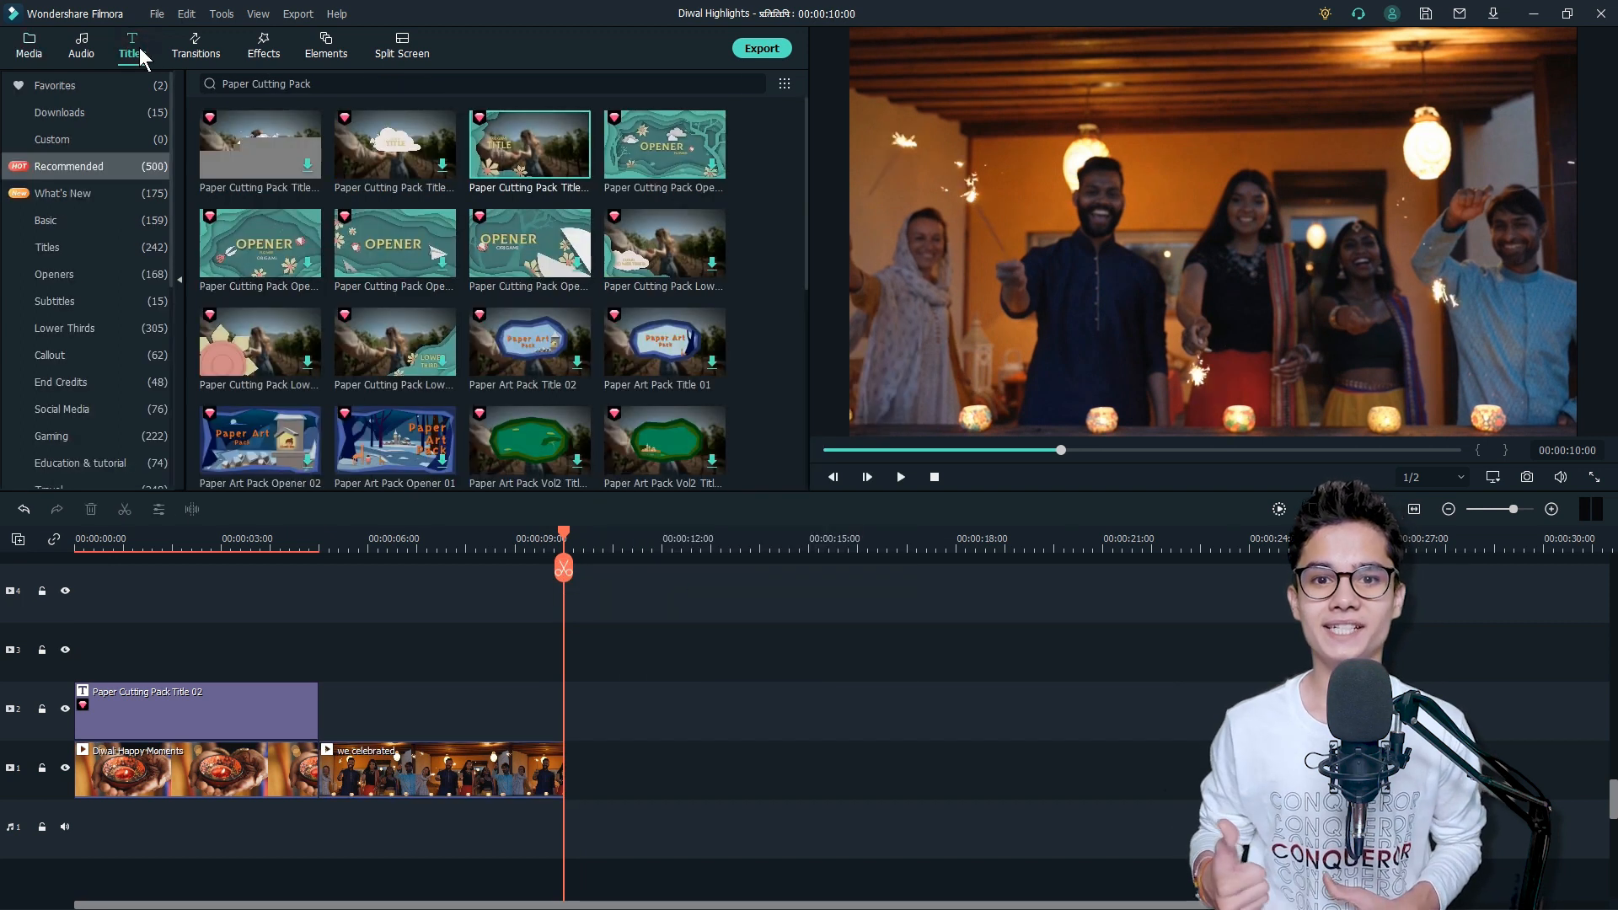
- Search the title library for 'Carnival Vol 2' lower-third templates
type("Carl")
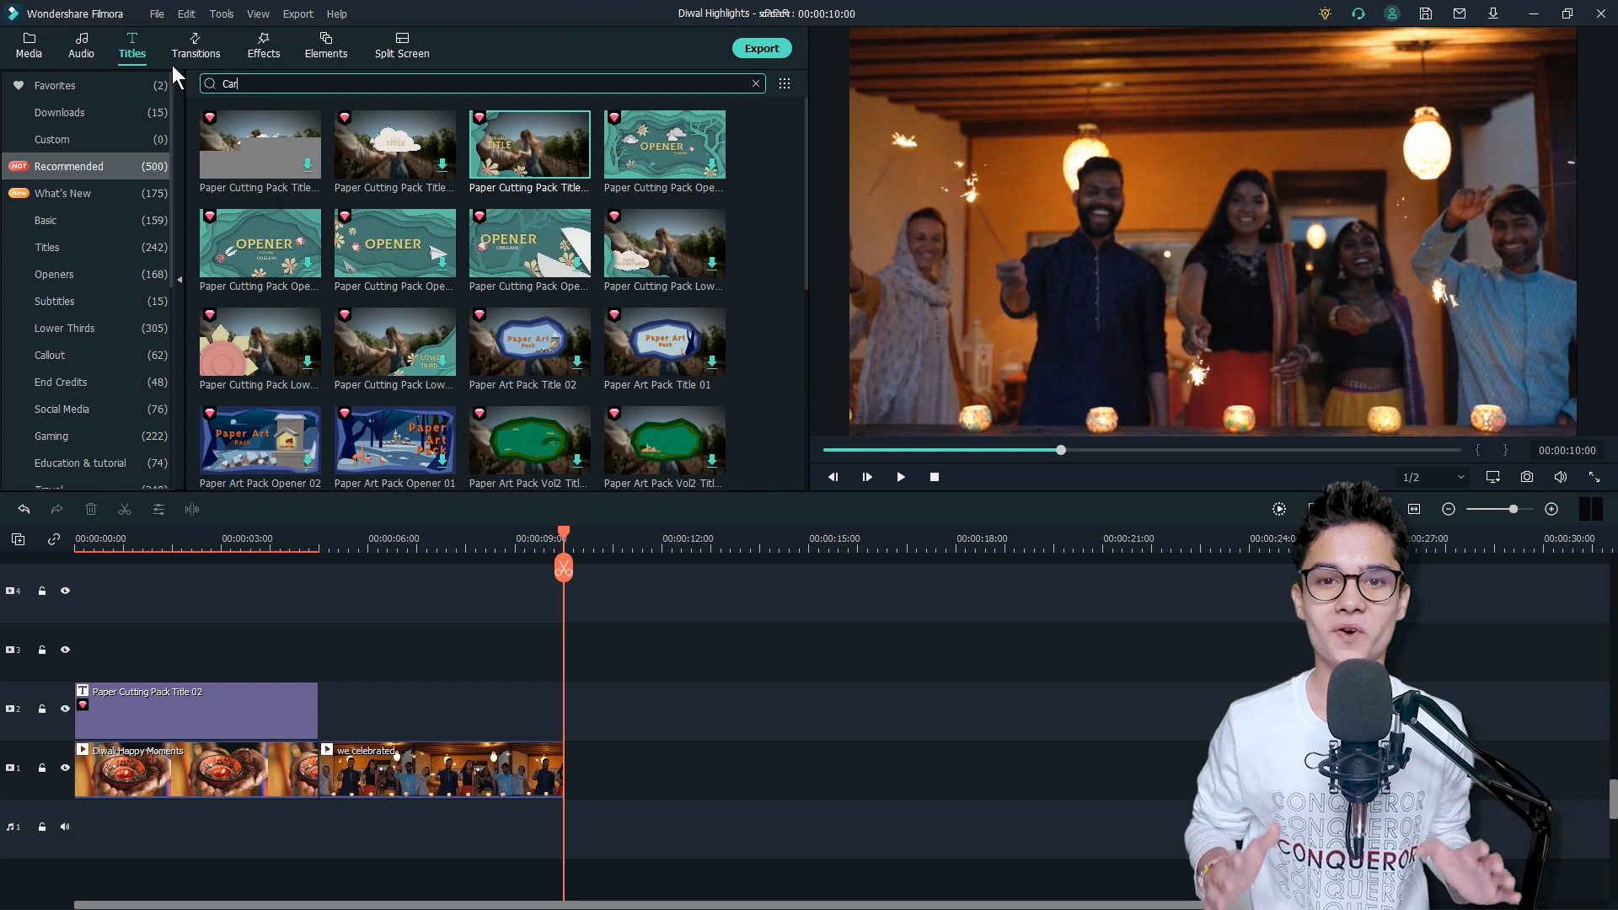
type("Carnival Vol 2 Pack")
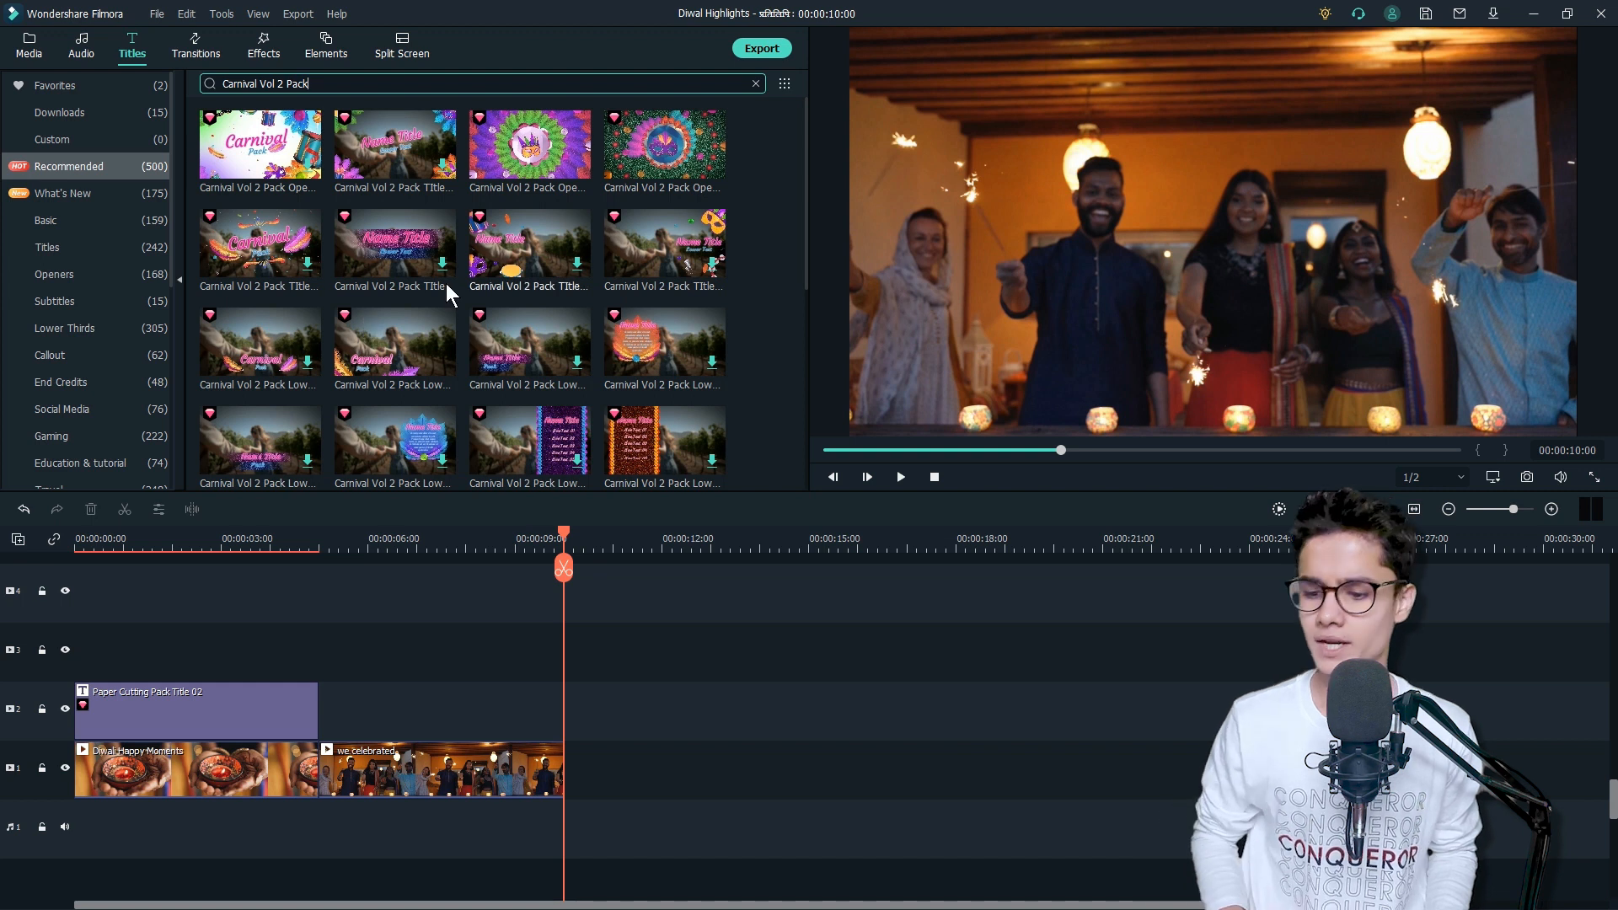
mouse_move(397, 356)
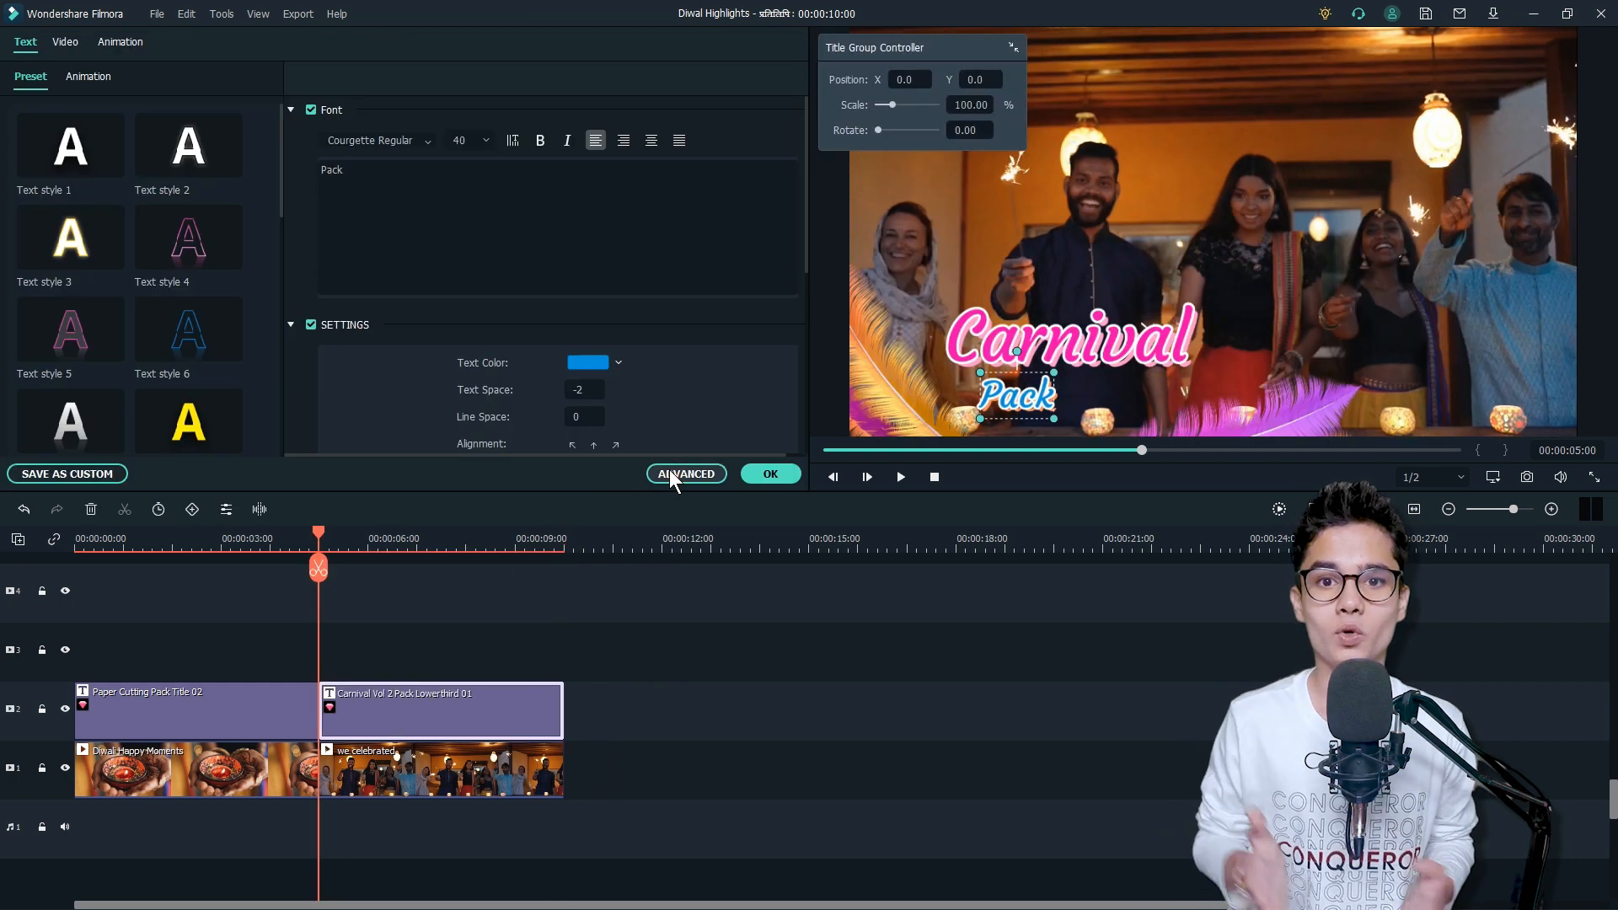
- Rewrite the lower-third lines to 'We Celebrated' and 'every moments with our family & friends'
left_click(685, 473)
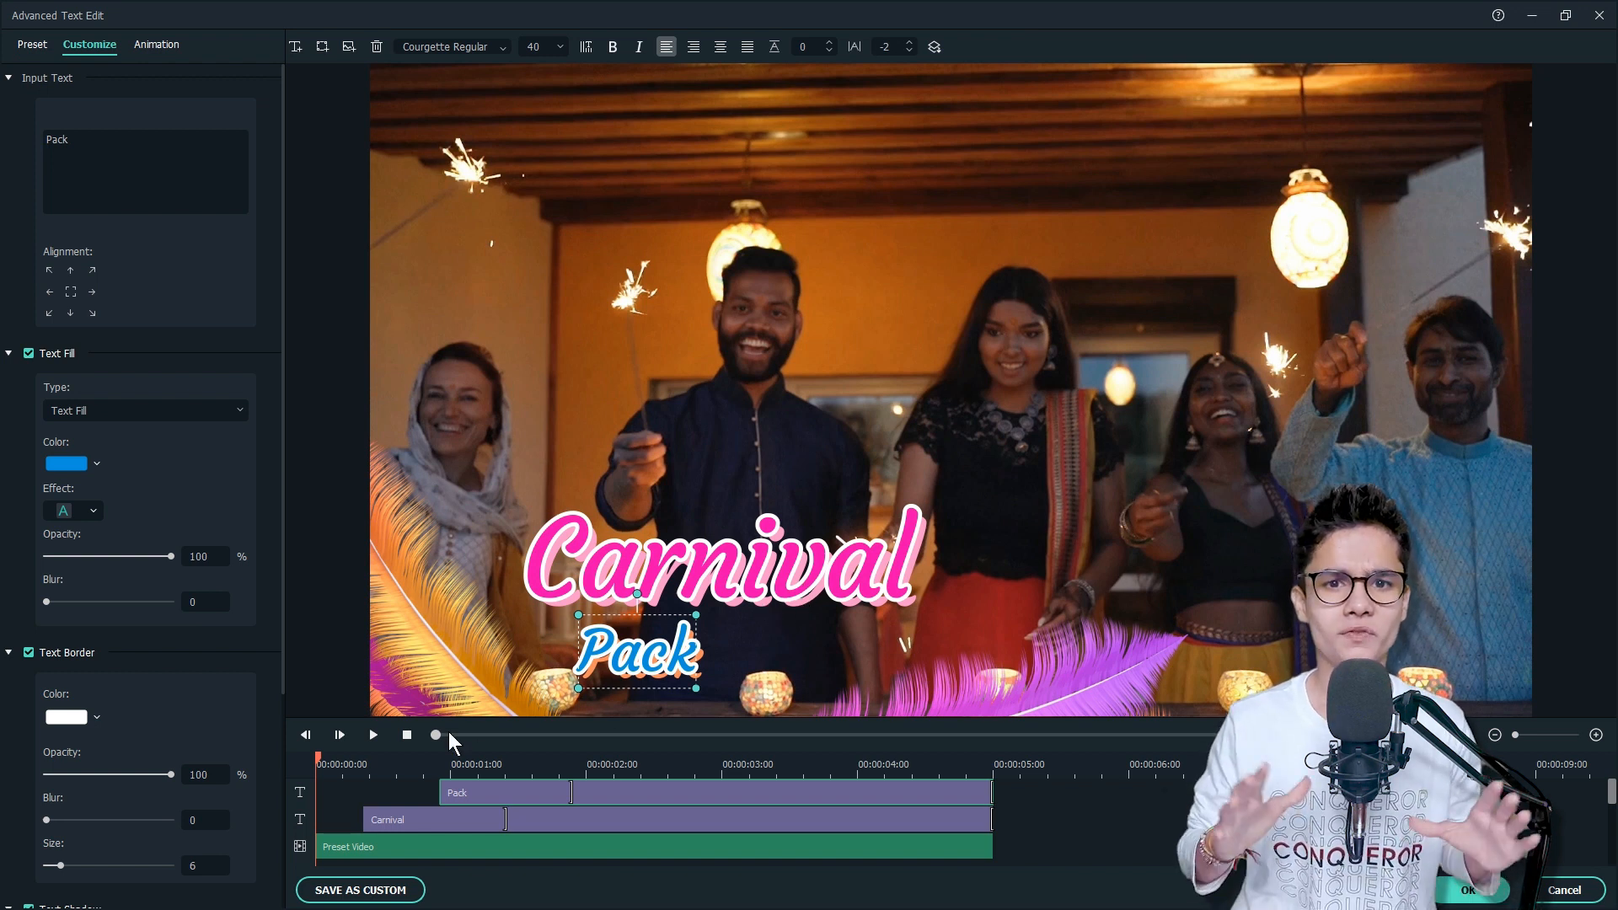
left_click(372, 734)
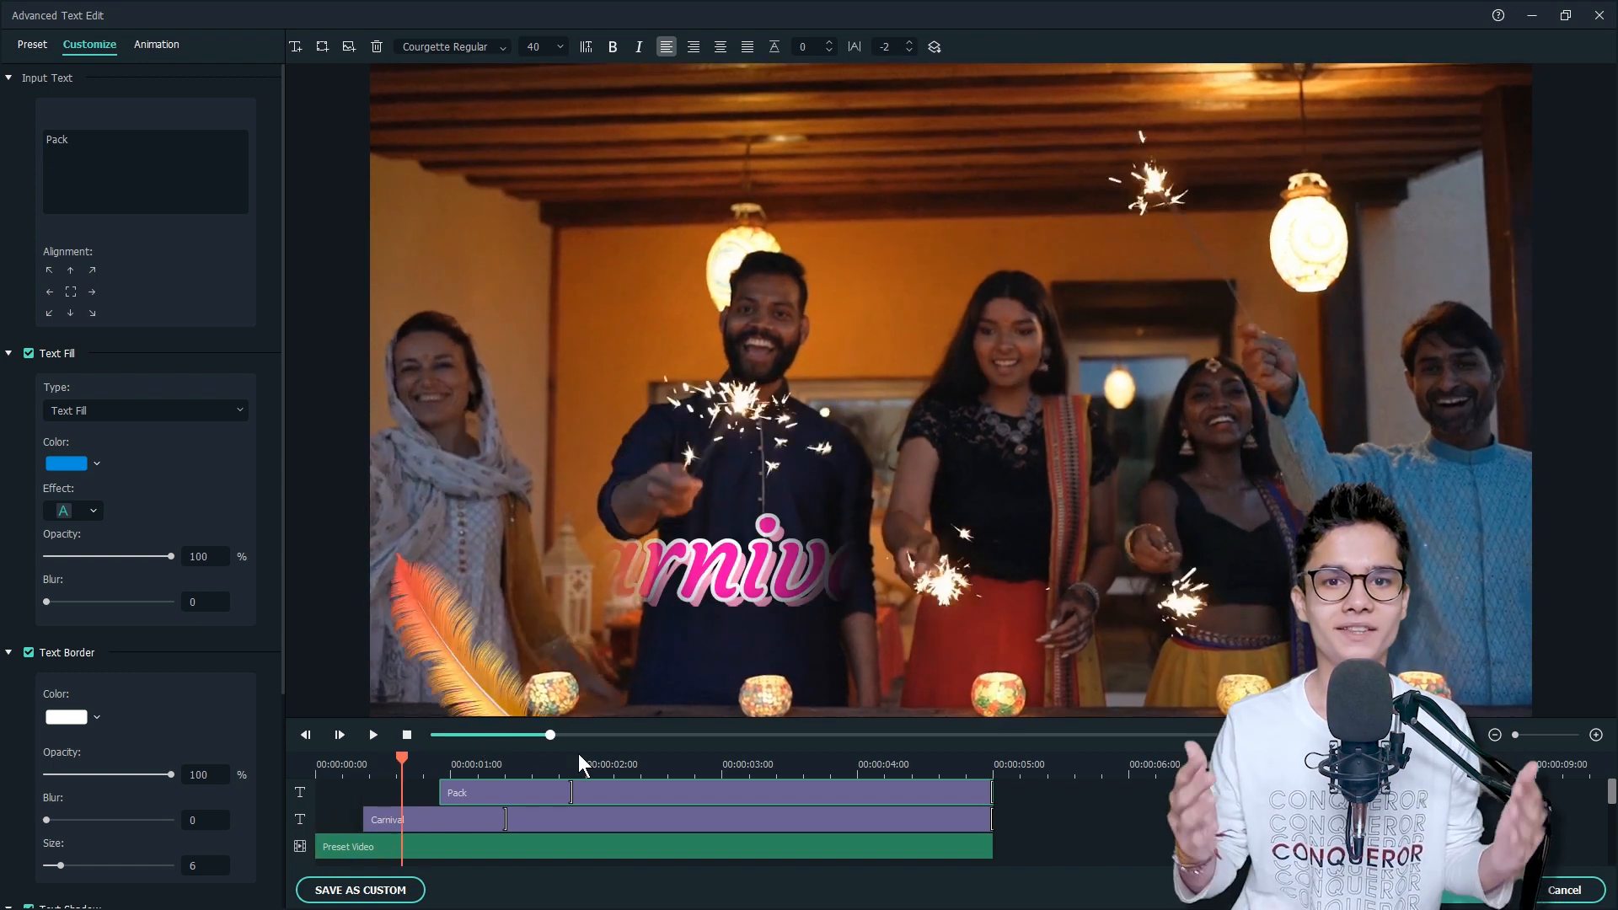
left_click(433, 819)
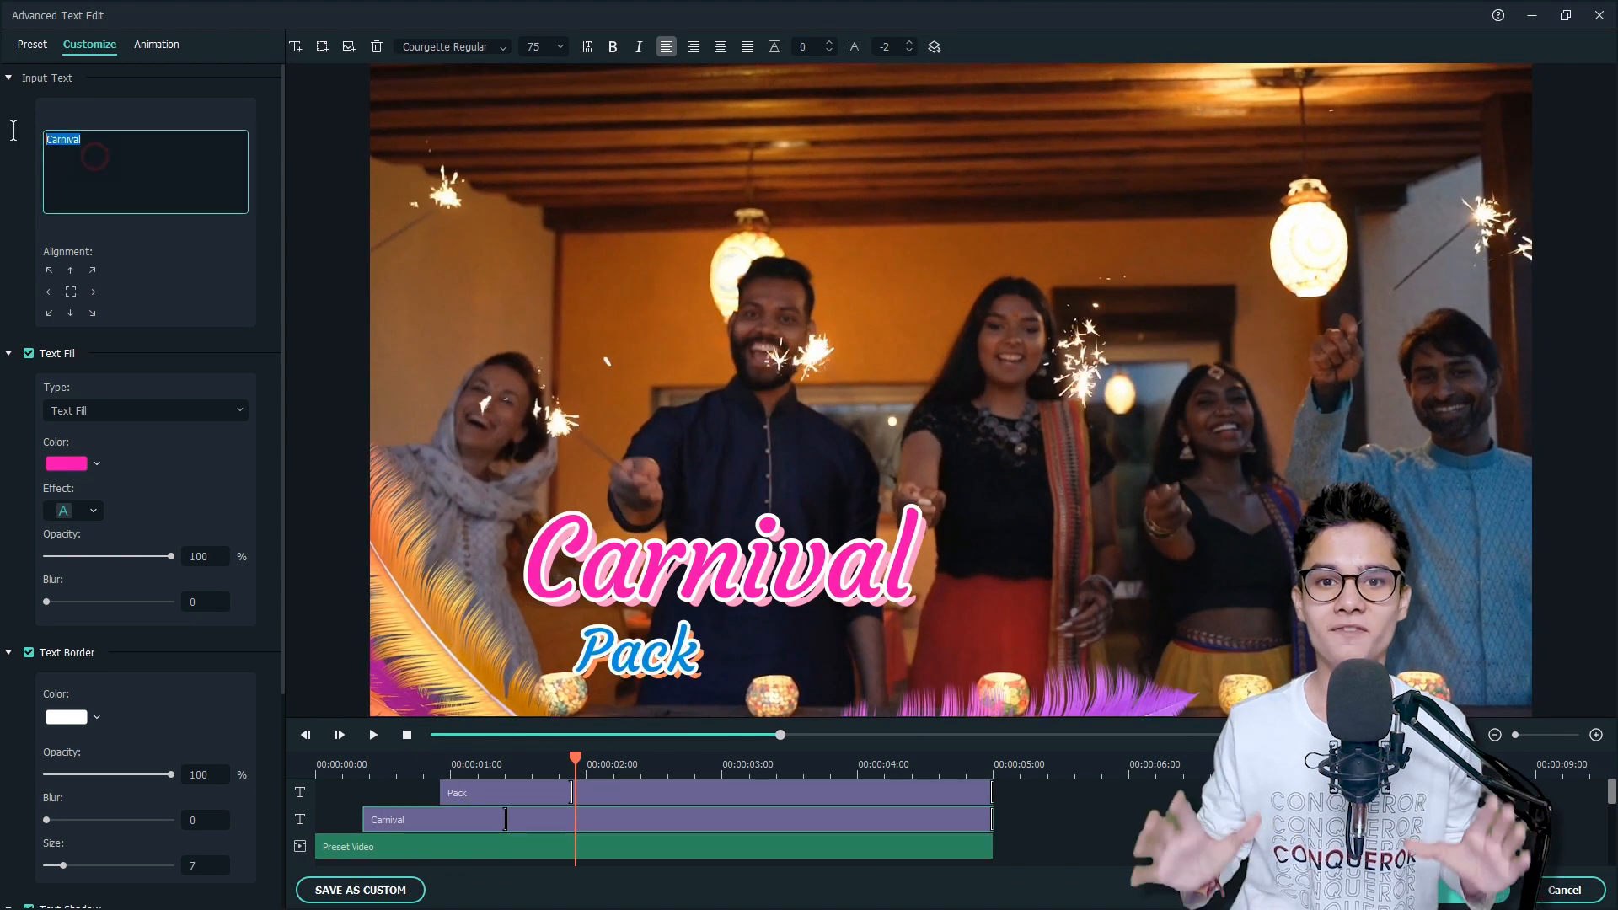
type("We Celebrated")
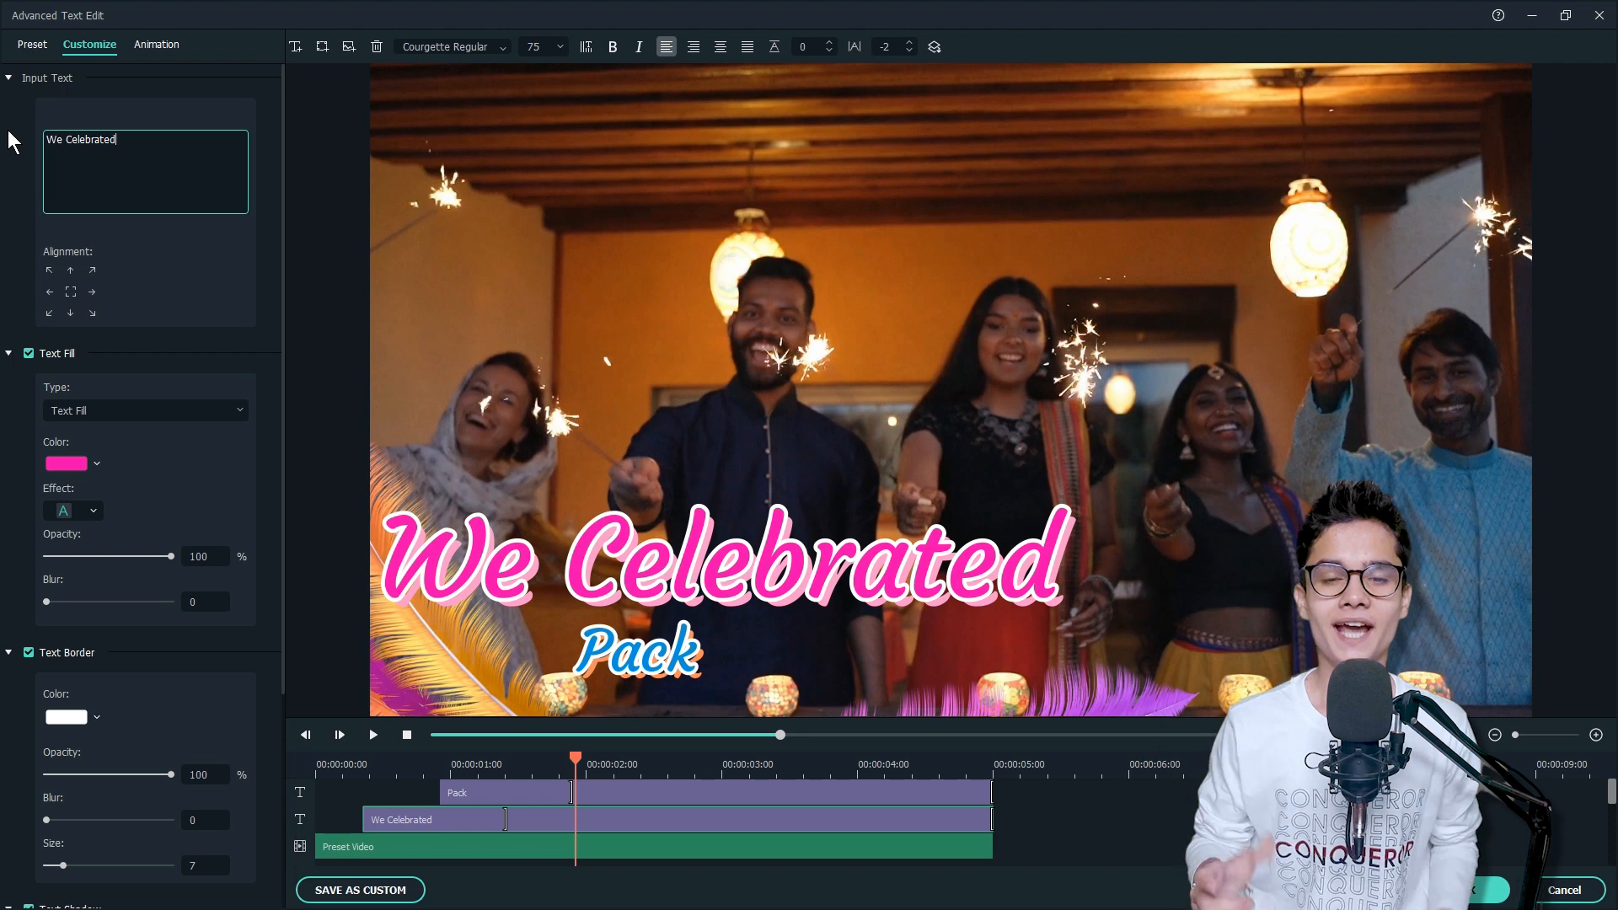
left_click(456, 792)
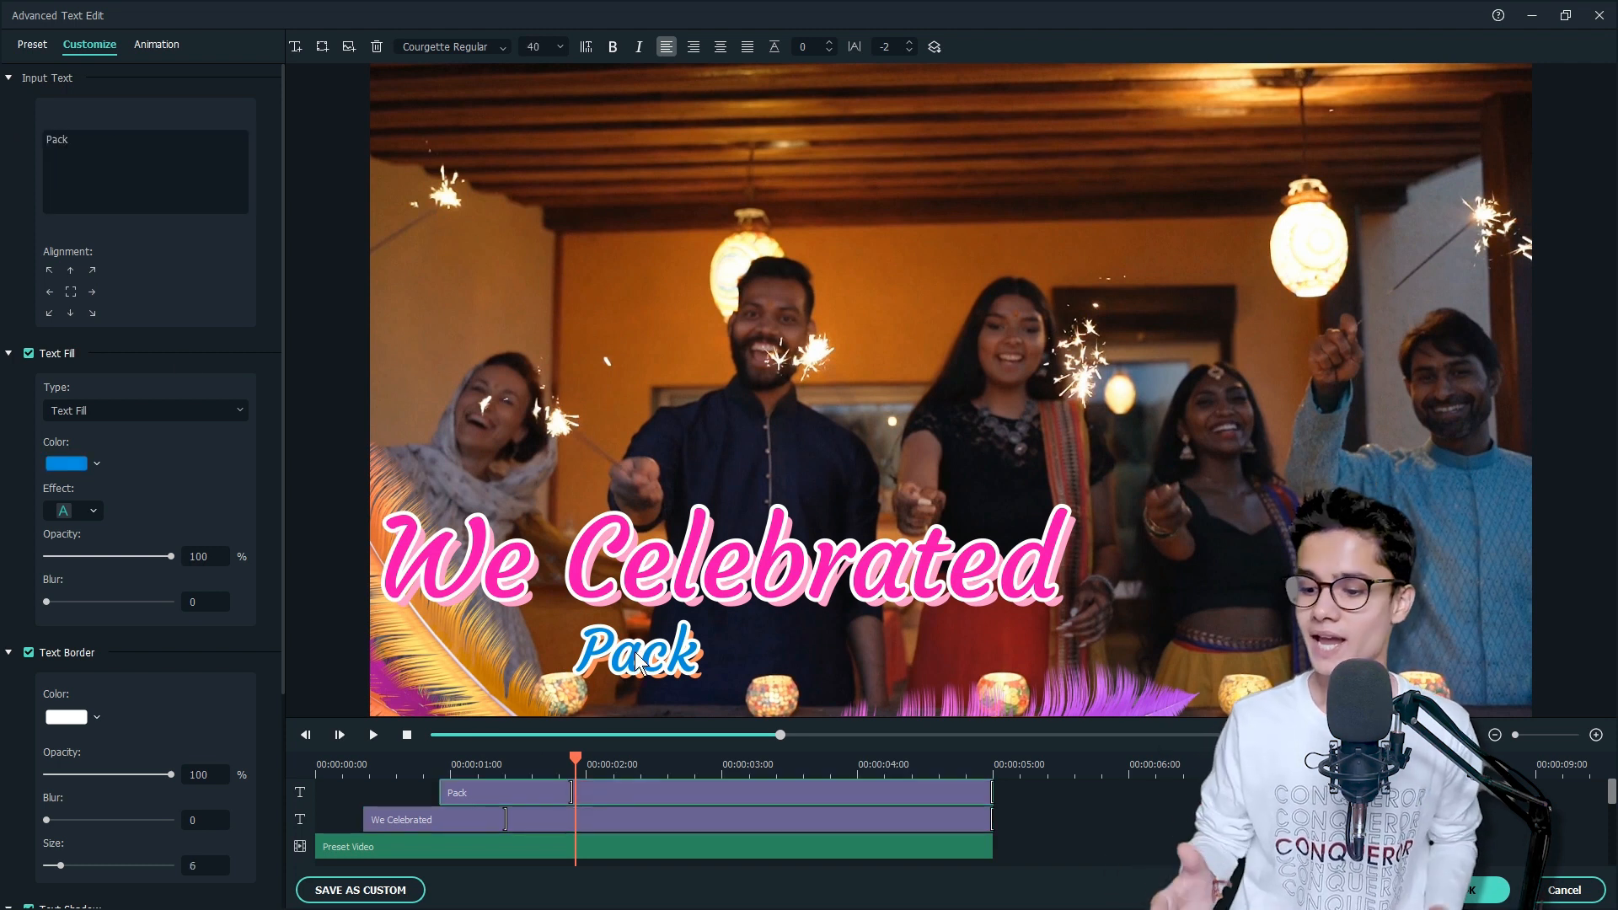
type("every moments with our family & friends")
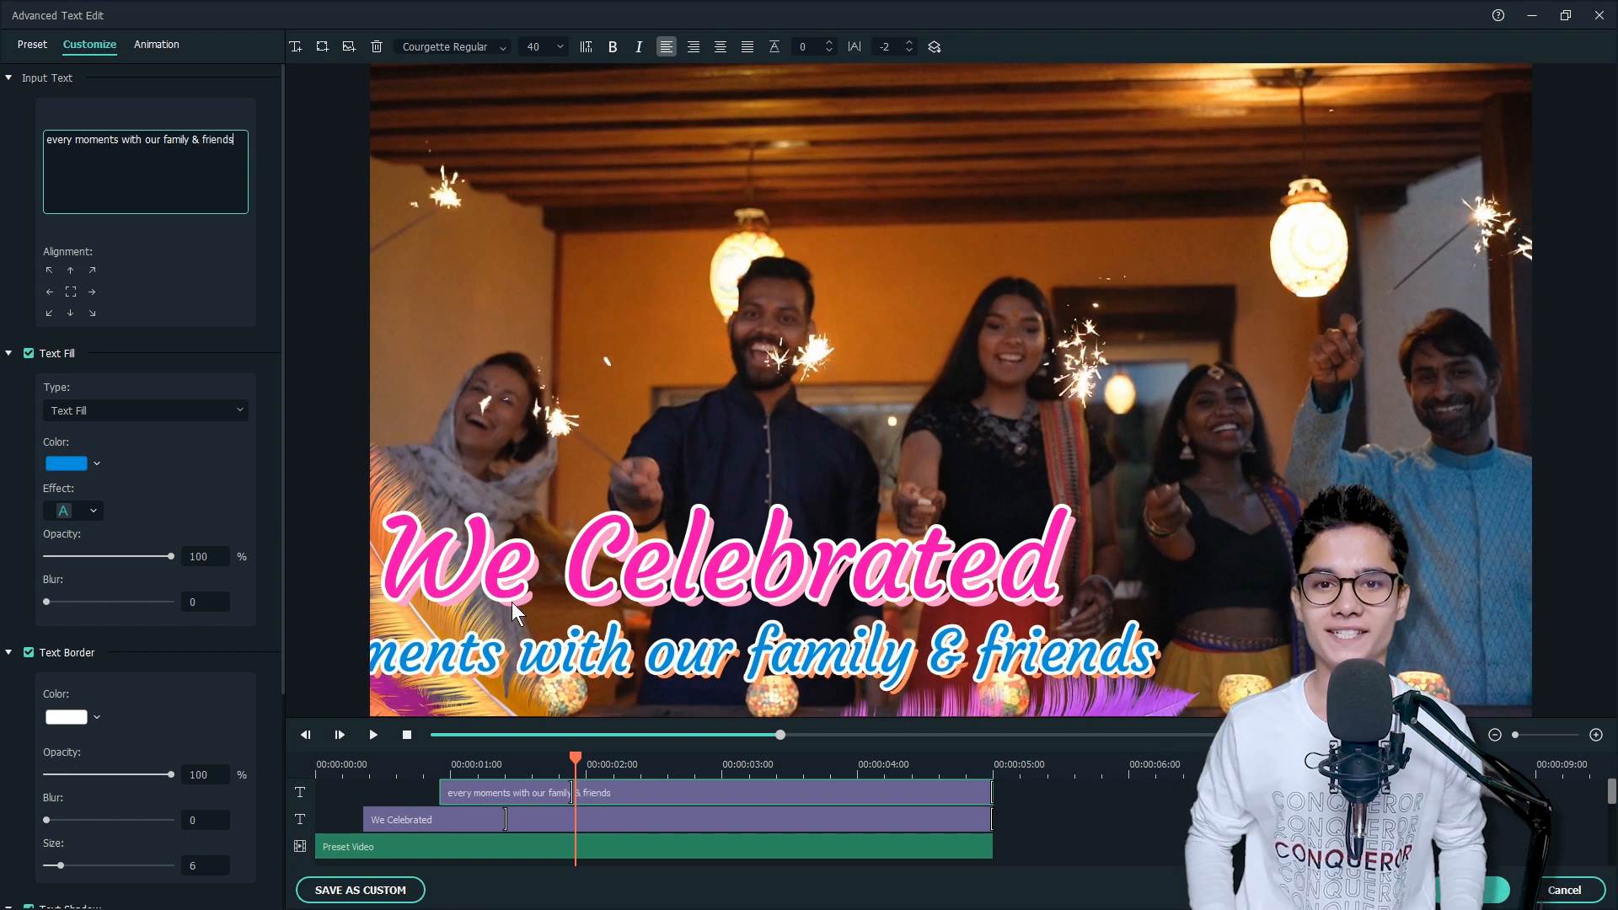
- Widen the bottom caption box to fit and confirm the lower-third edits
left_click(401, 818)
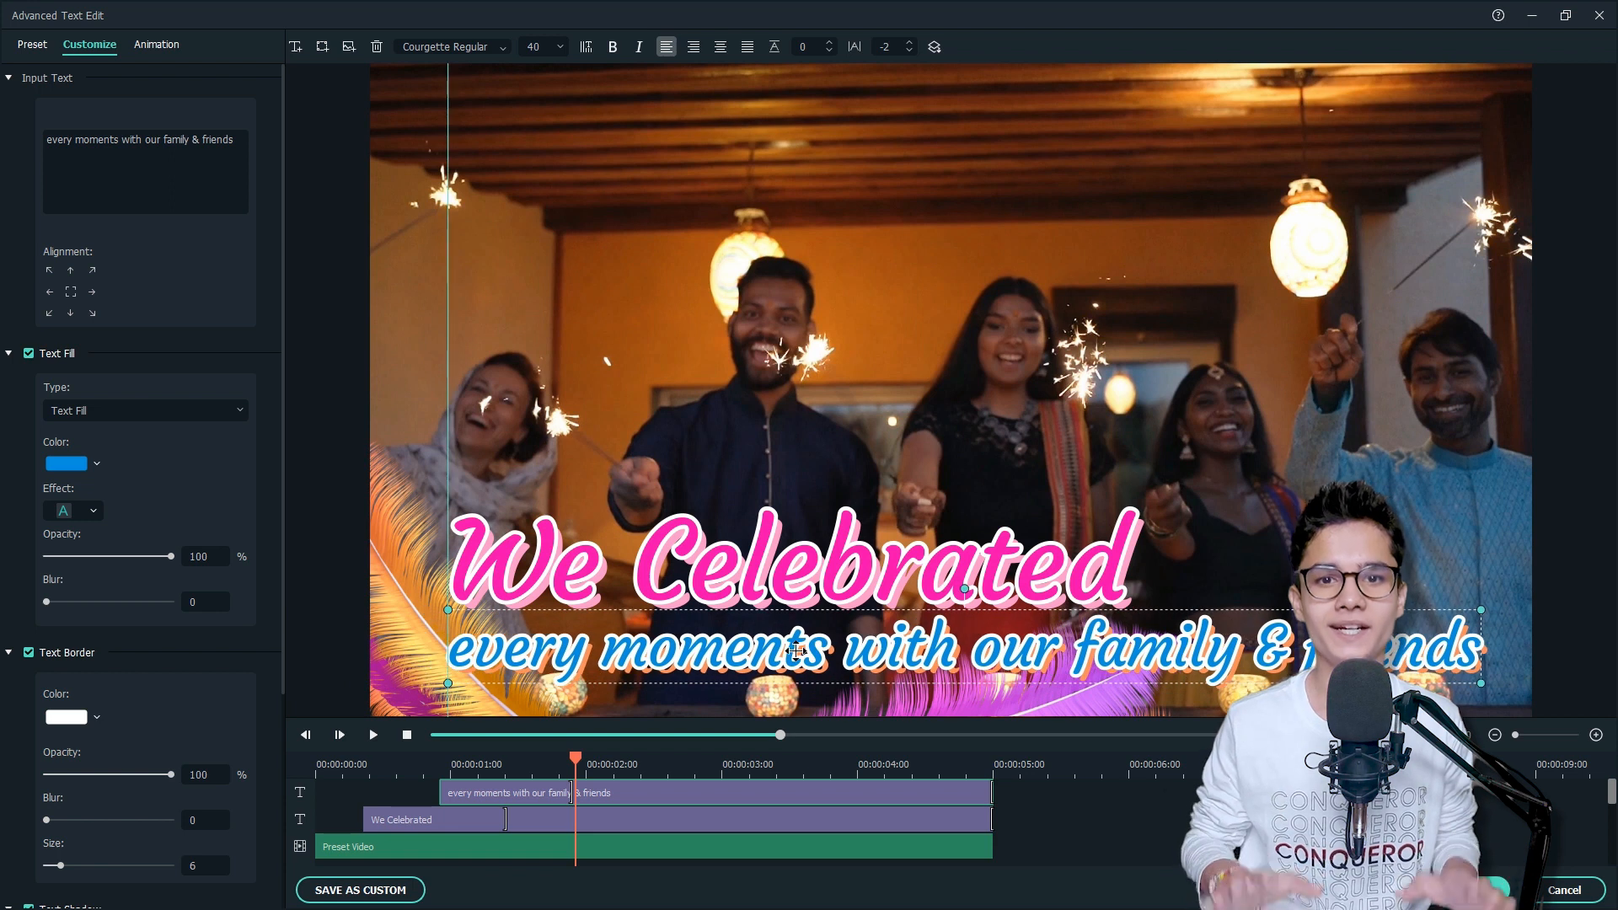
left_click(770, 474)
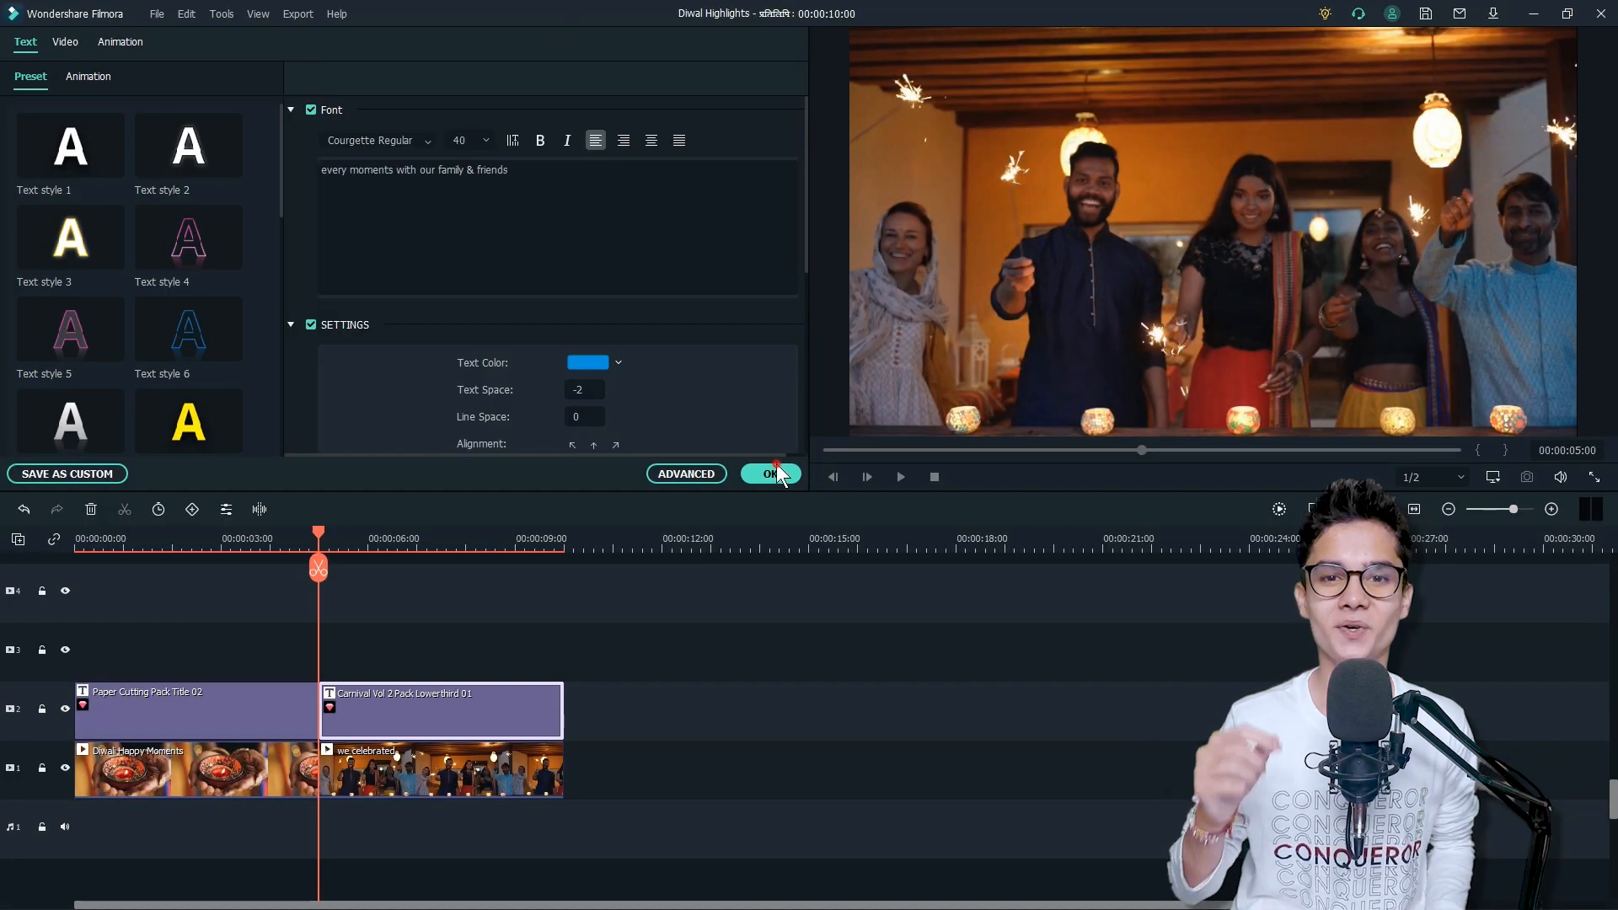
left_click(768, 473)
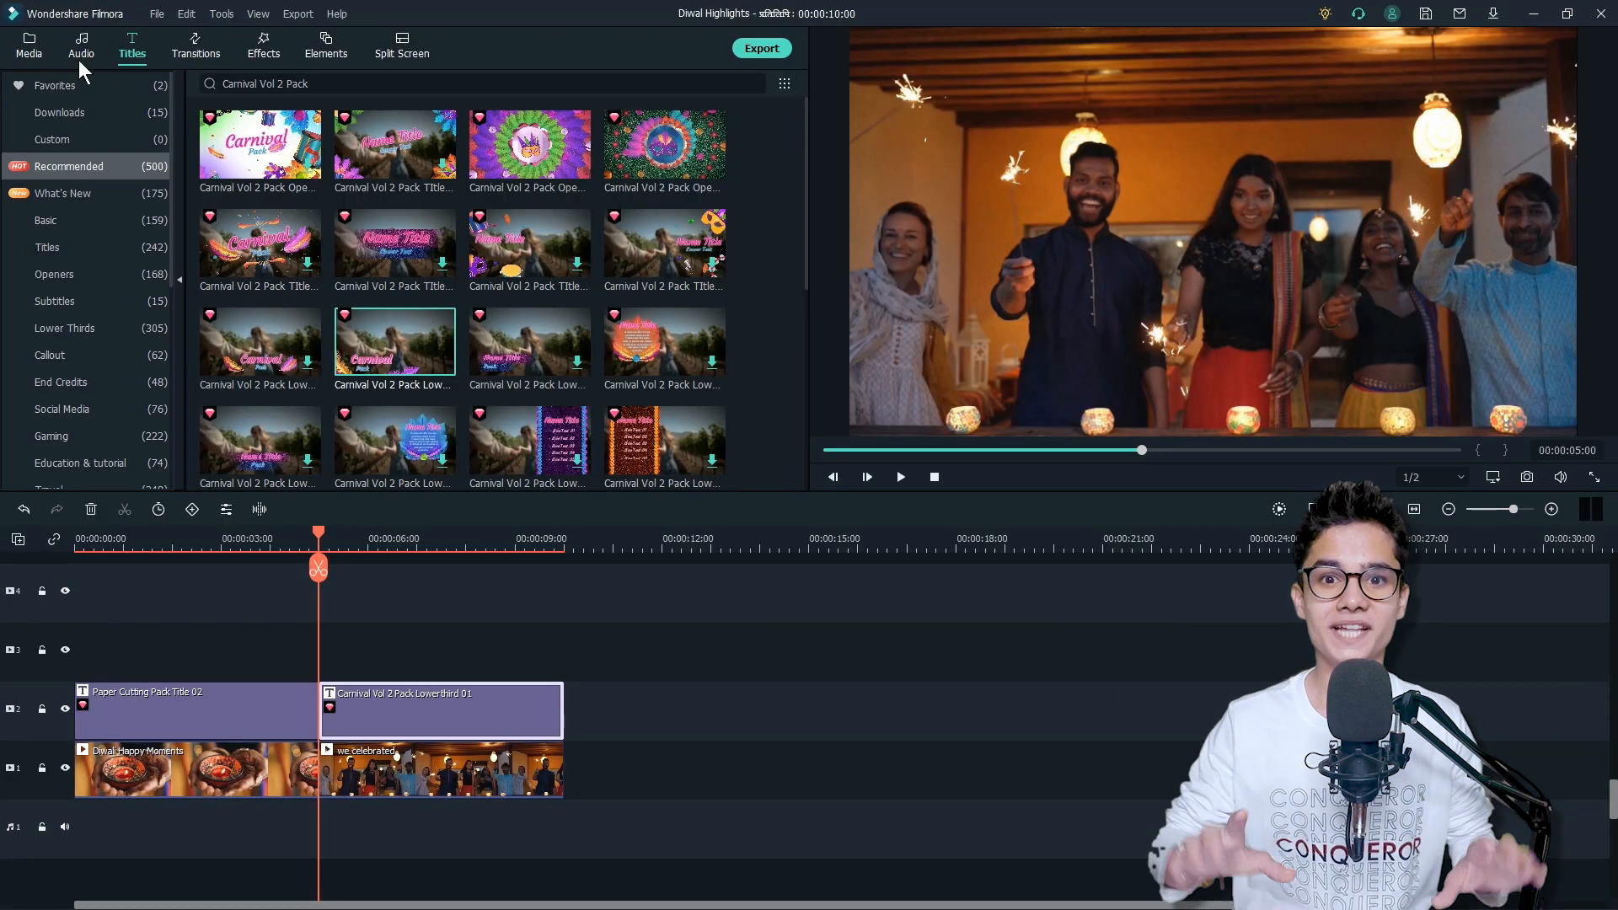
left_click(28, 43)
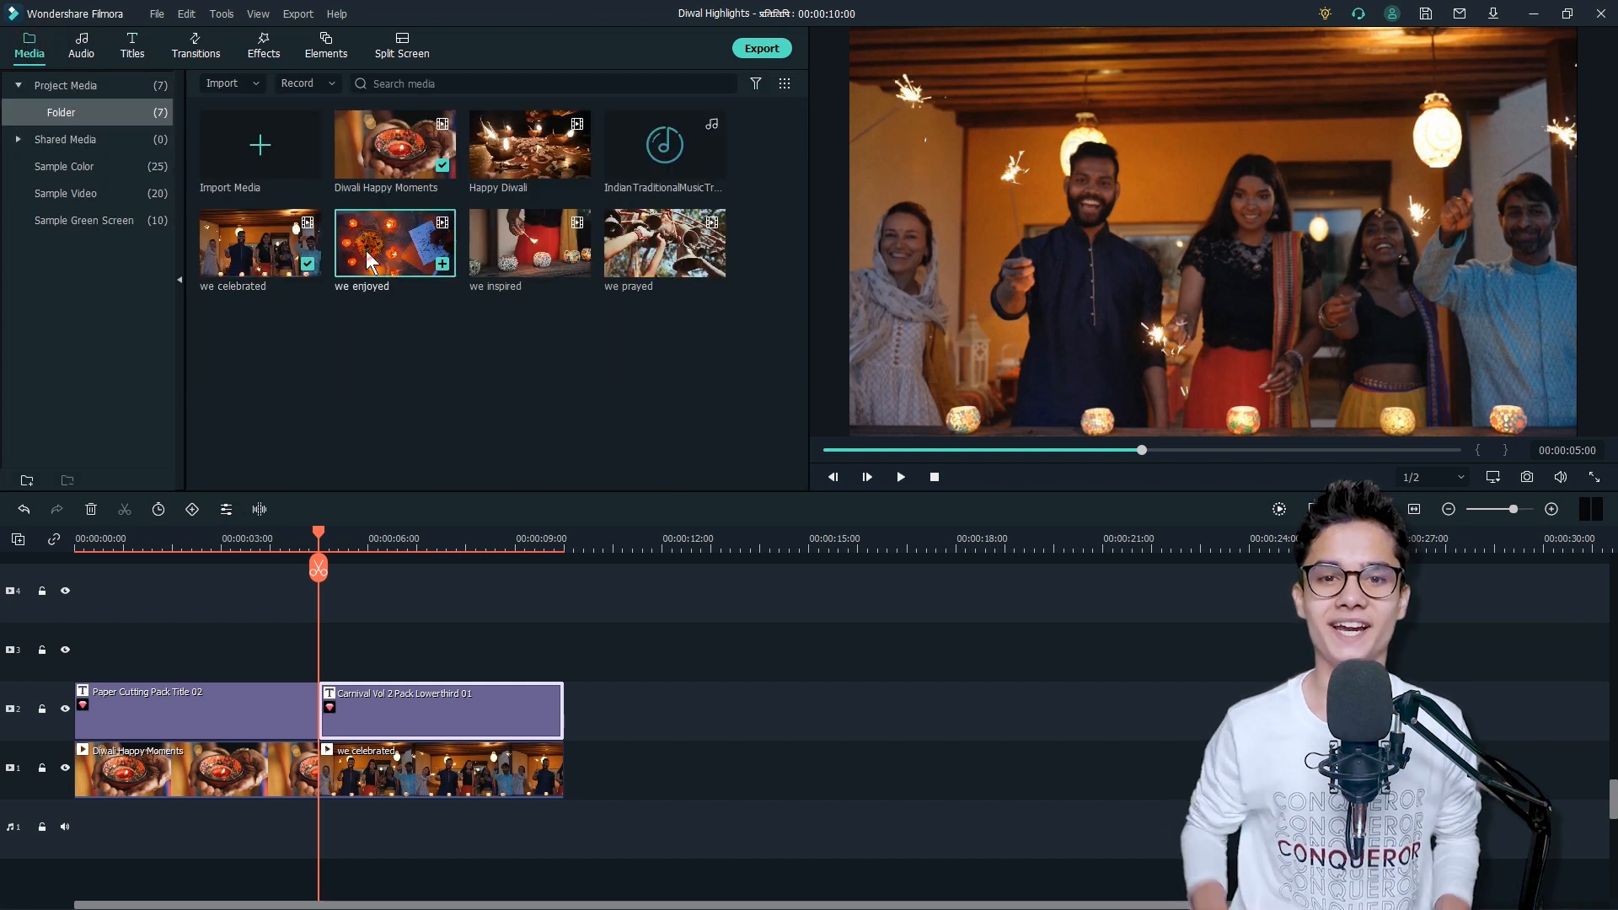
- Add the 'we enjoyed' clip and browse downloaded title templates for a Carnival lower third
left_click(900, 475)
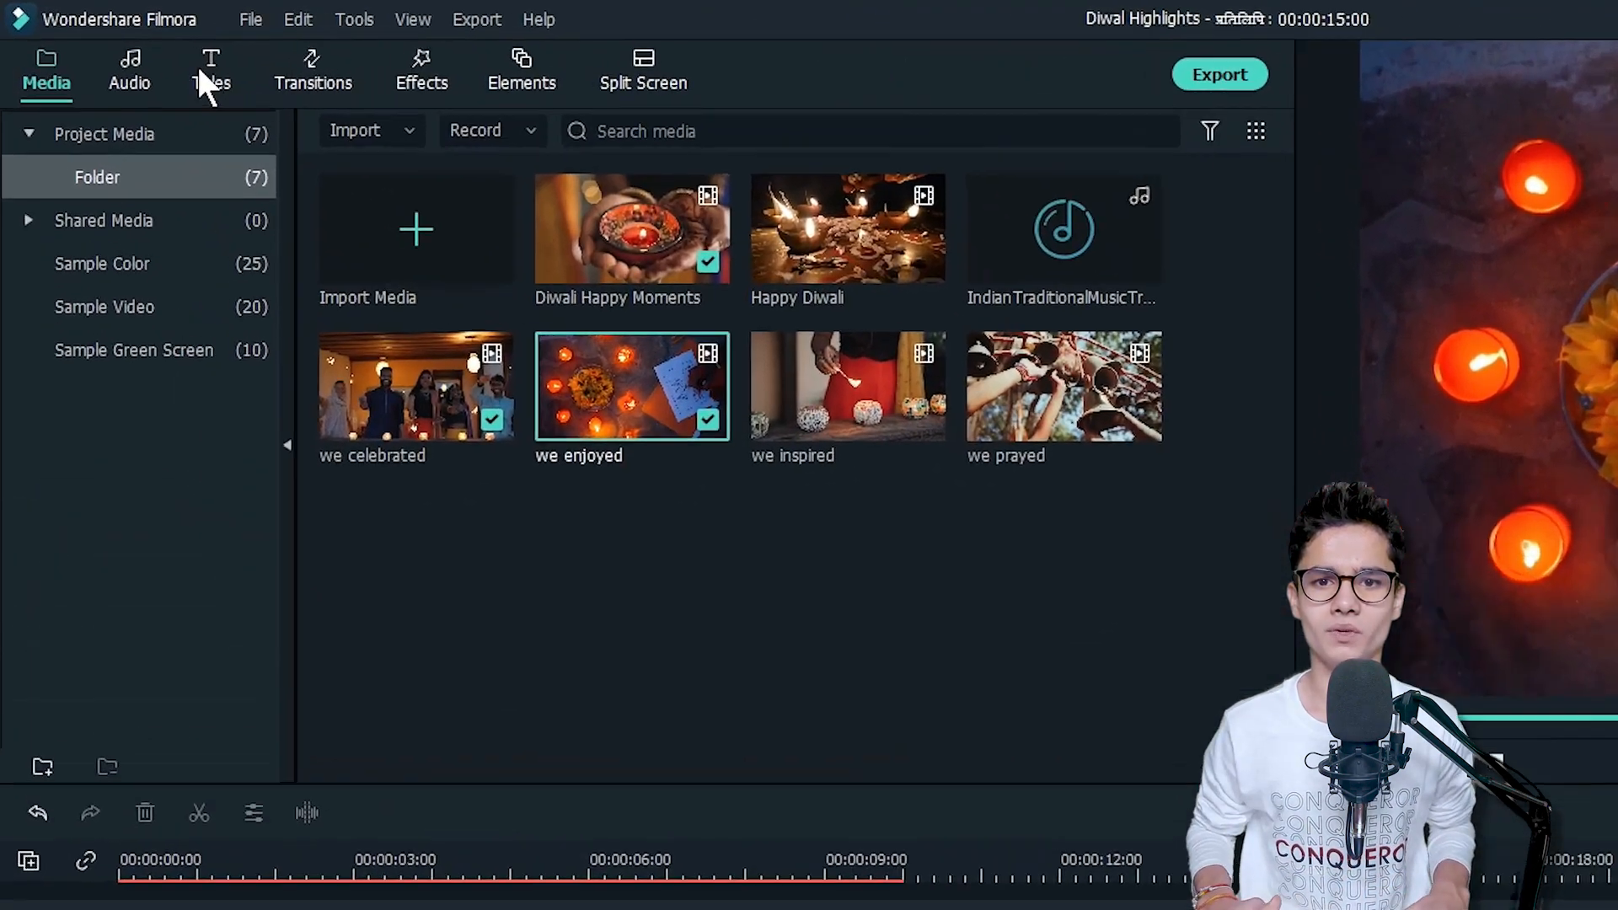
left_click(211, 70)
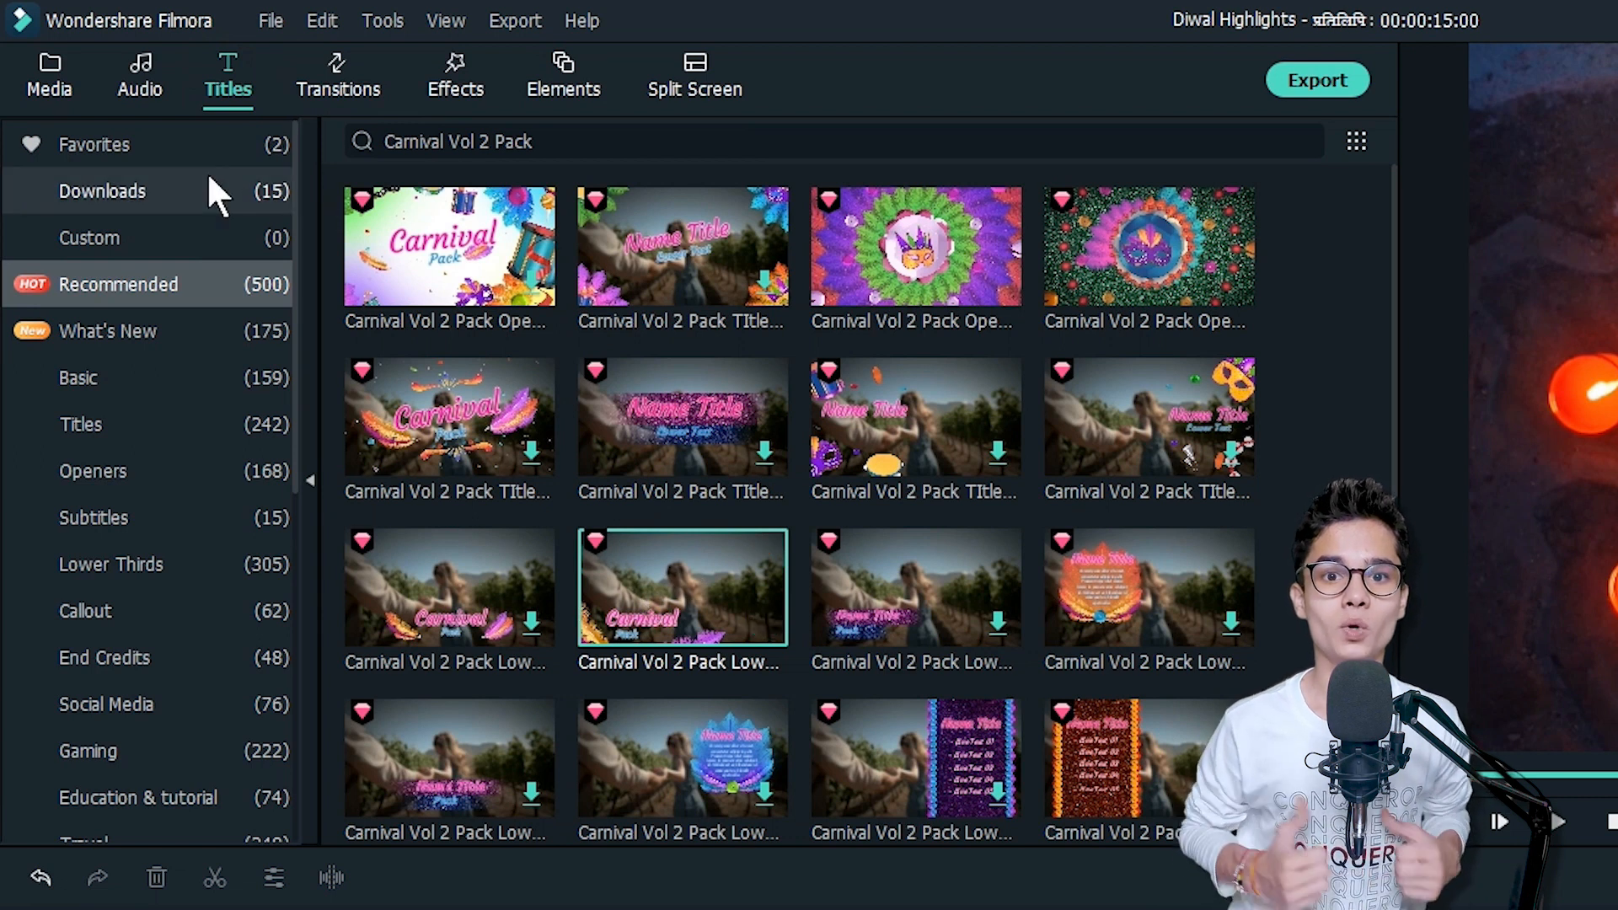
left_click(102, 191)
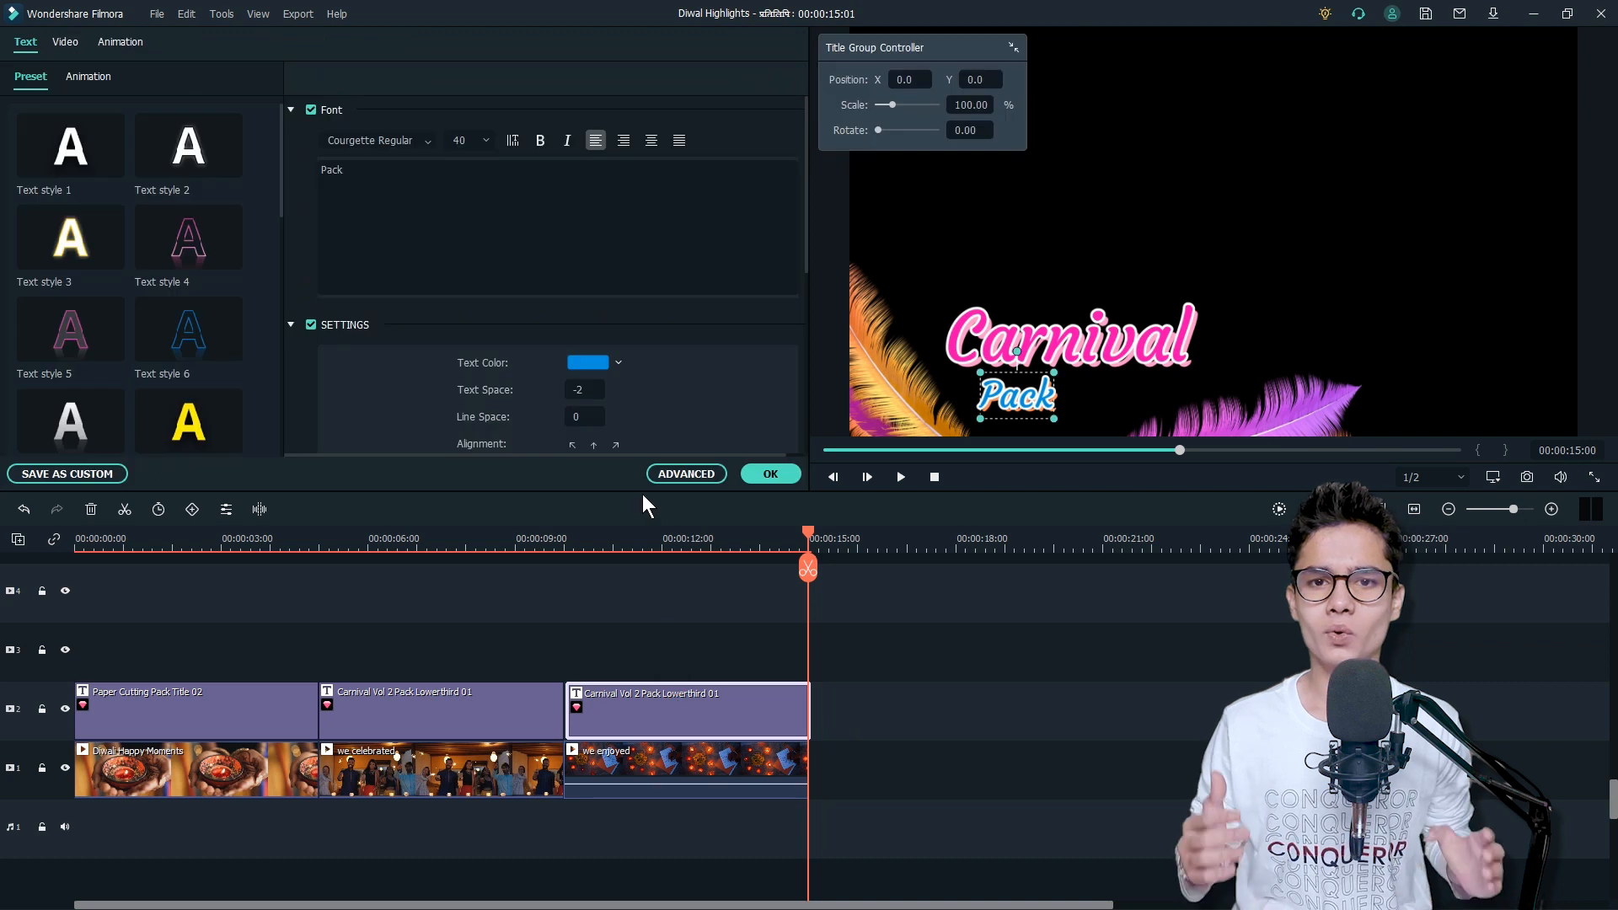
- Rewrite the second lower third to 'We Enjoyed' / 'The festival with joy & happiness'
left_click(685, 474)
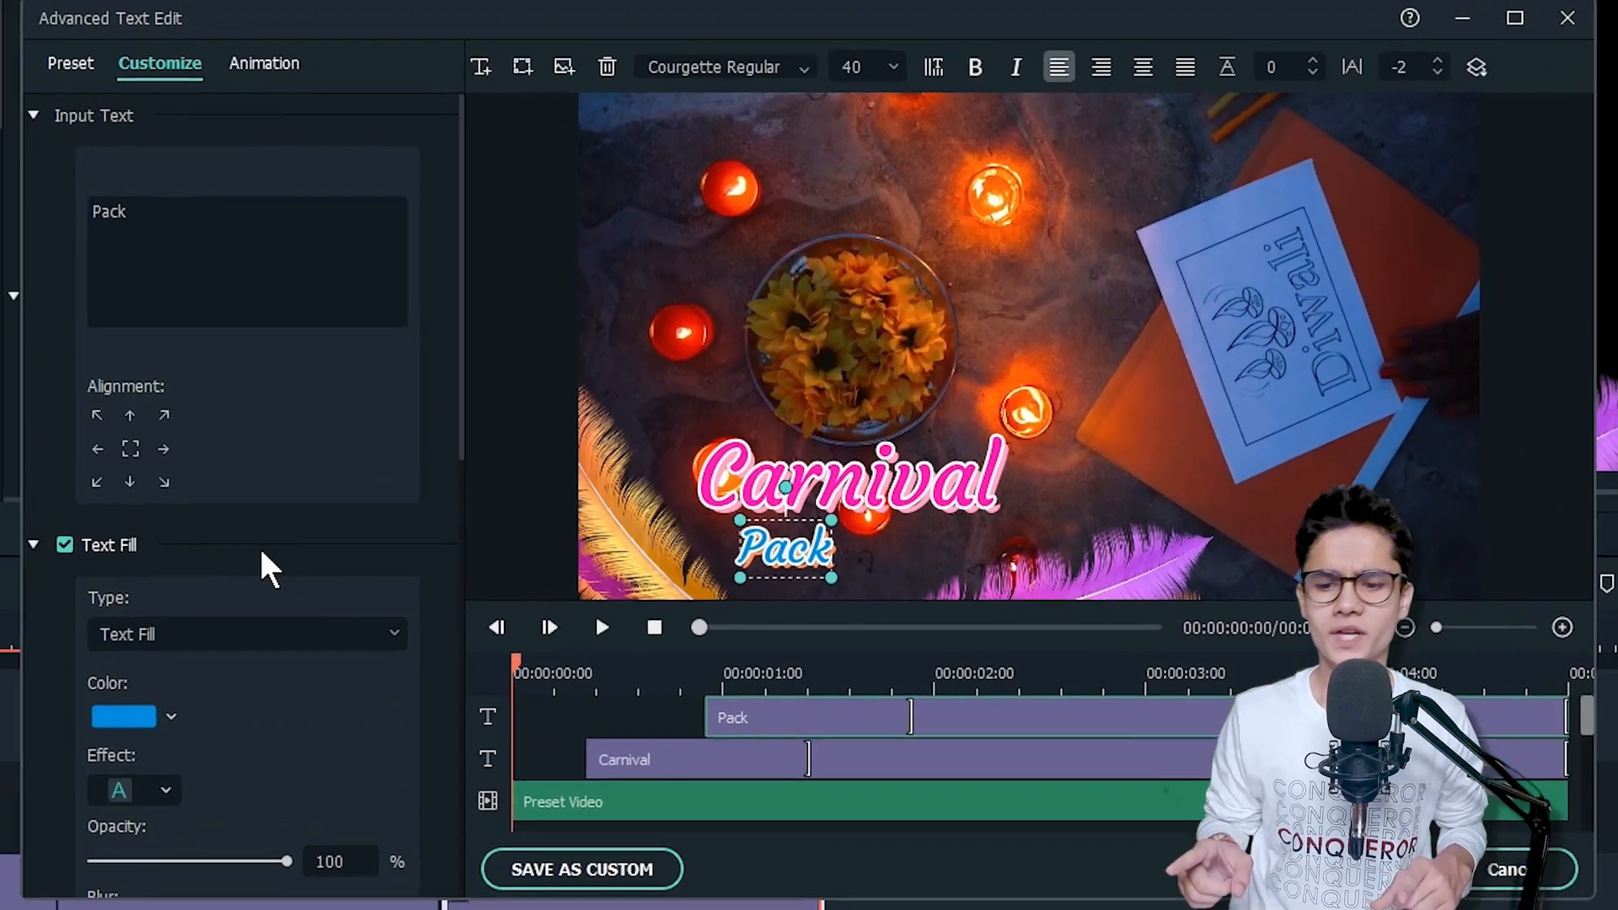
left_click_drag(699, 627, 725, 634)
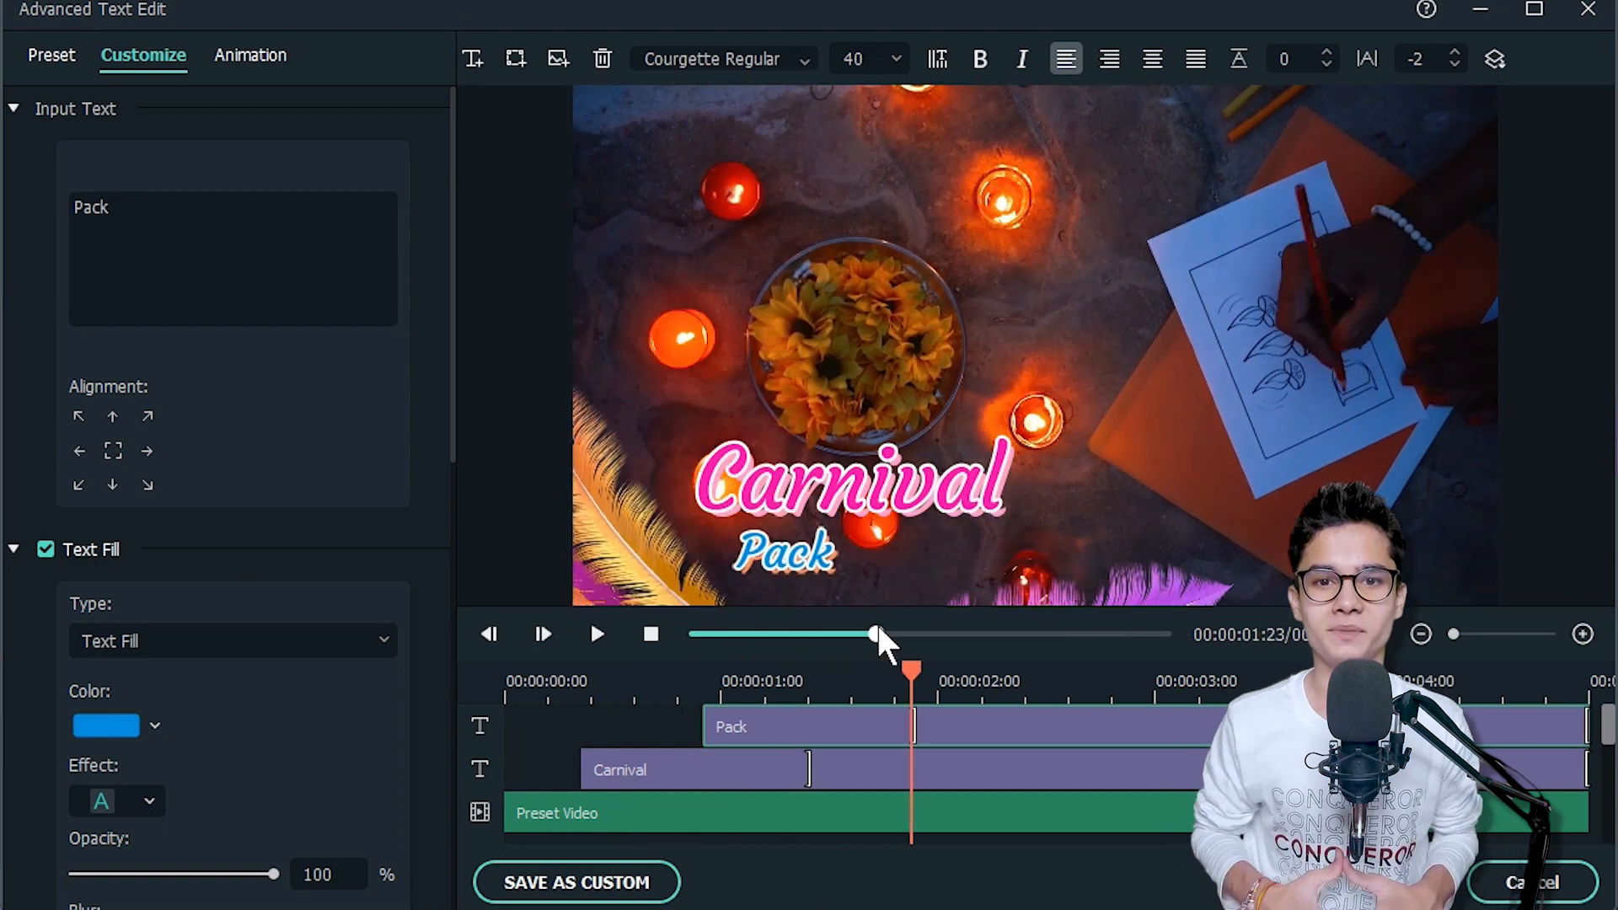
type("We Enjoyed")
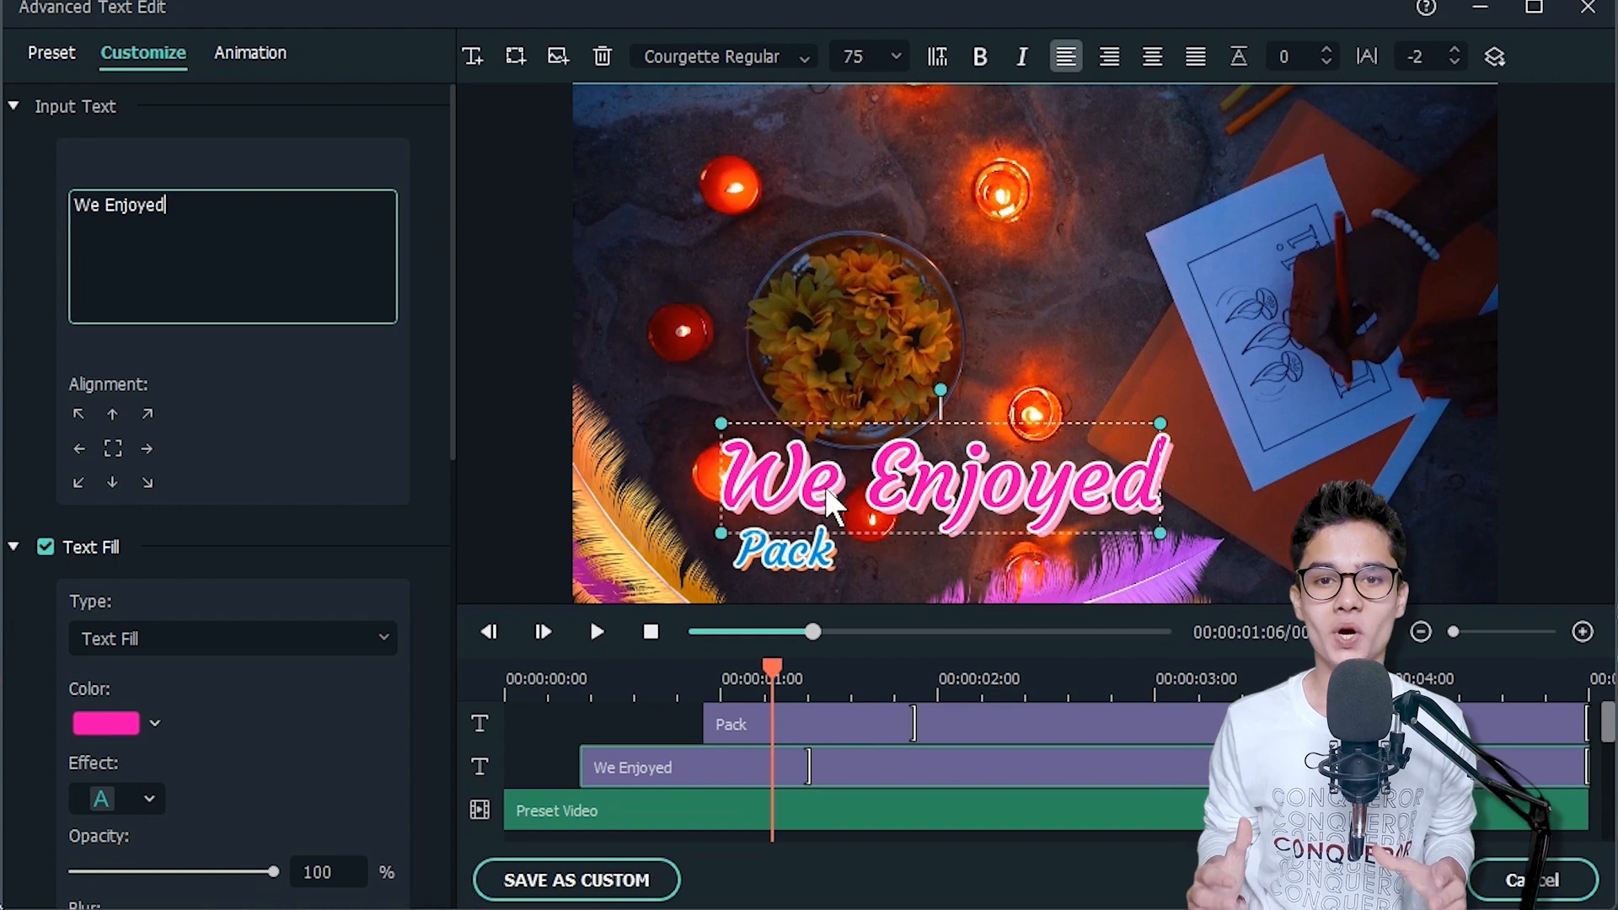
left_click(785, 548)
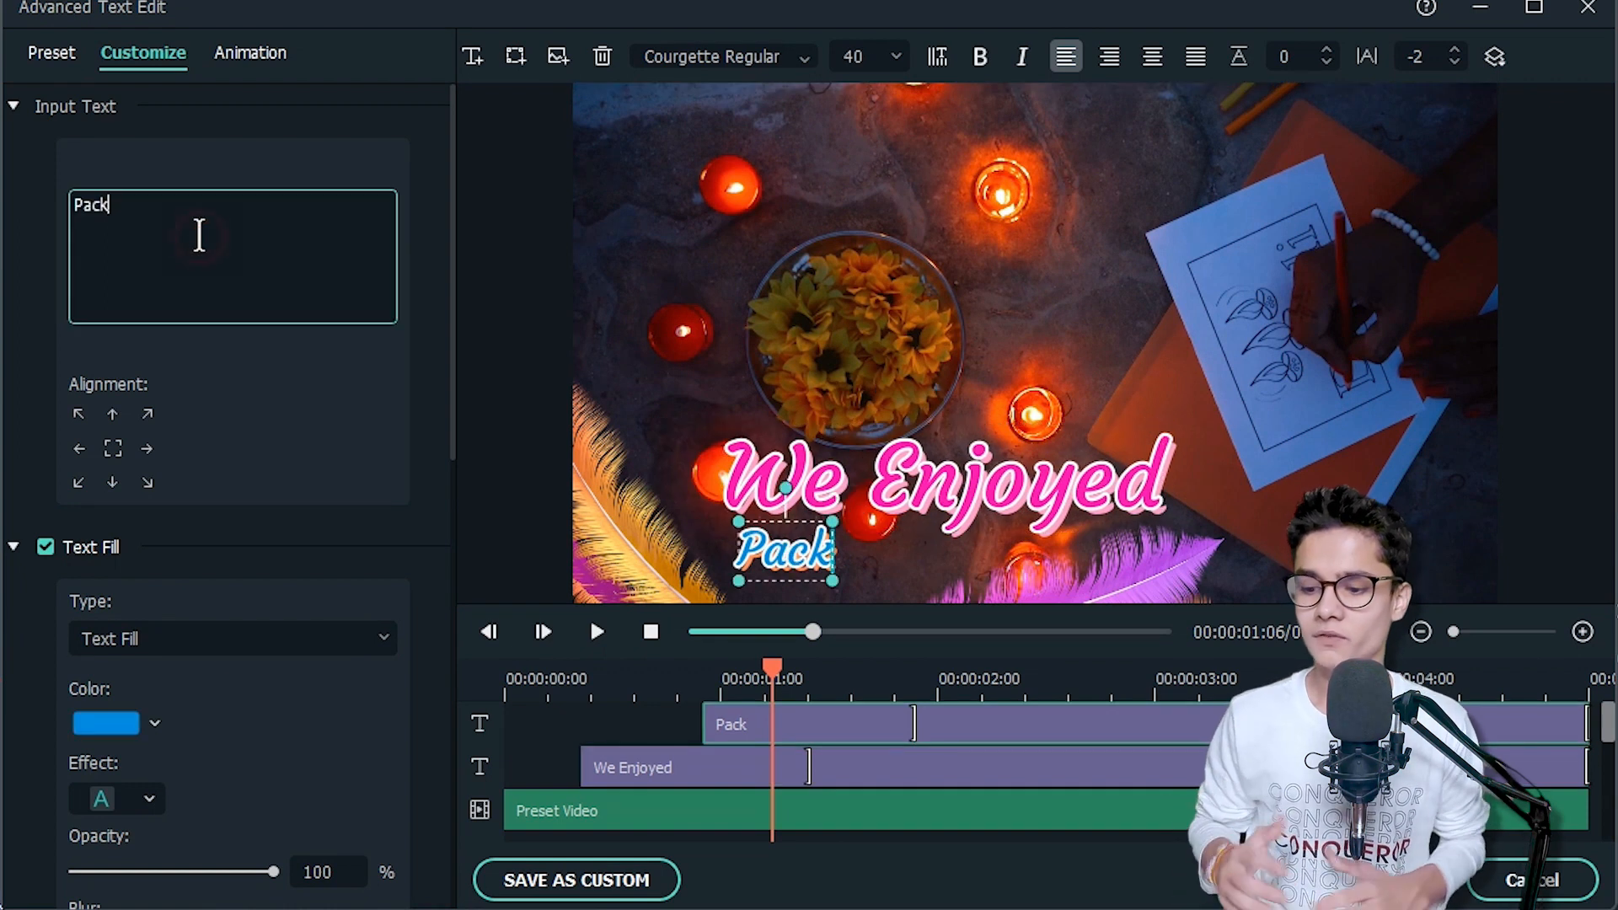
type("The festival with joy & h")
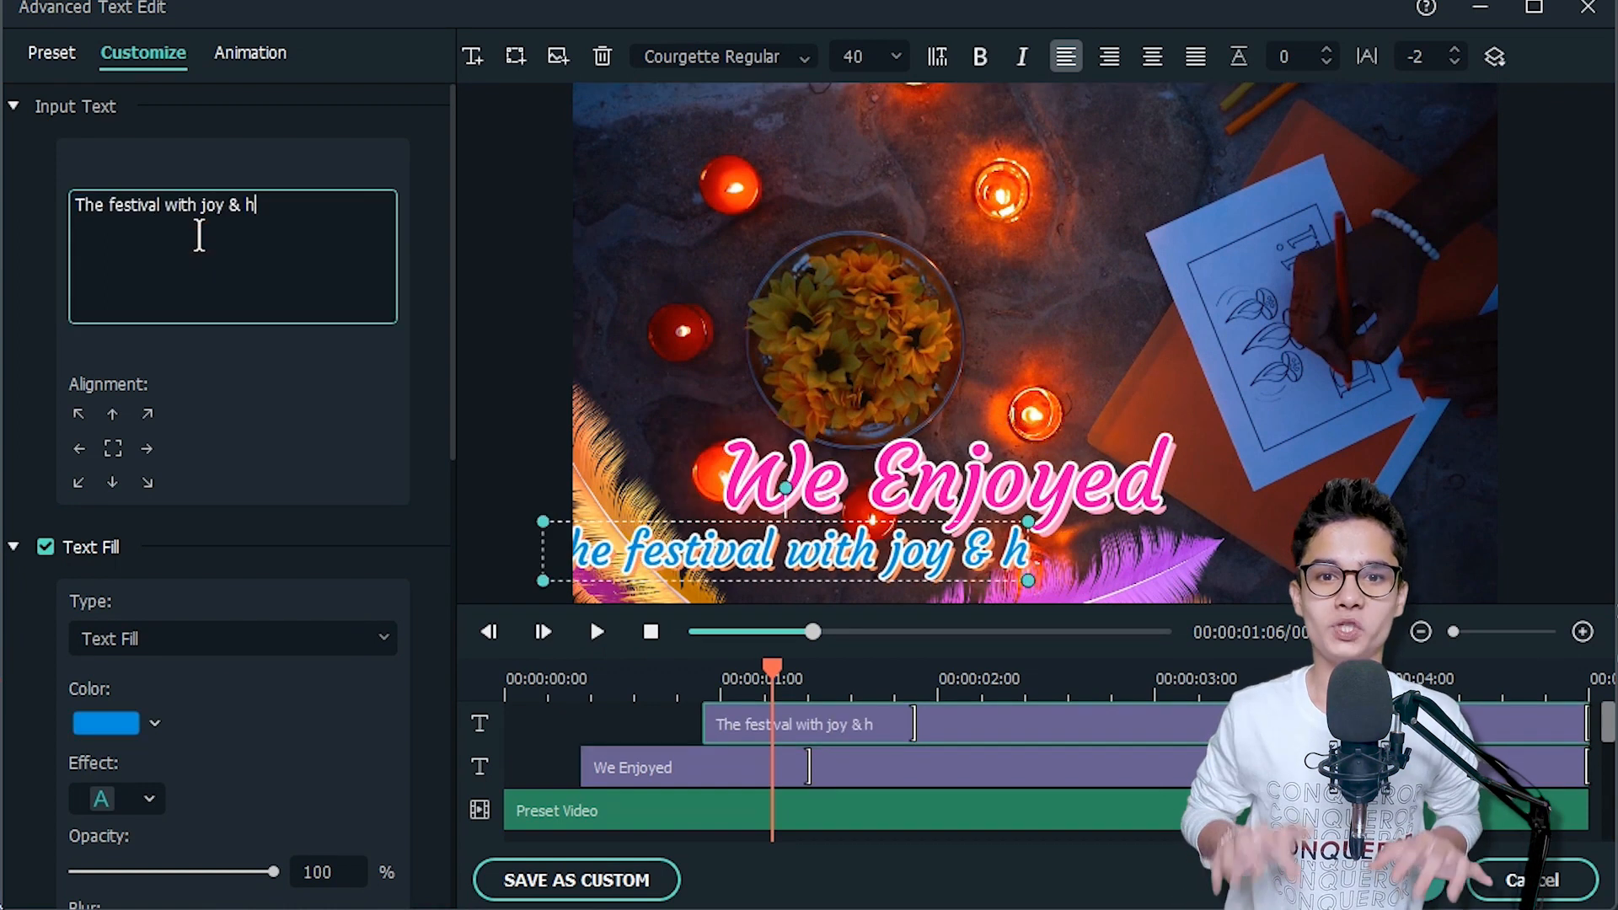
type("appiness")
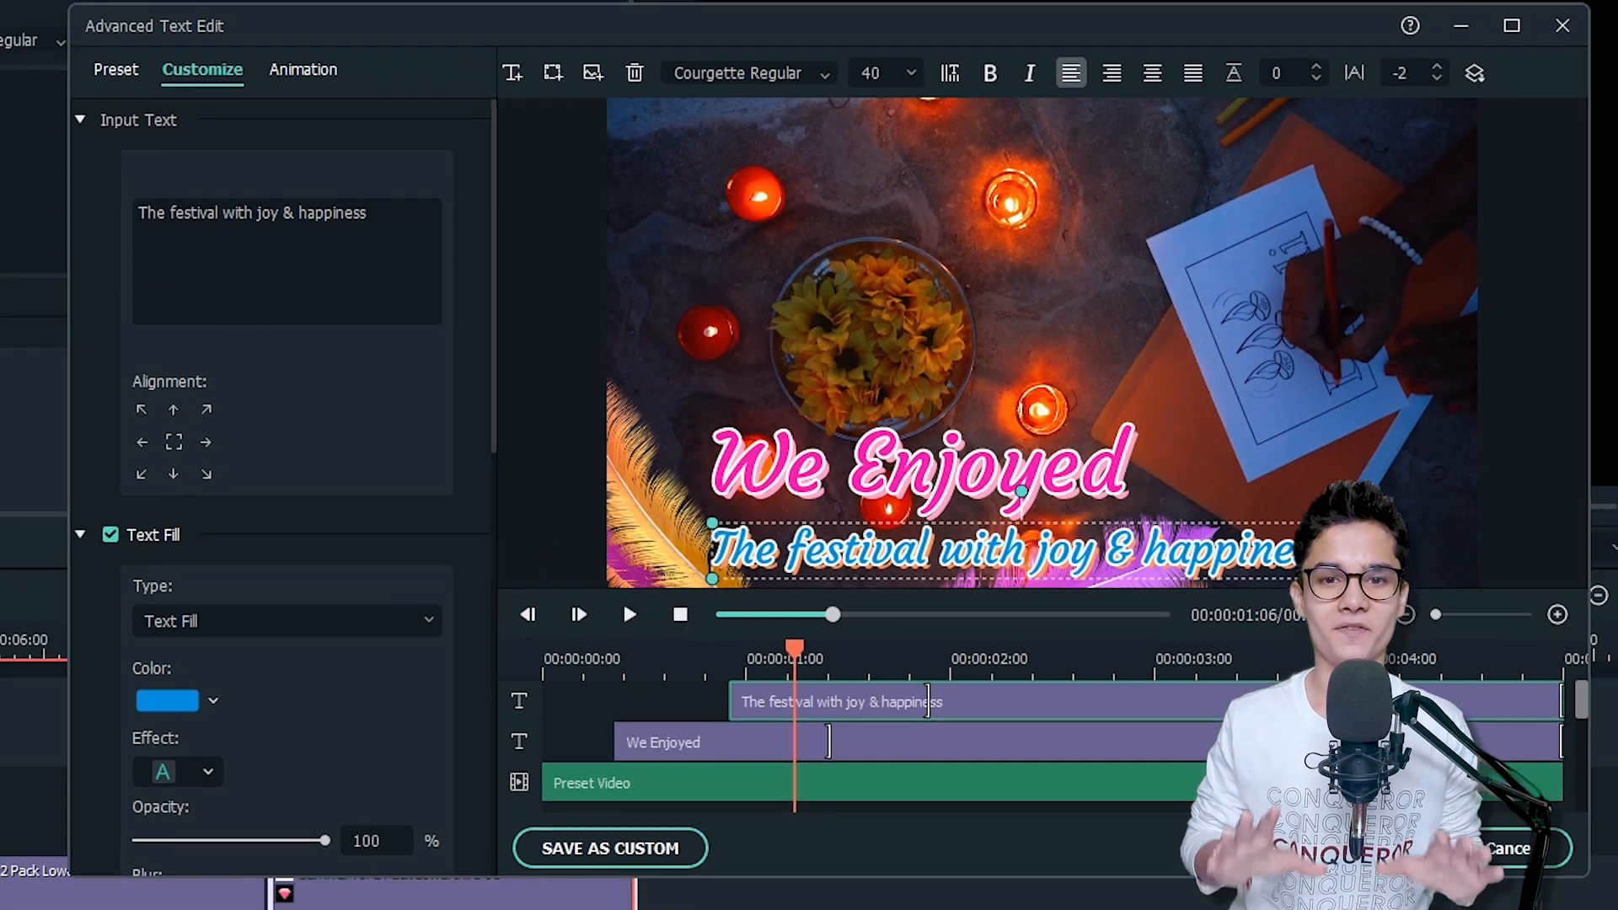
- Apply the caption changes and return to Media for the 'we prayed' clip
left_click(770, 474)
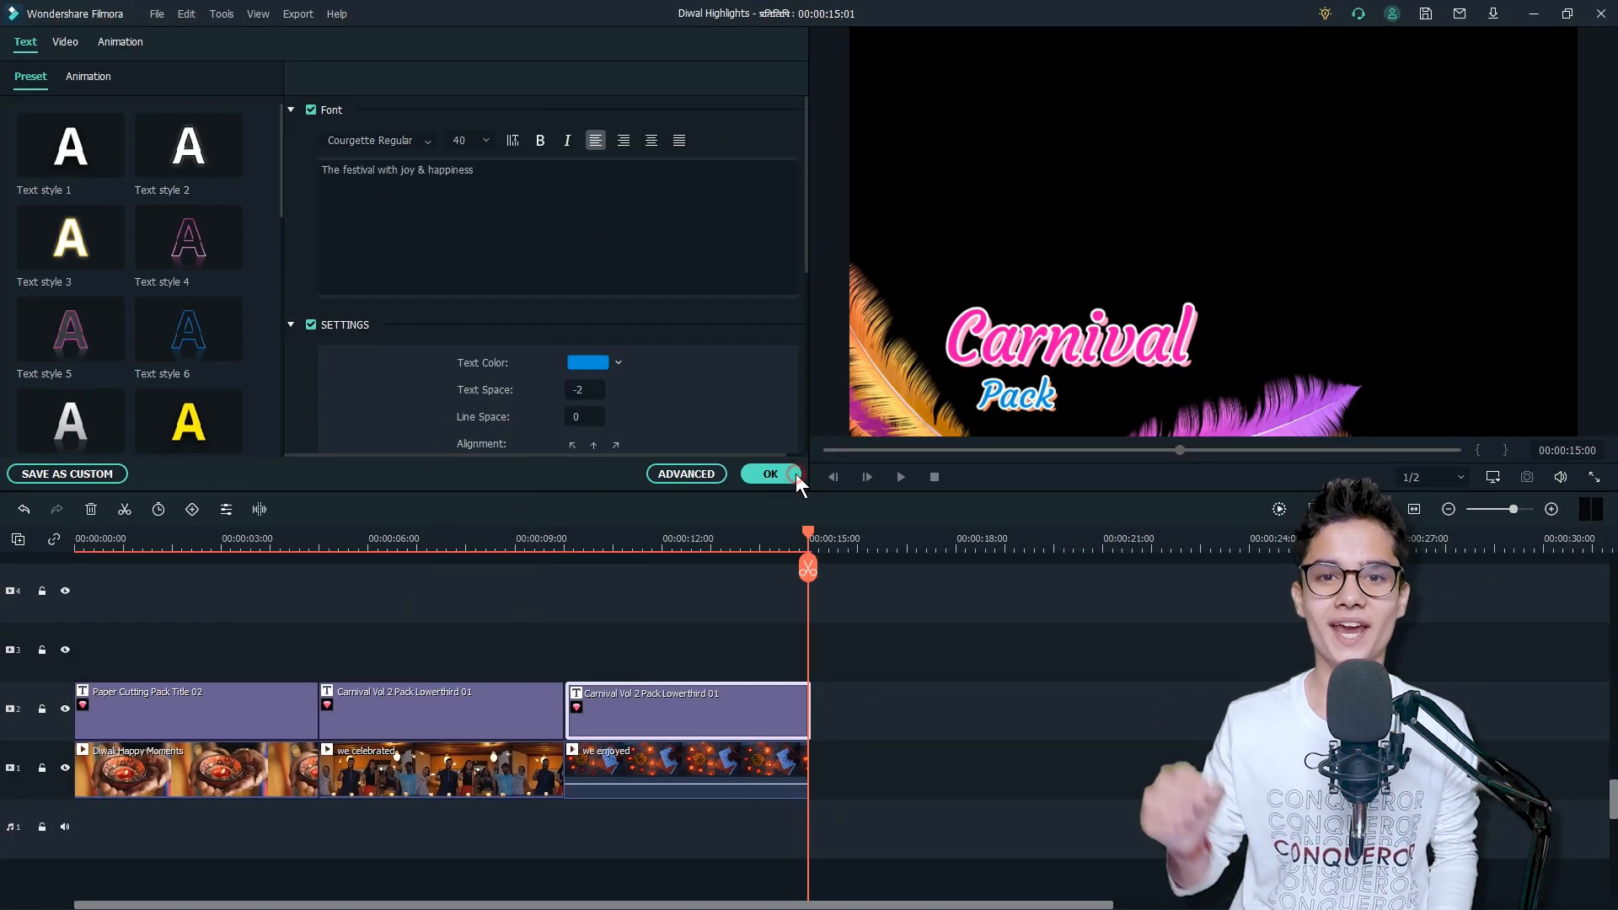
left_click(770, 474)
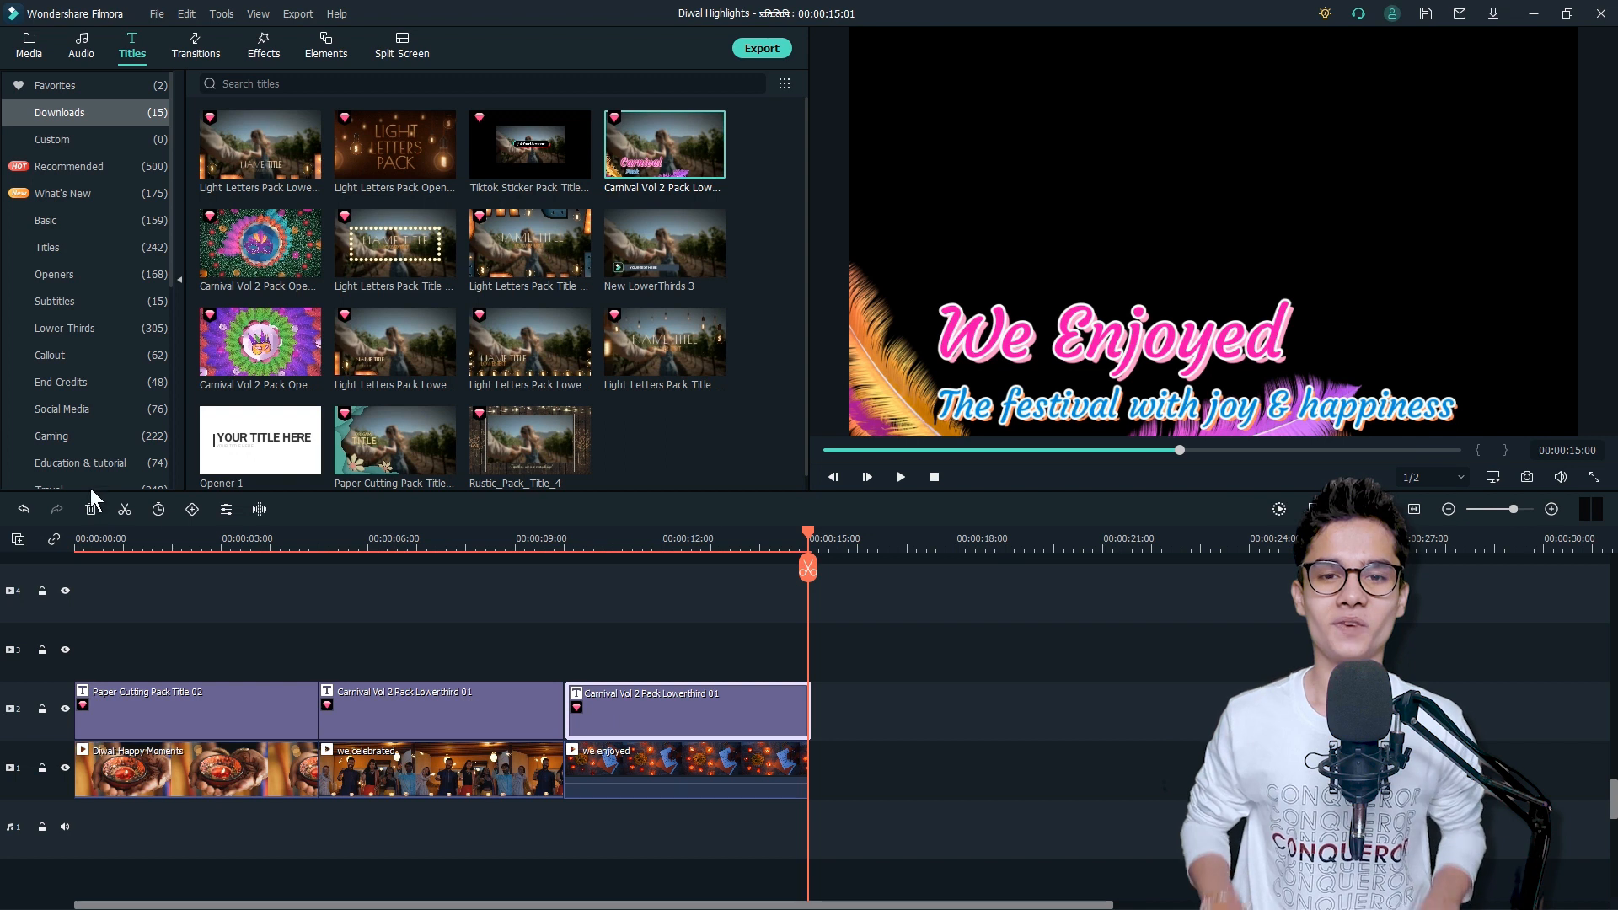
left_click(27, 45)
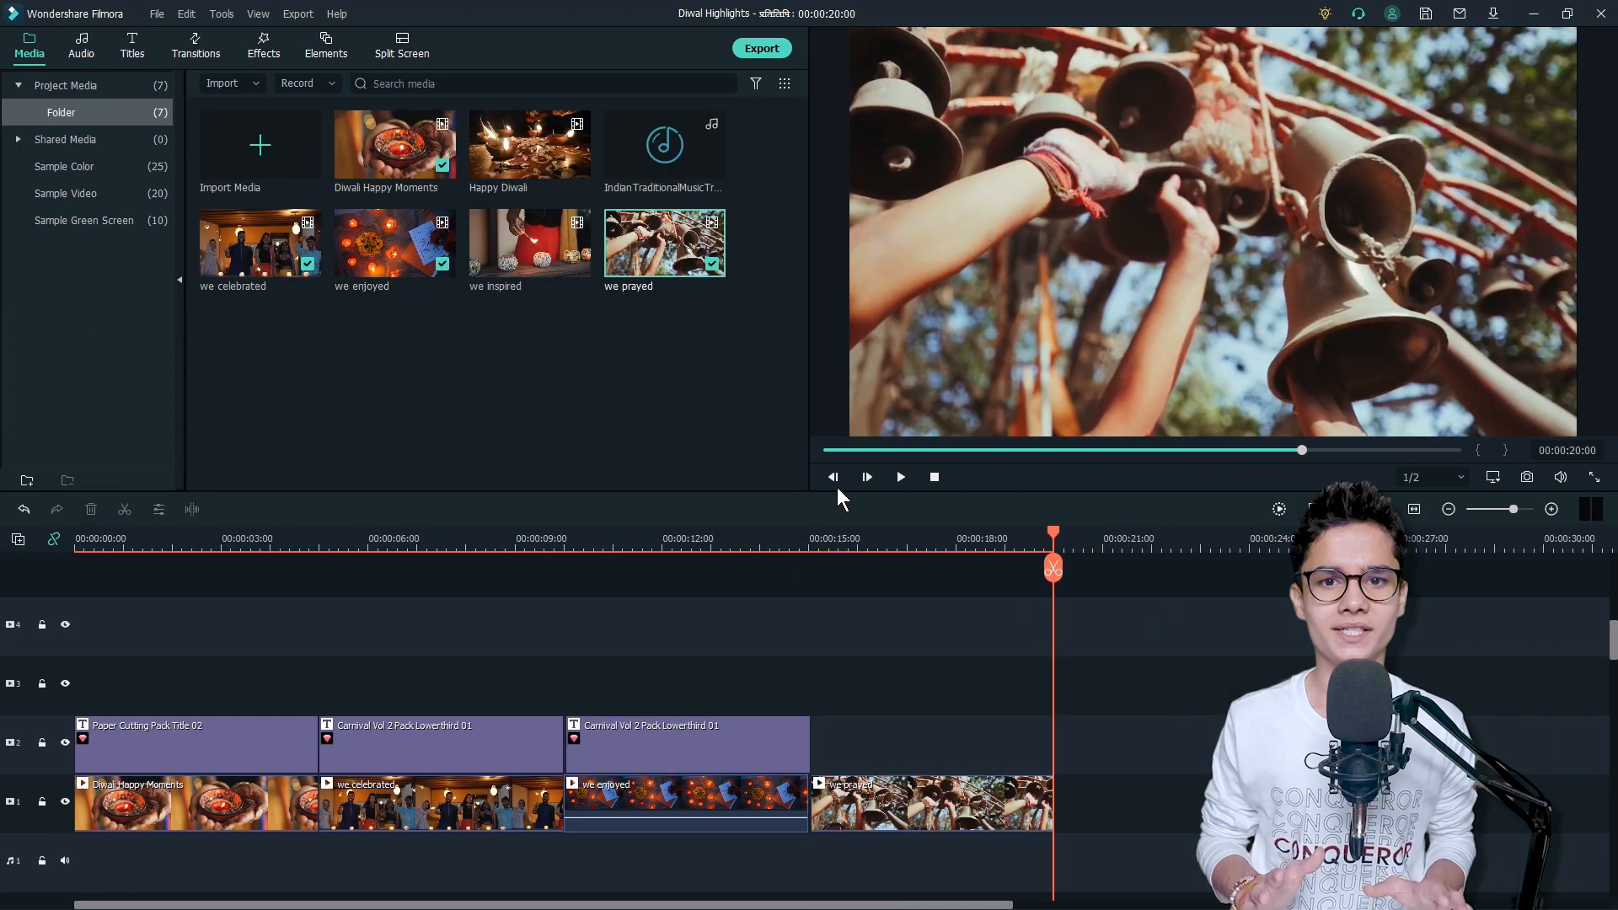
- Caption 'we prayed' and 'we inspired' with 'We Prayed' and 'We Inspired' lower thirds
double_click(929, 743)
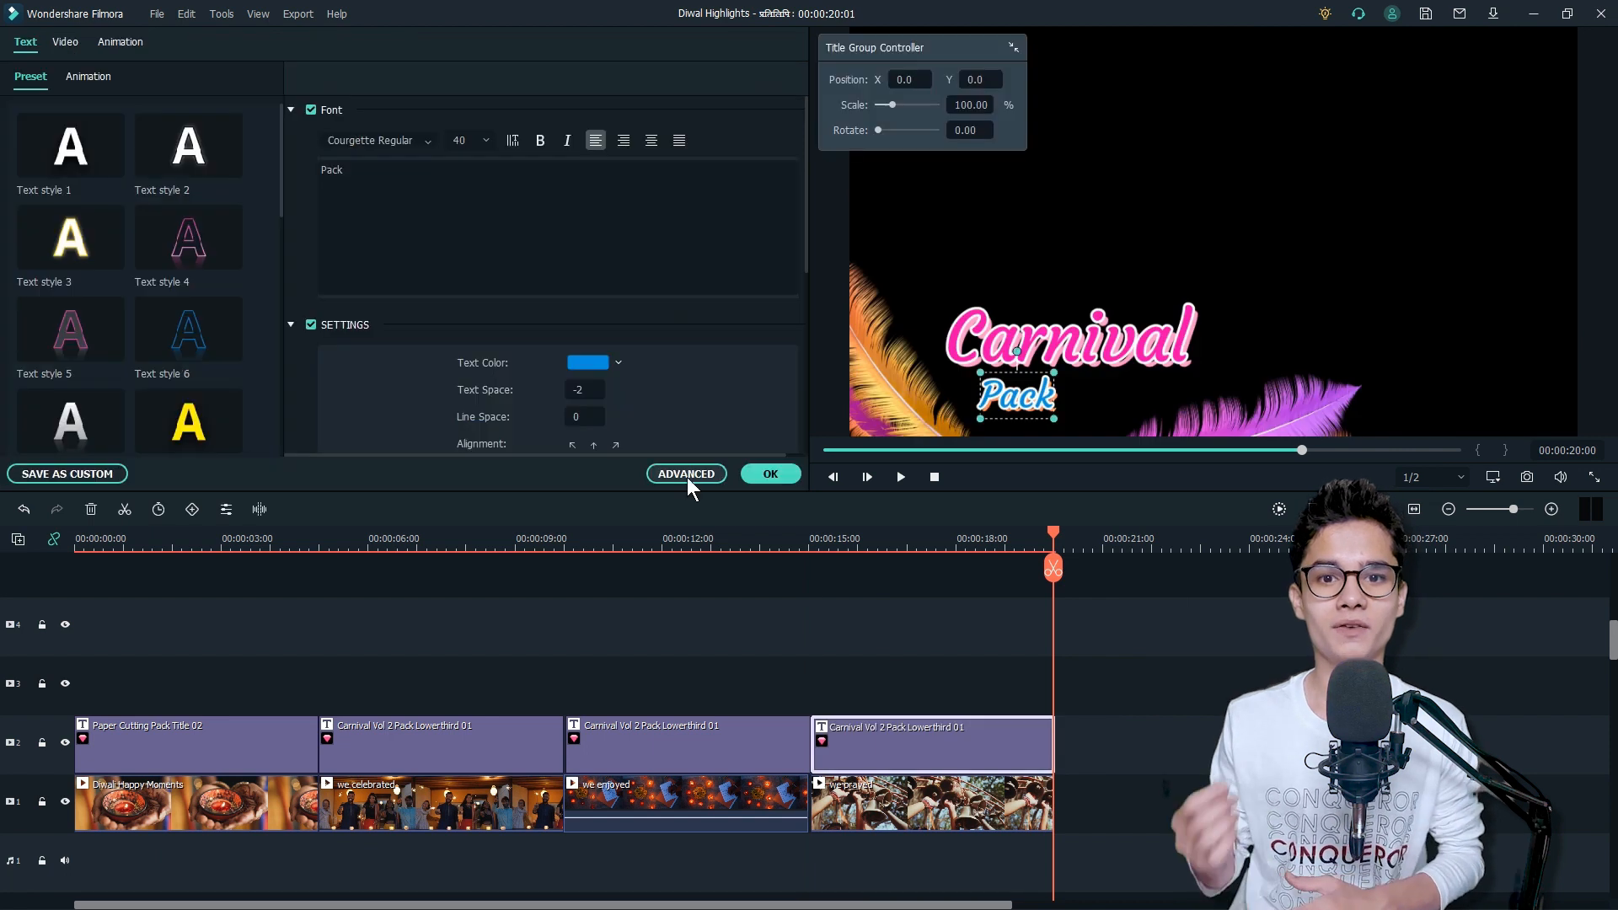
left_click(686, 474)
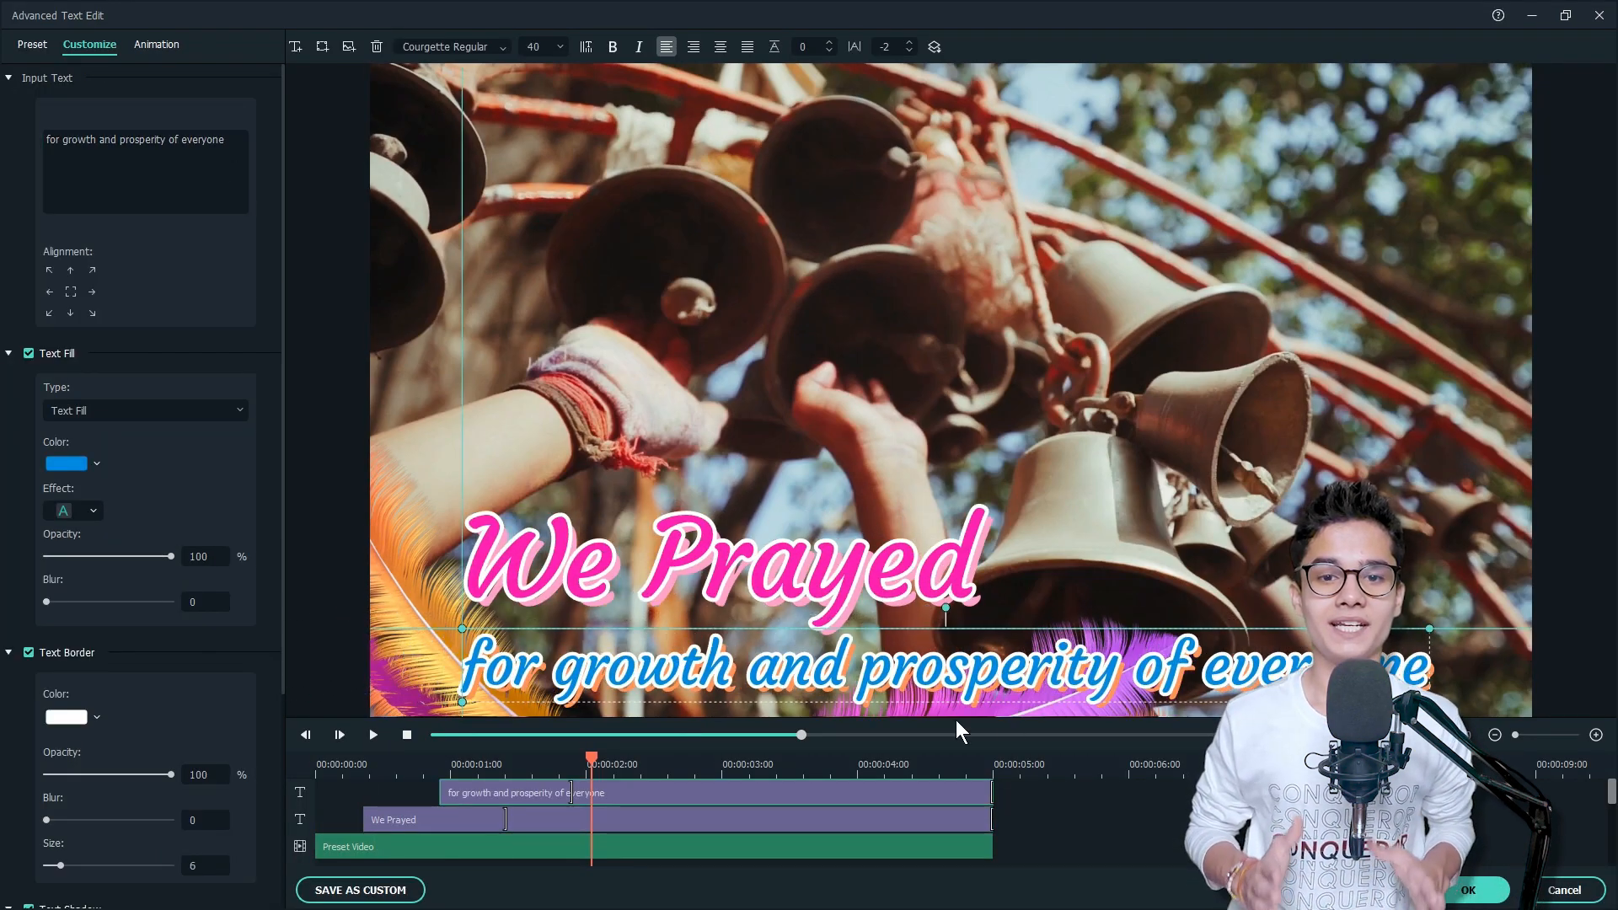
left_click(1467, 890)
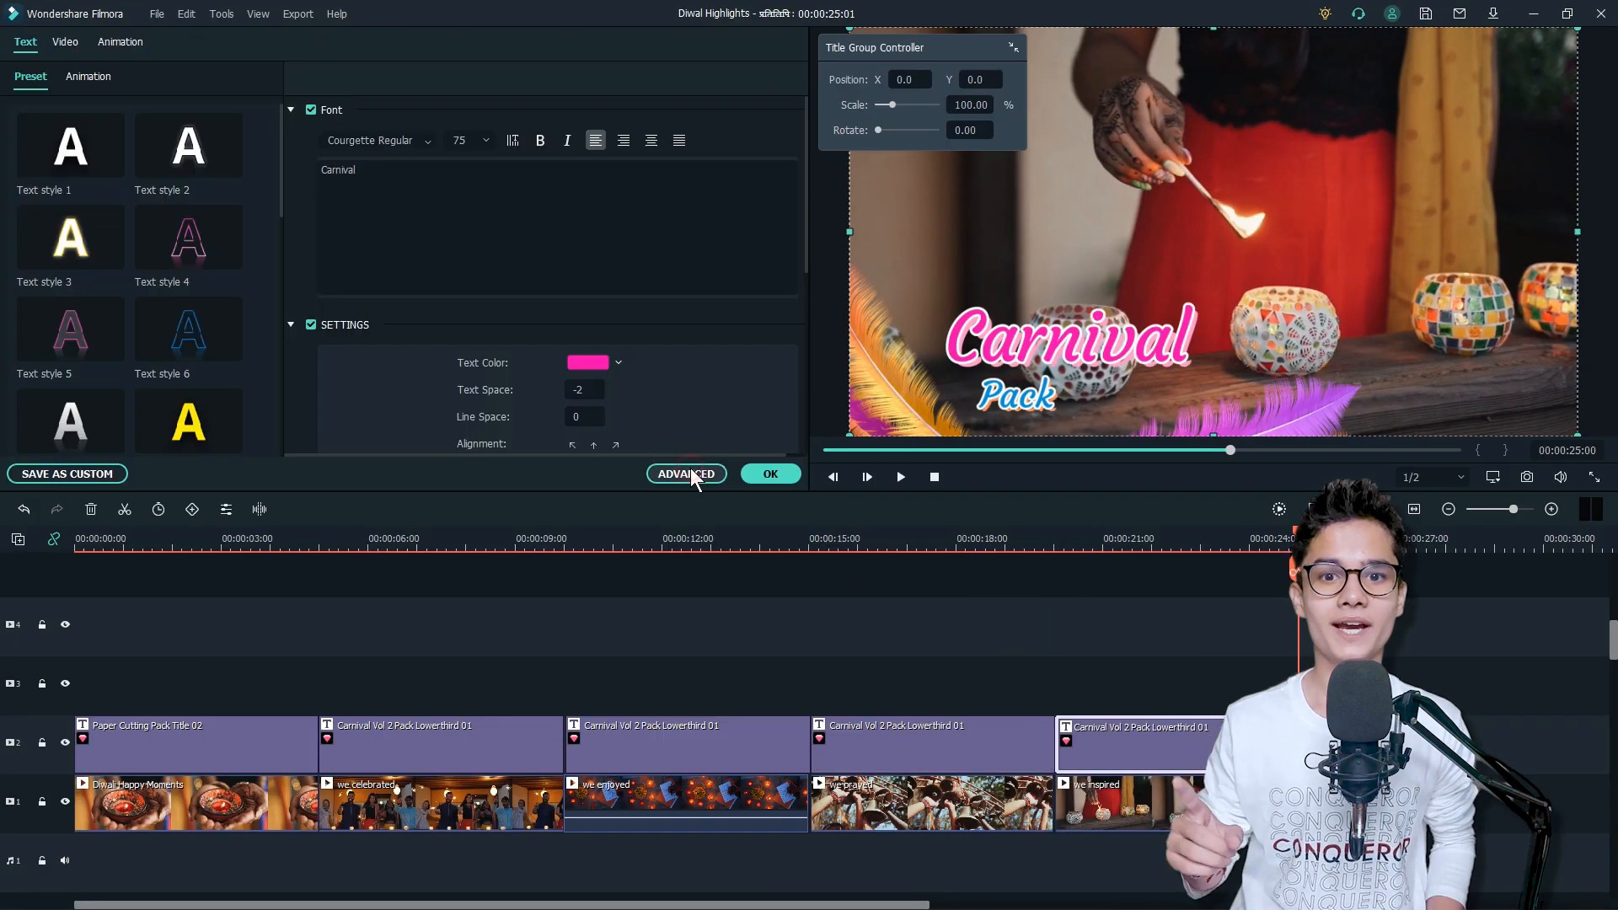
left_click(685, 473)
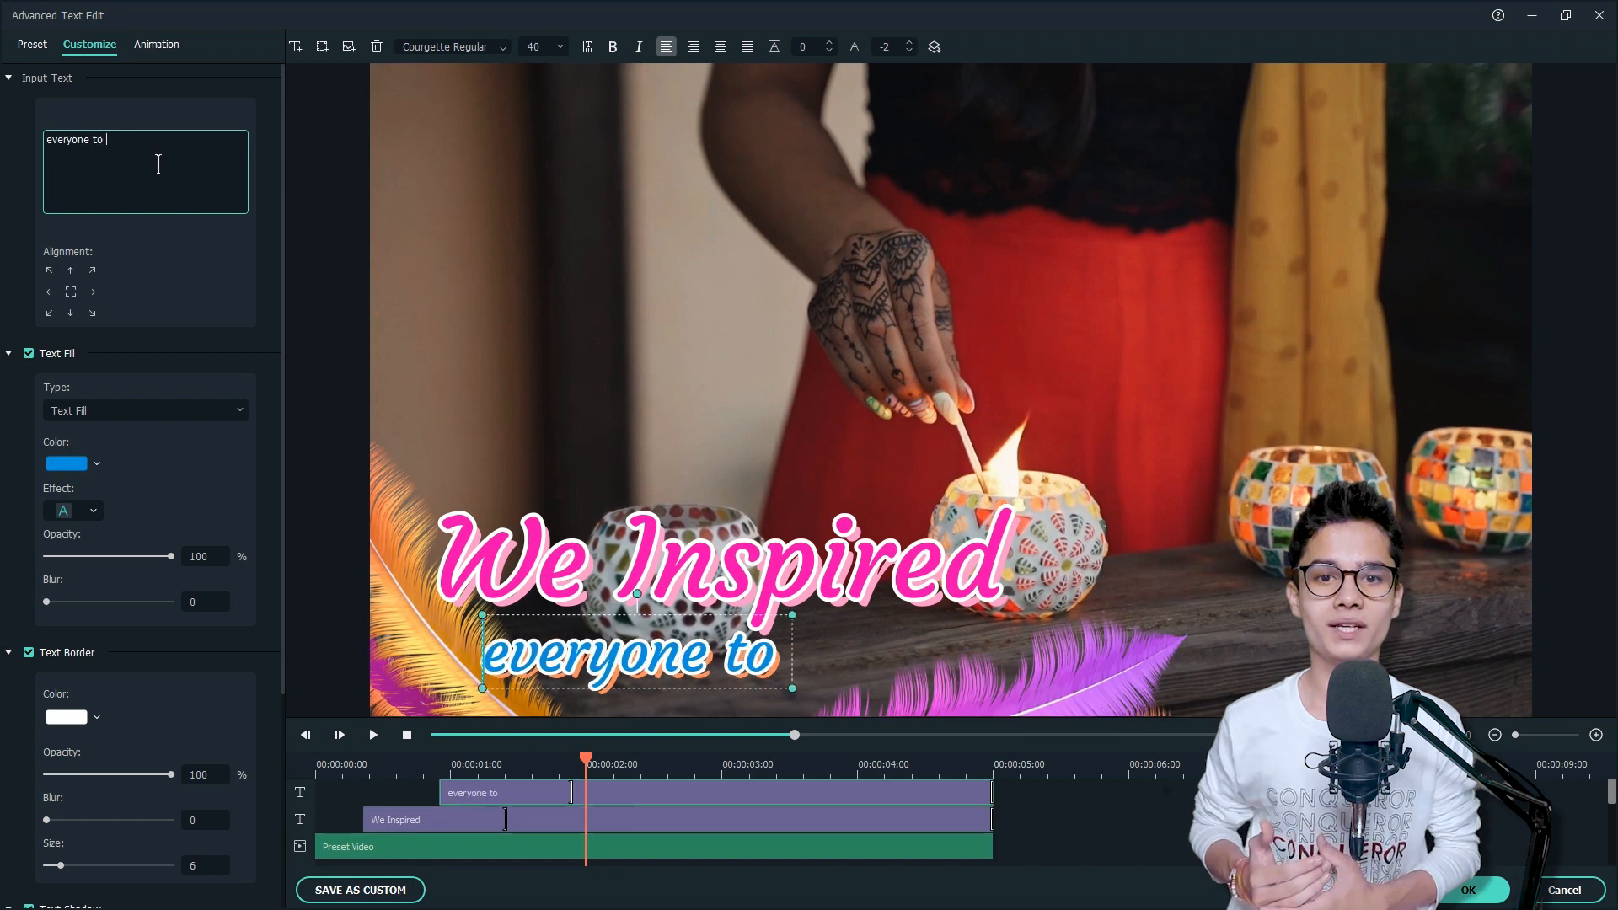
left_click(1466, 890)
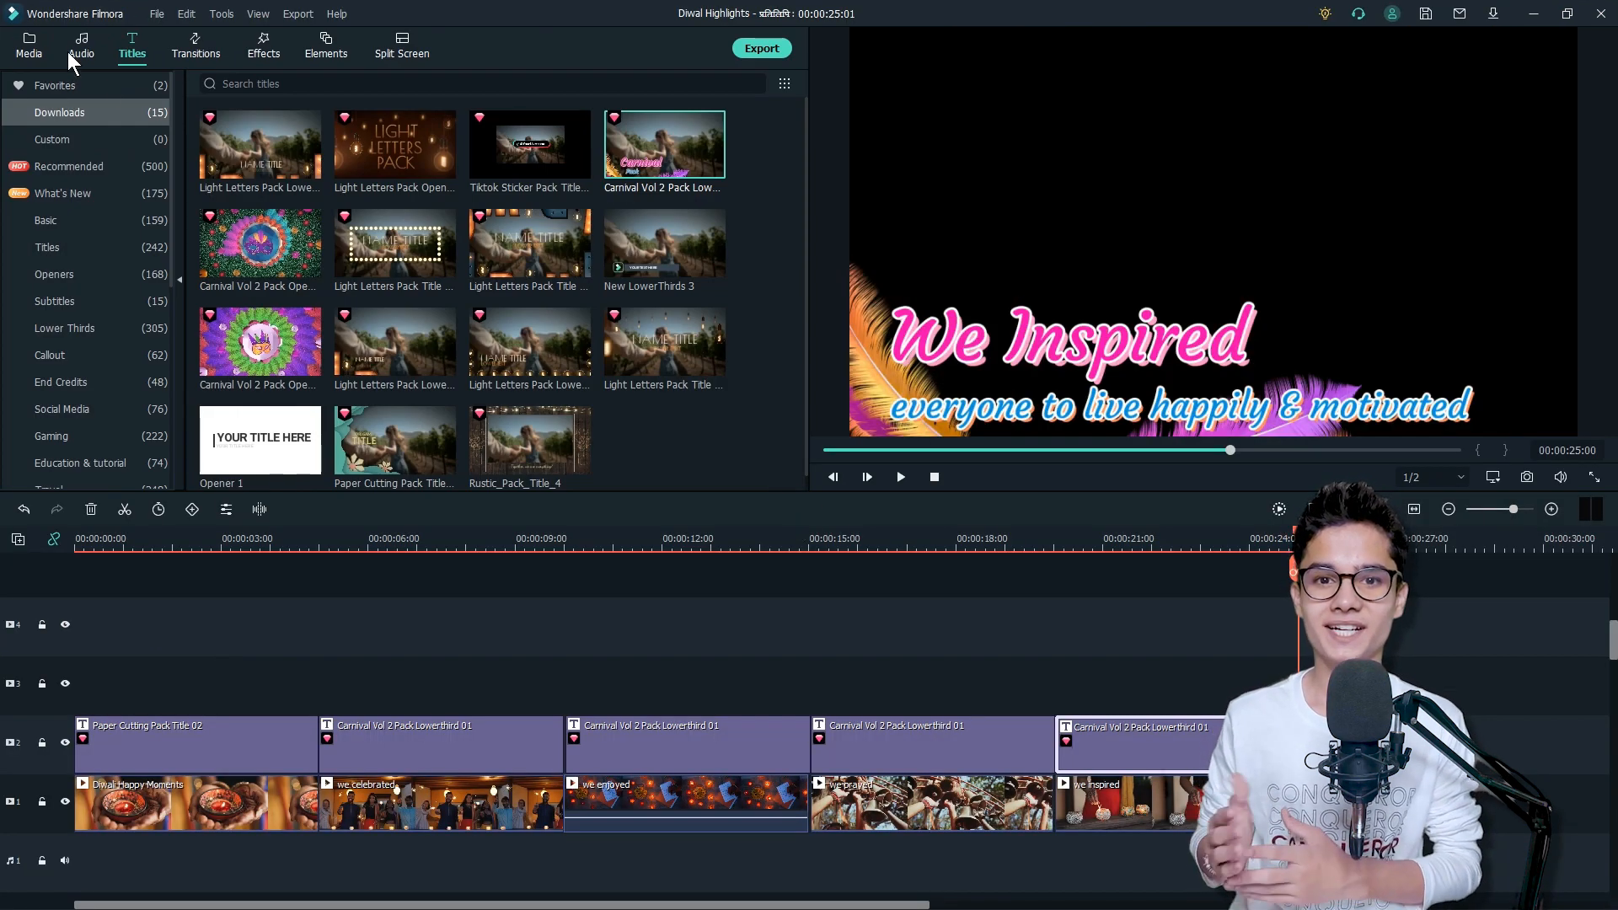
left_click(28, 45)
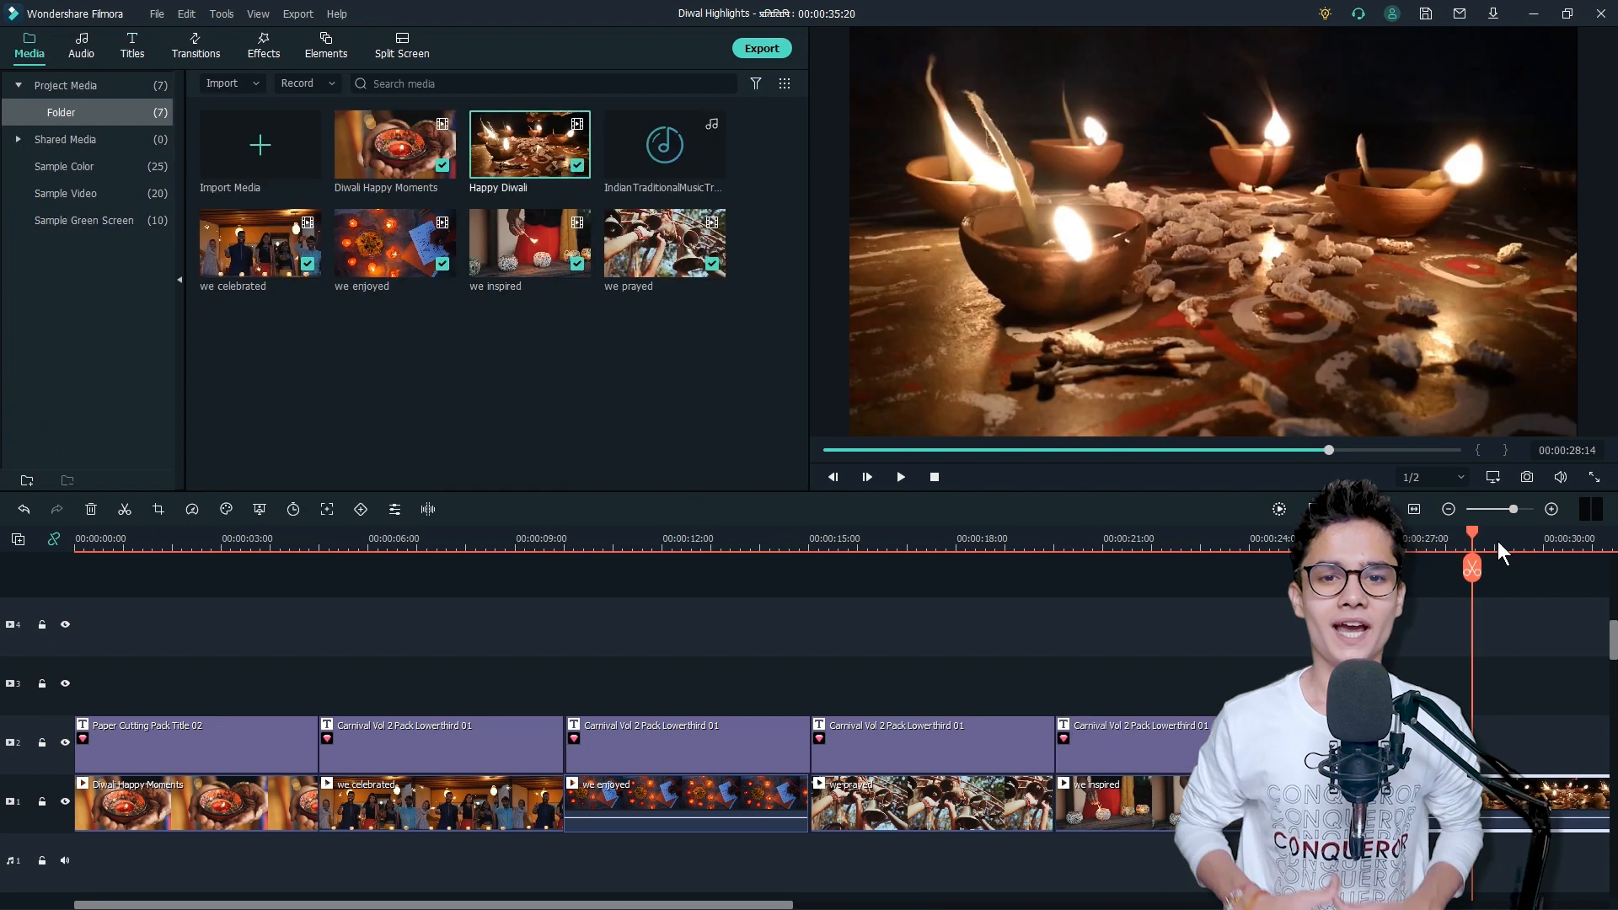
- Edit the outro paper-cut title over Happy Diwali, entering 'To You' in its text
left_click(132, 44)
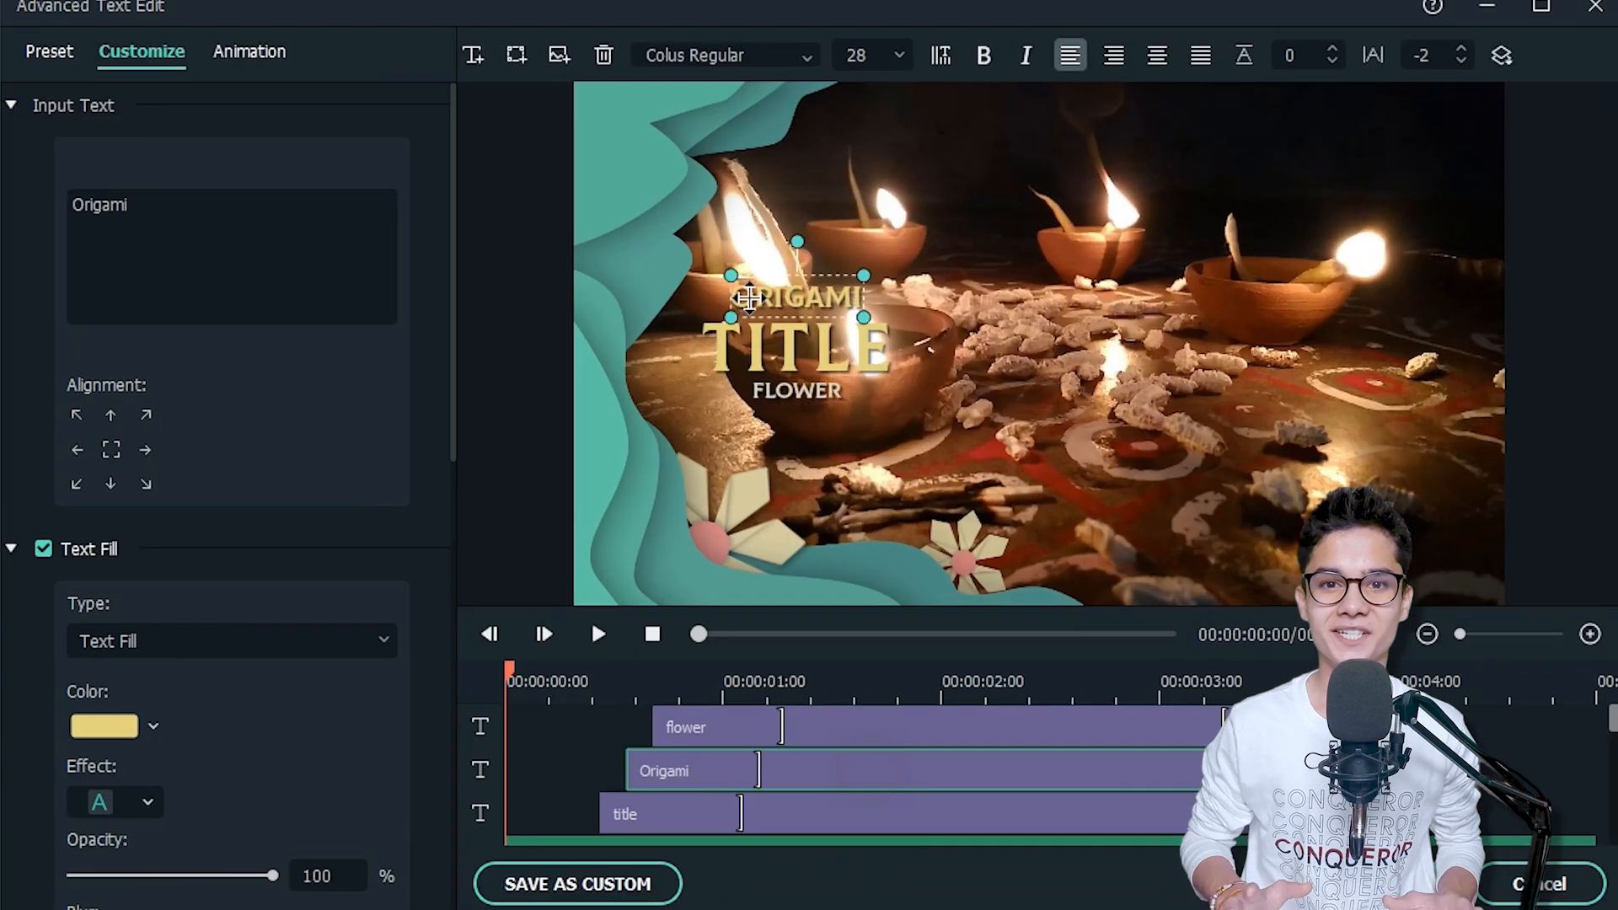
type("To You")
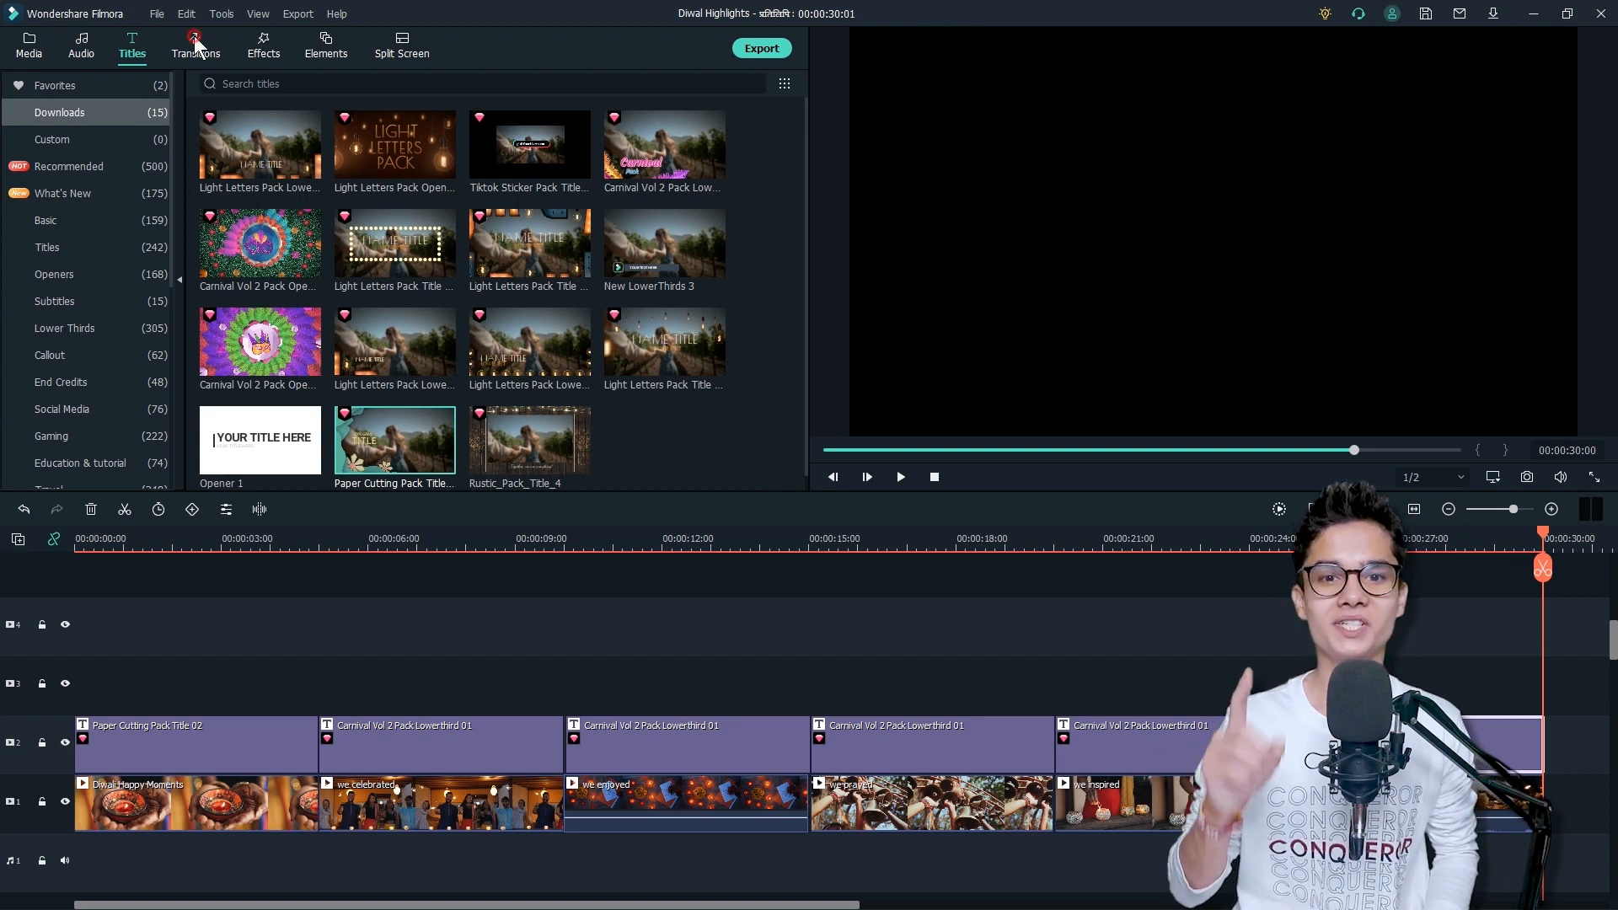
- Join every clip and title with Dissolve transitions from the Transitions library, then bring up export settings
left_click(195, 44)
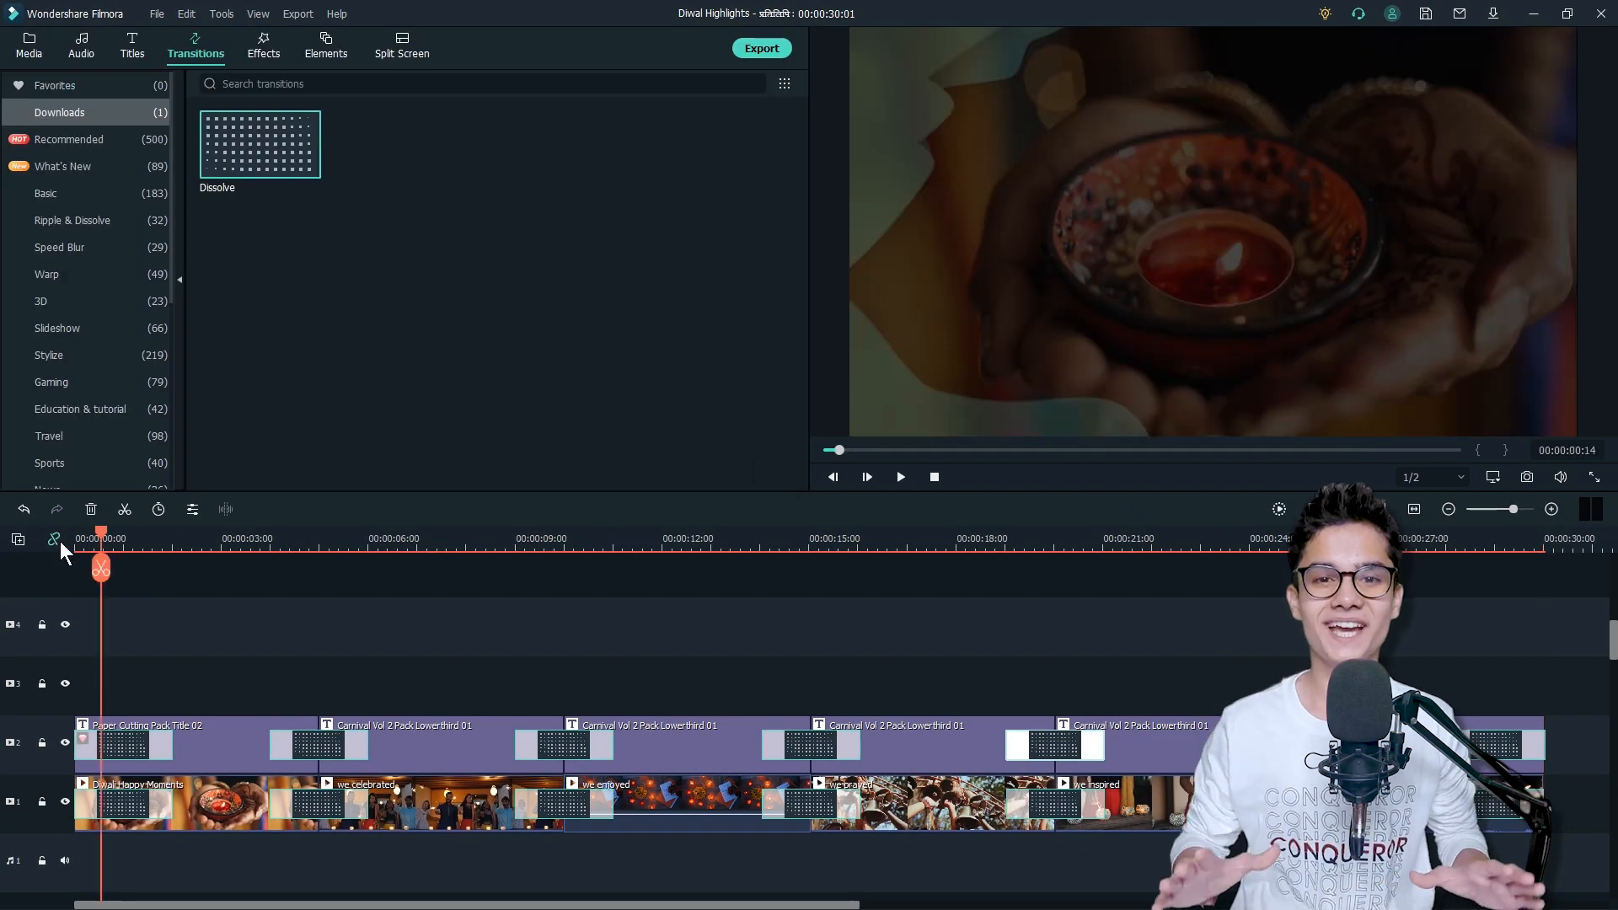
left_click(760, 48)
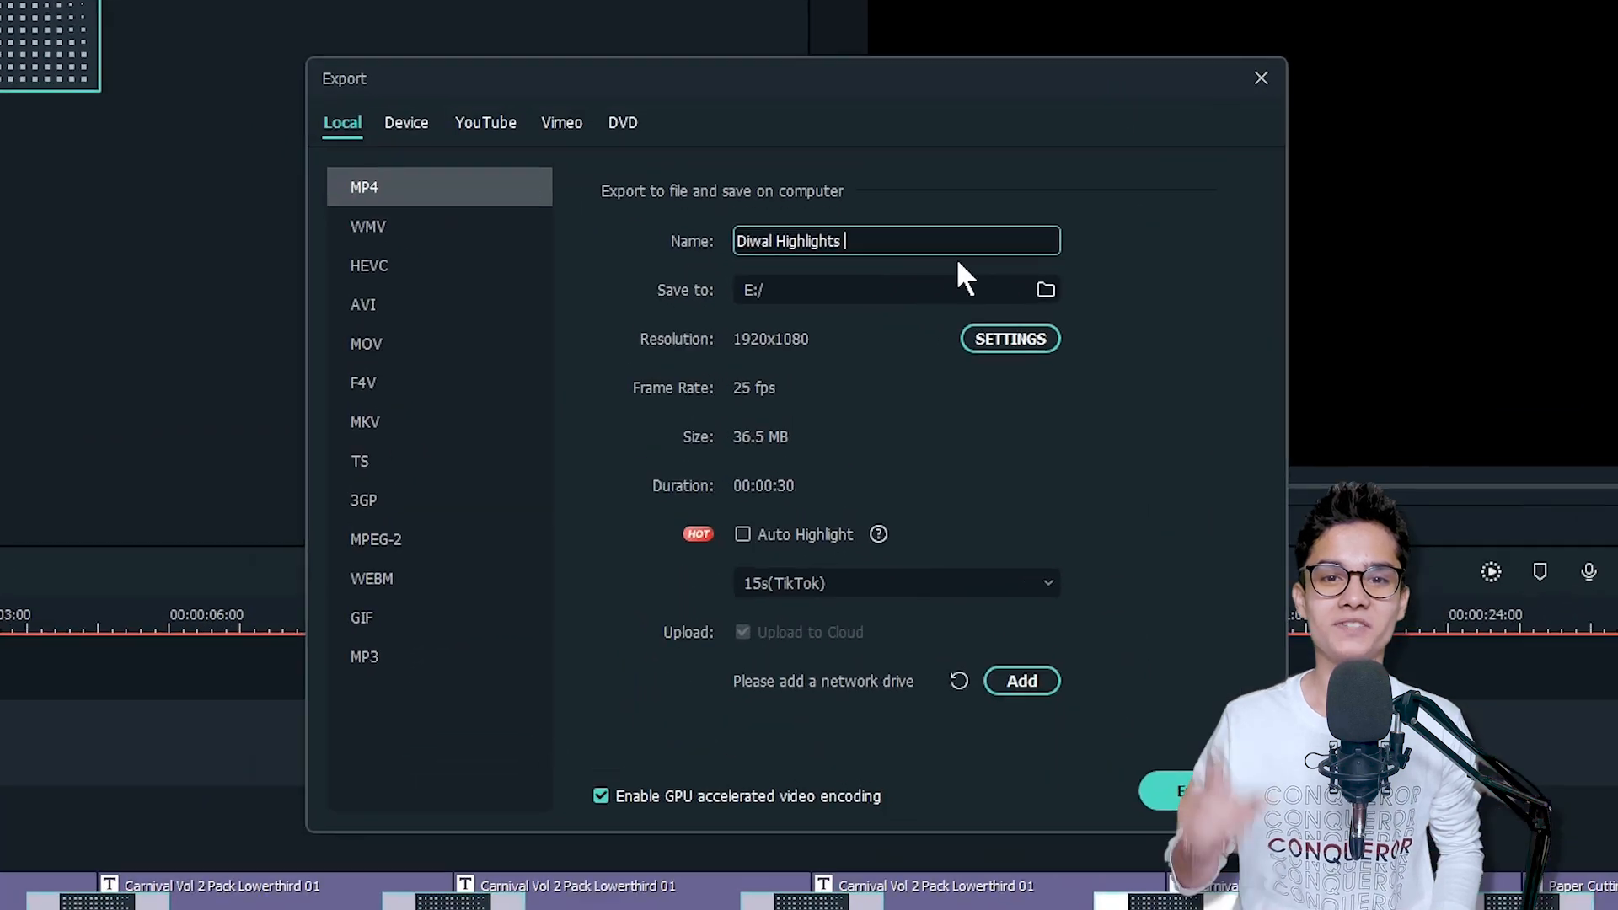
- Render the Diwali Highlights video as an MP4, then start a new empty project
left_click(1171, 791)
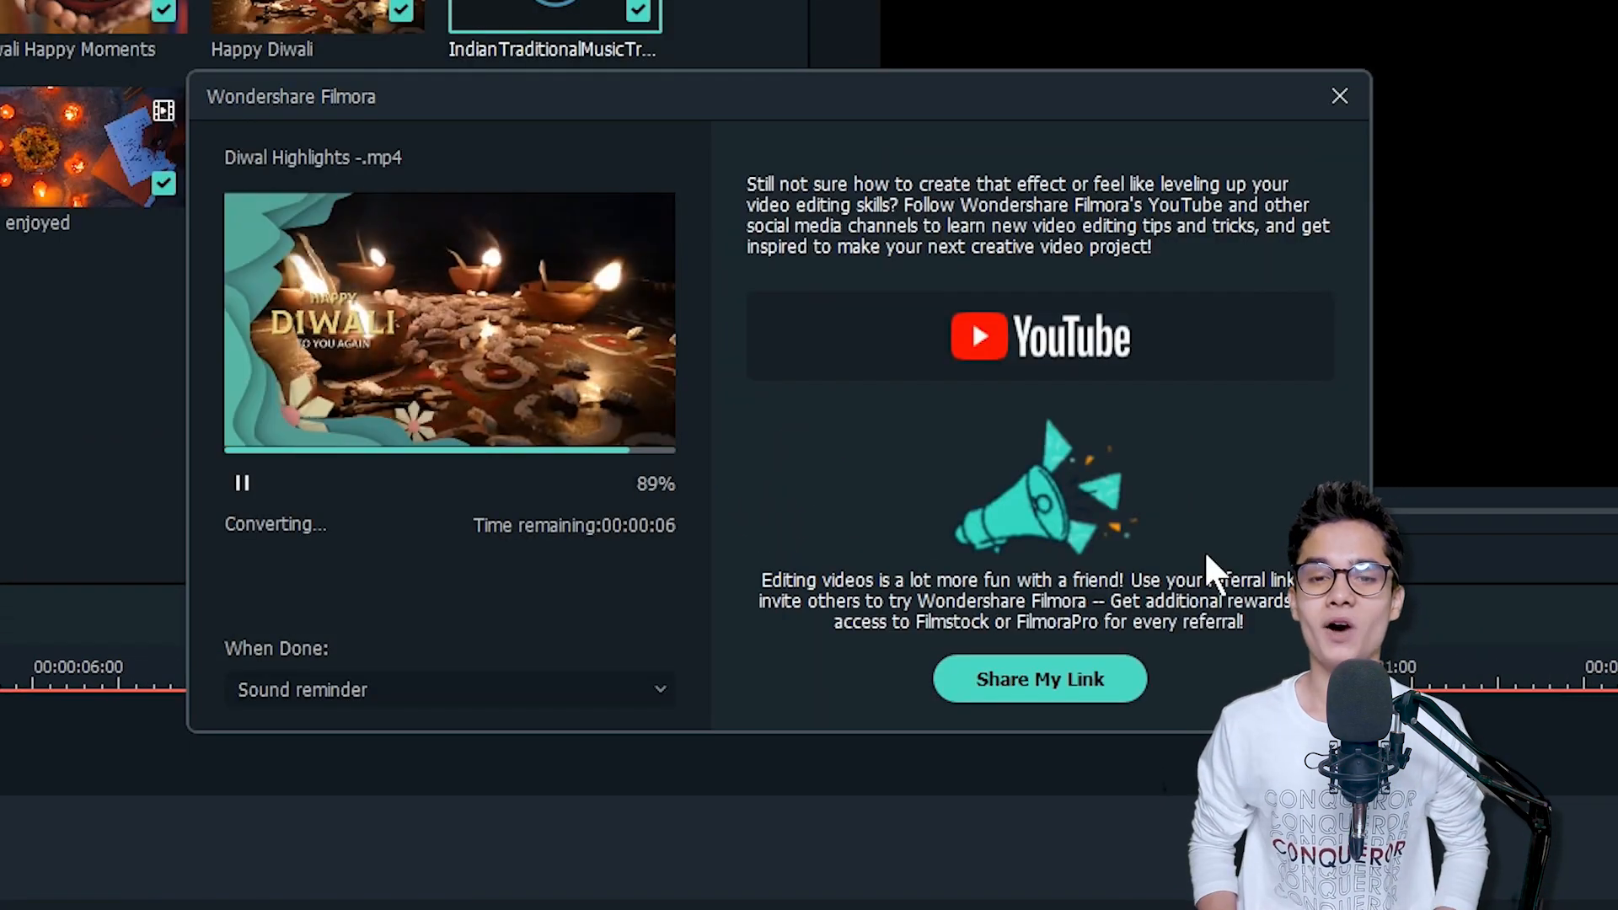
left_click(1340, 96)
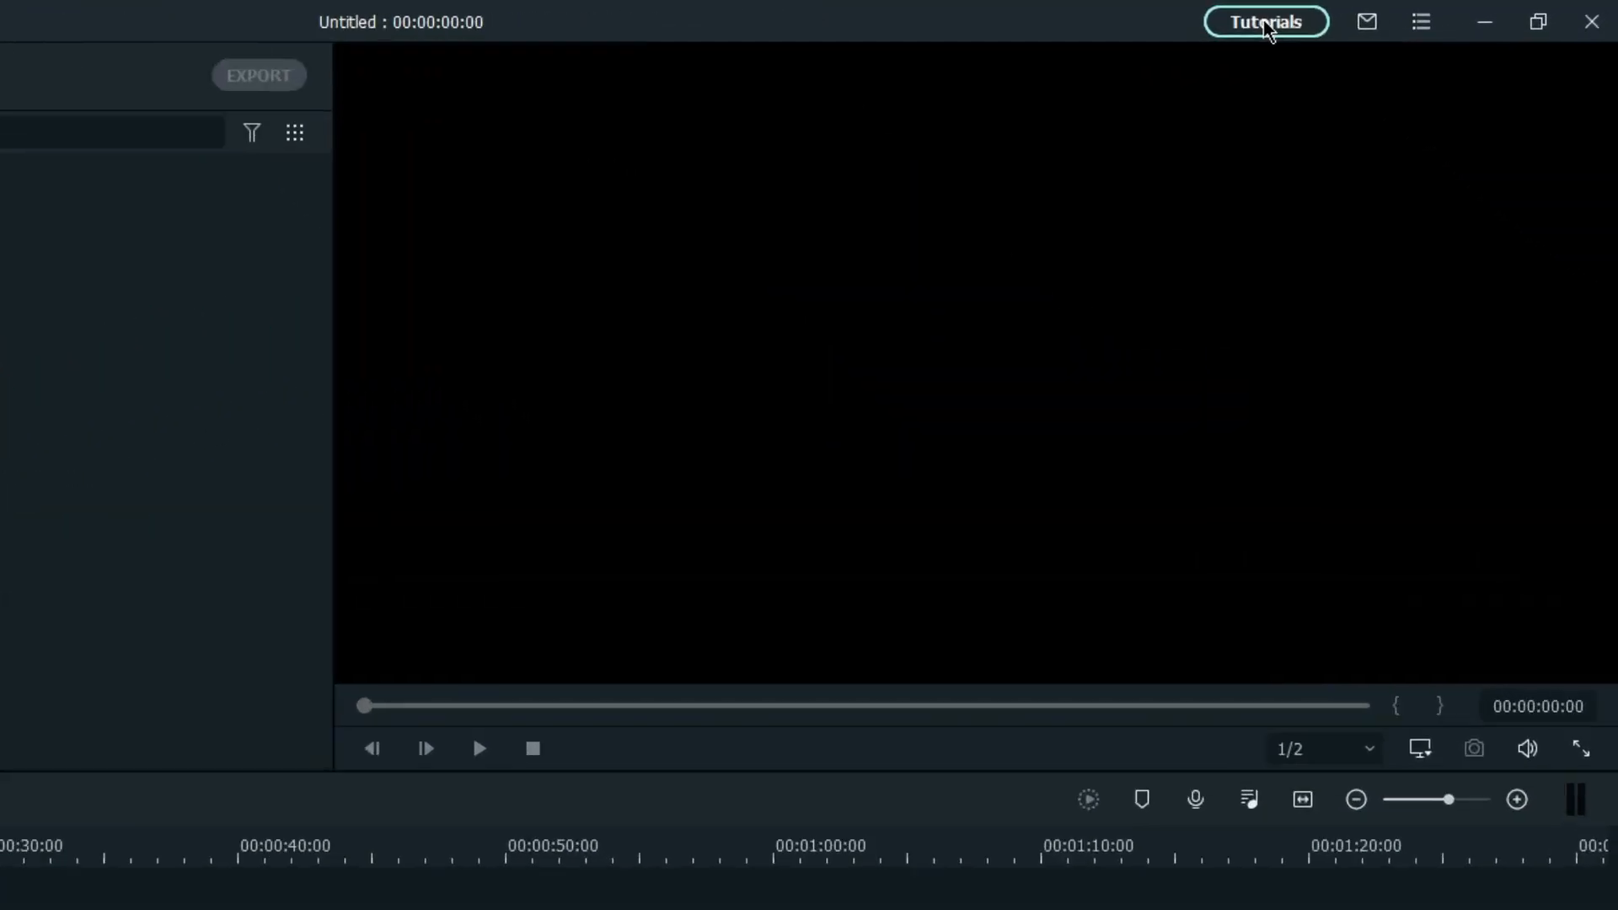
- Import the 'Cool Ending for Your Tutorial Video' template from Tutorials into the project
left_click(1265, 20)
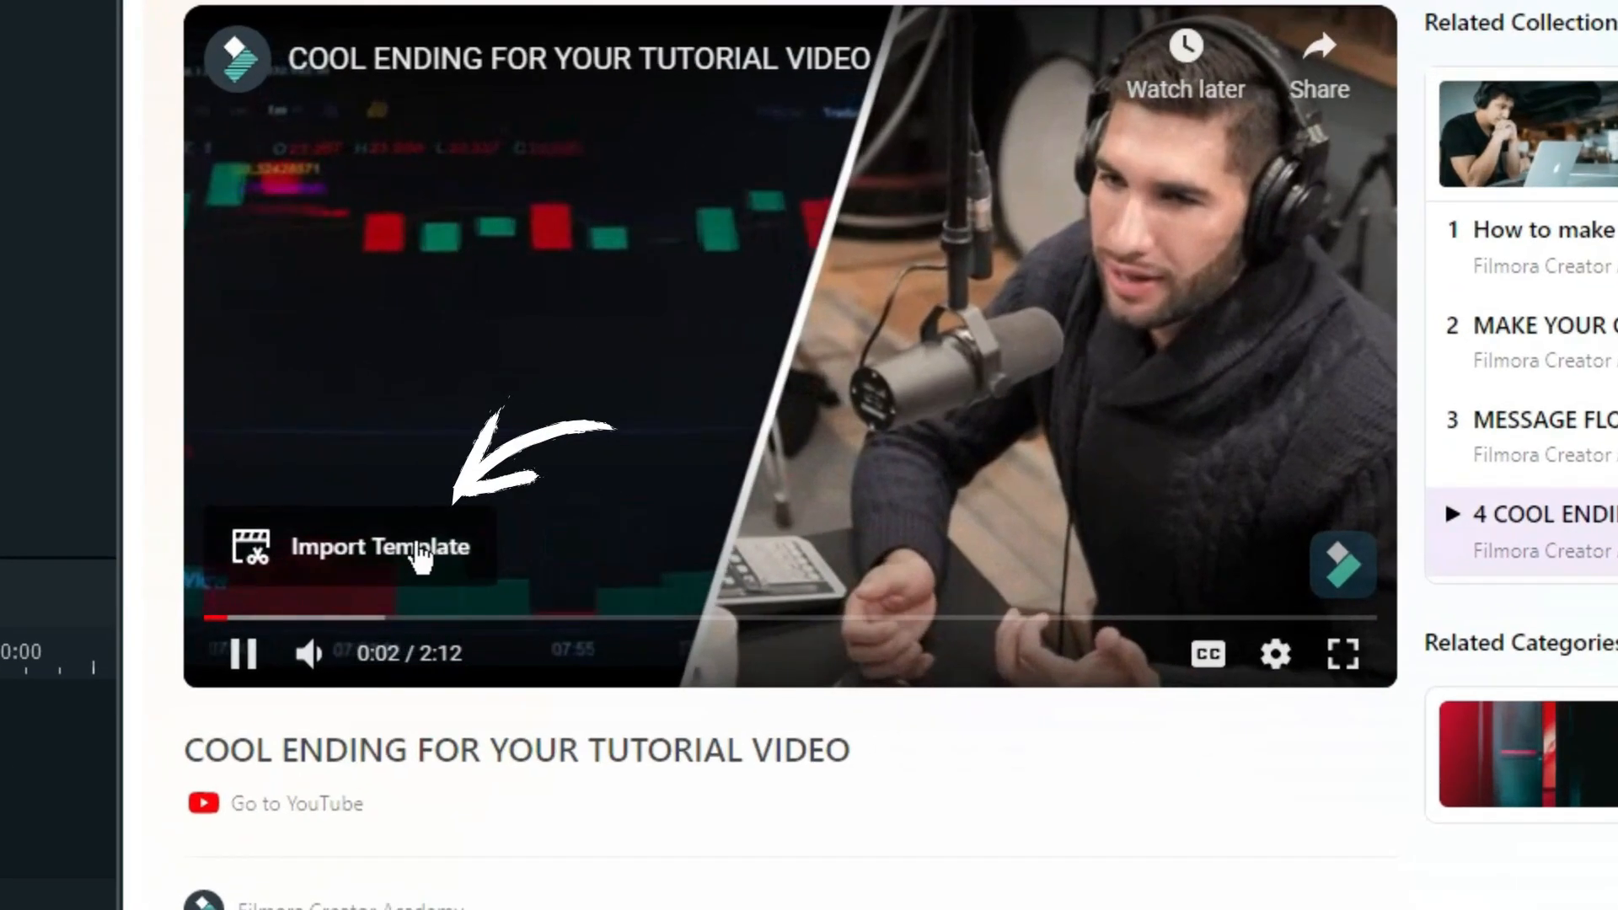
left_click(378, 547)
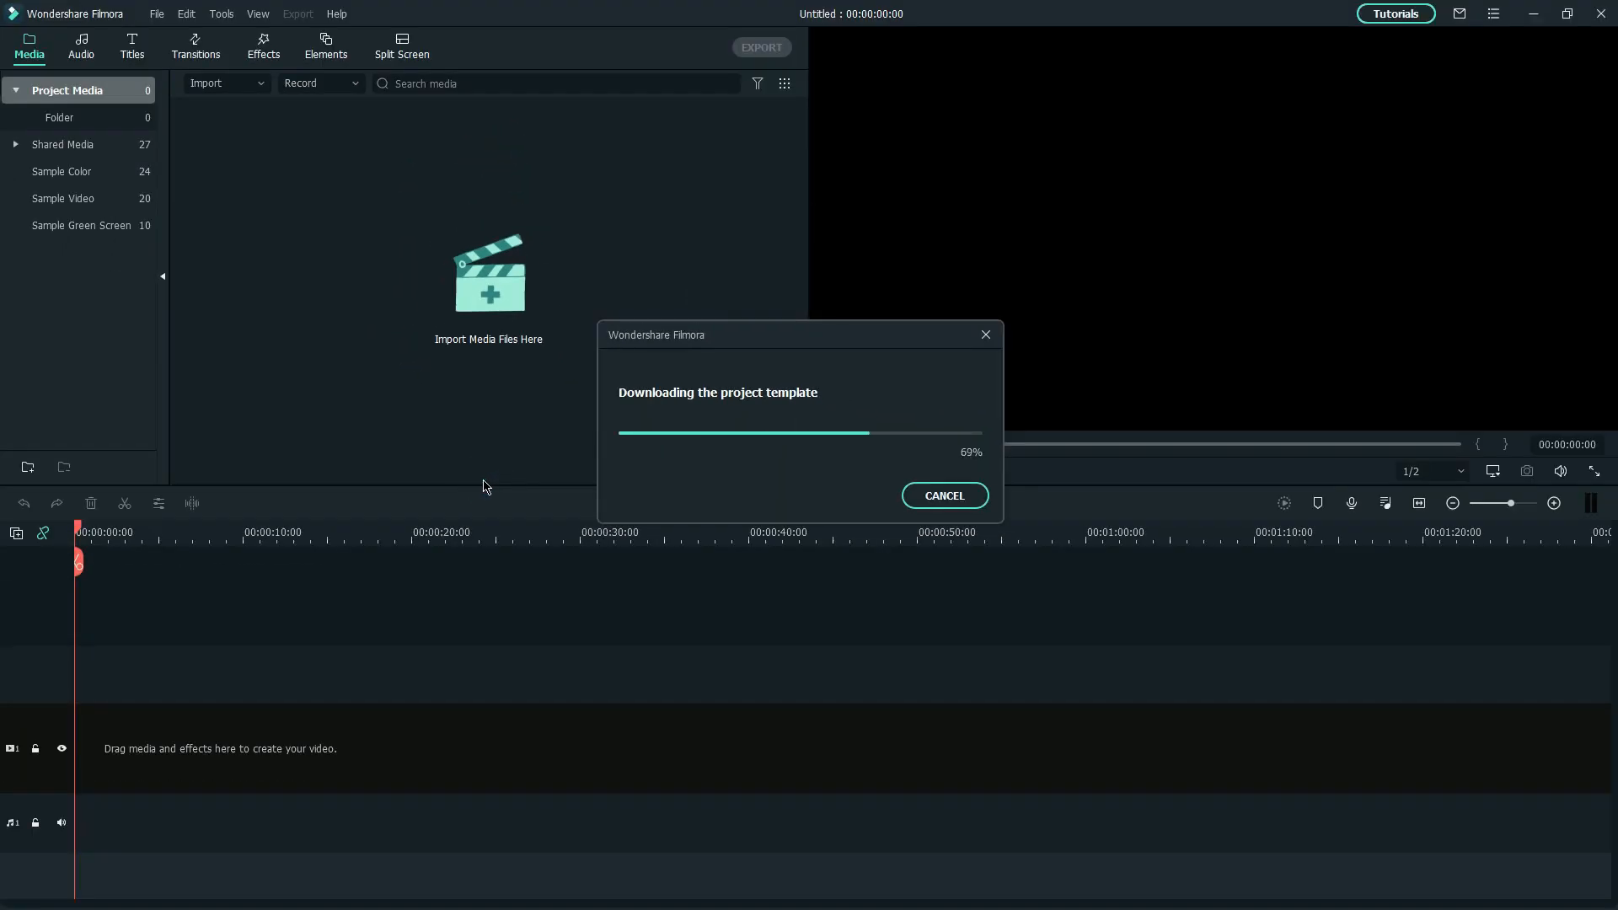